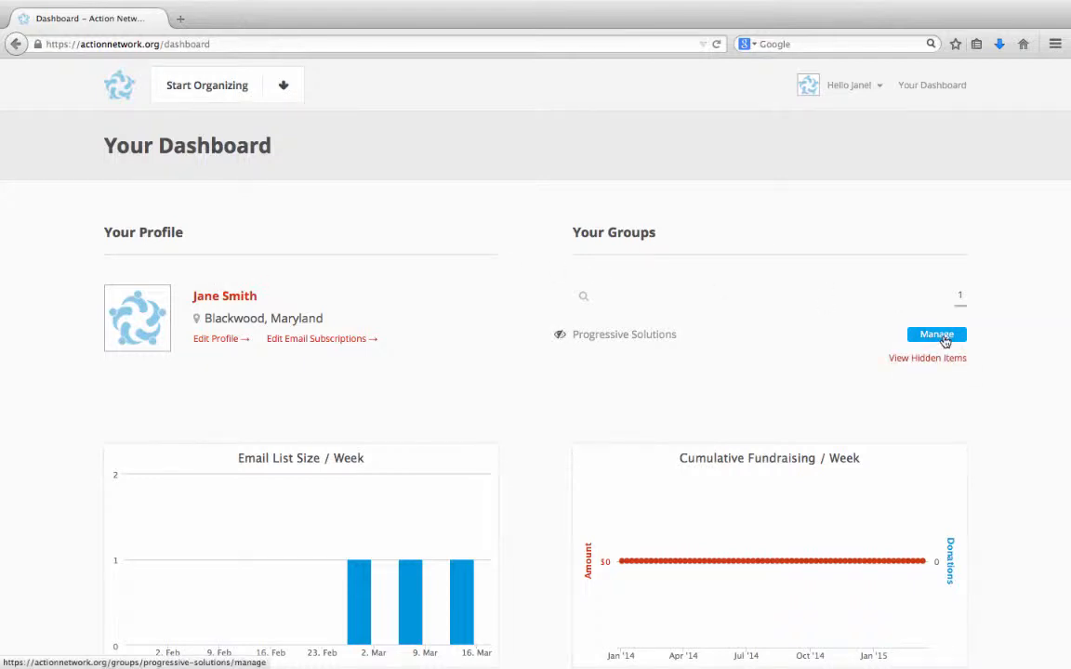
# From the Progressive Solutions group's Manage page, start a sponsored Event Campaign.
pyautogui.click(936, 333)
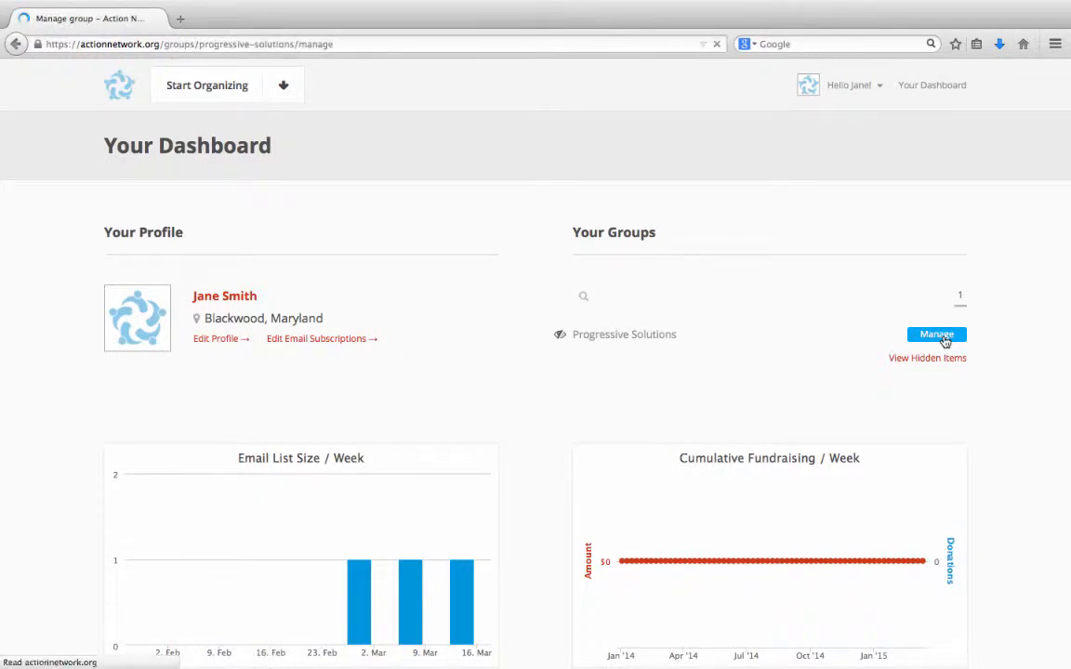
pyautogui.click(936, 334)
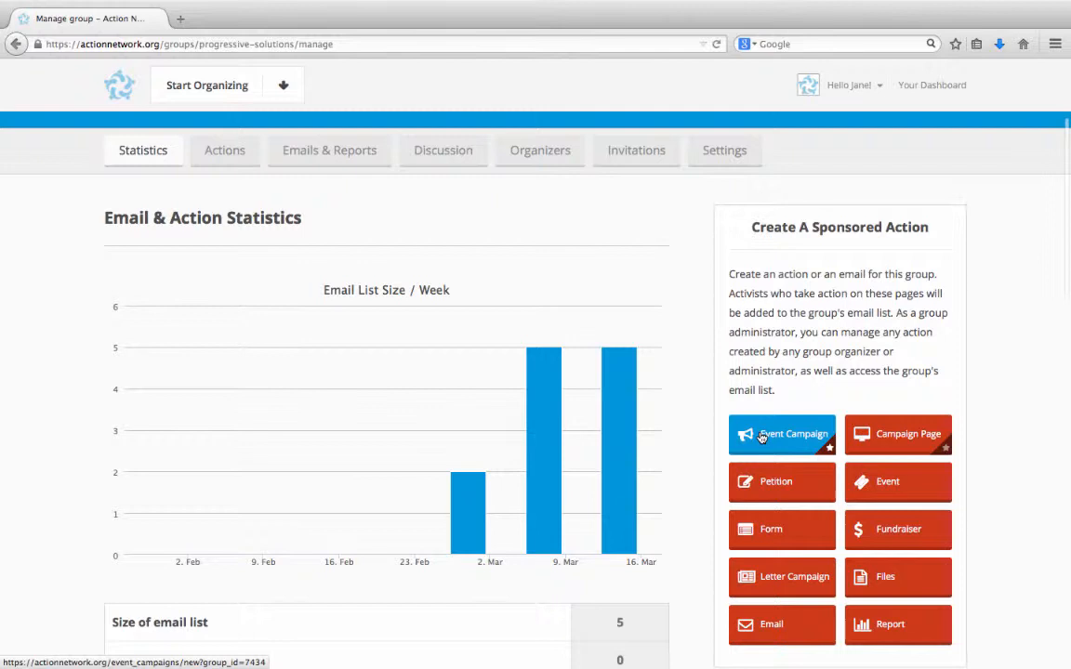
pyautogui.click(781, 434)
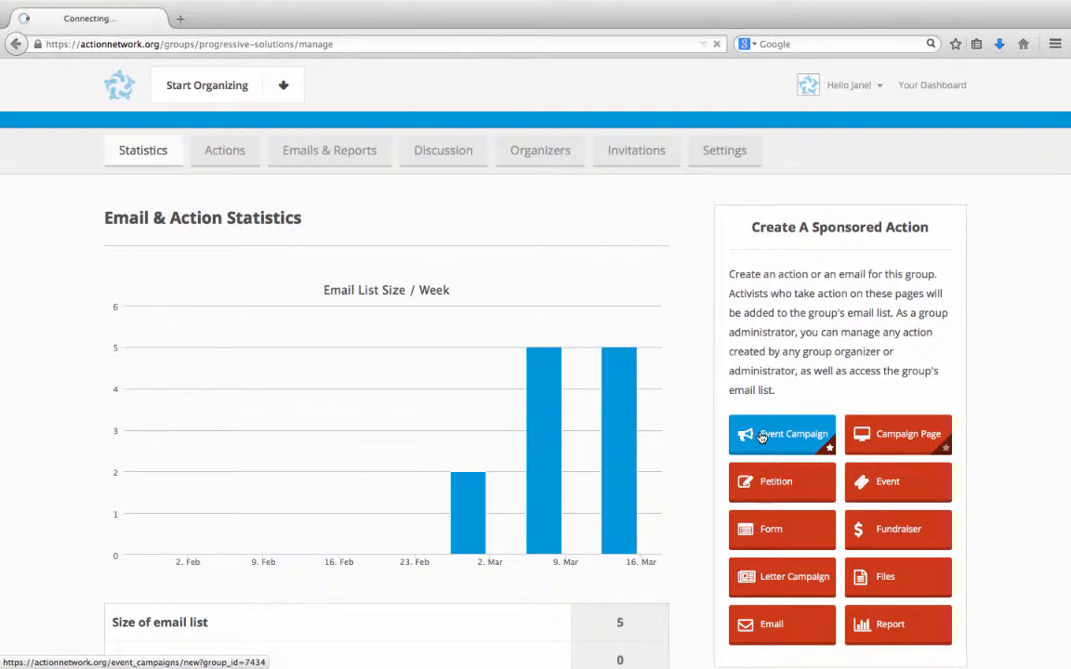
pyautogui.click(782, 434)
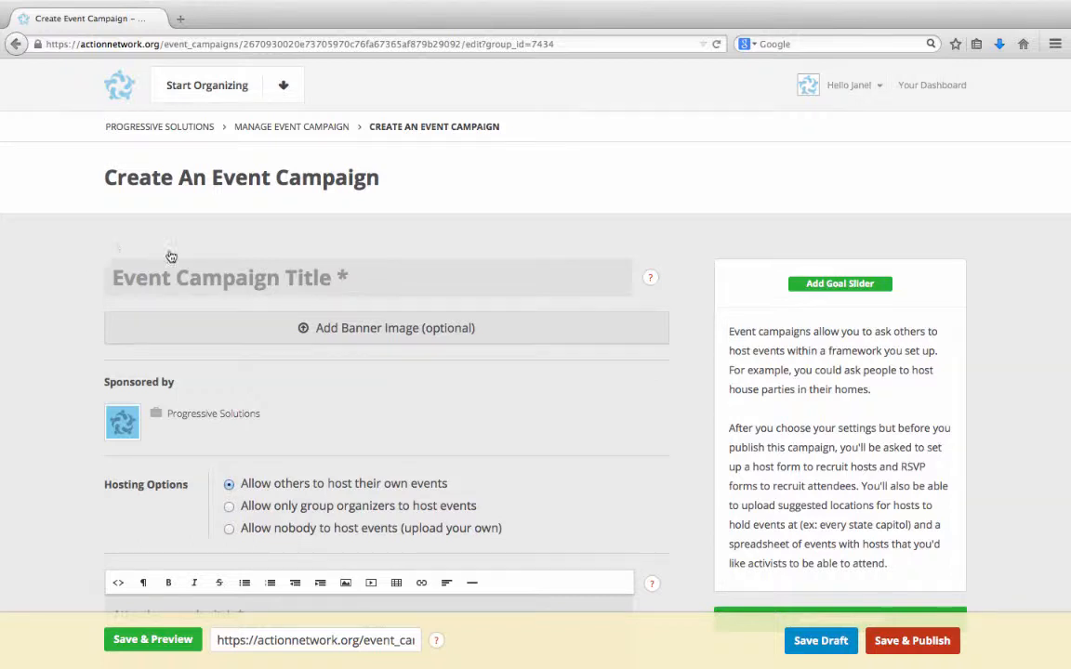
# Enter 'Mean Guy Protests' as the event campaign title.
pyautogui.write('Mean Guy P')
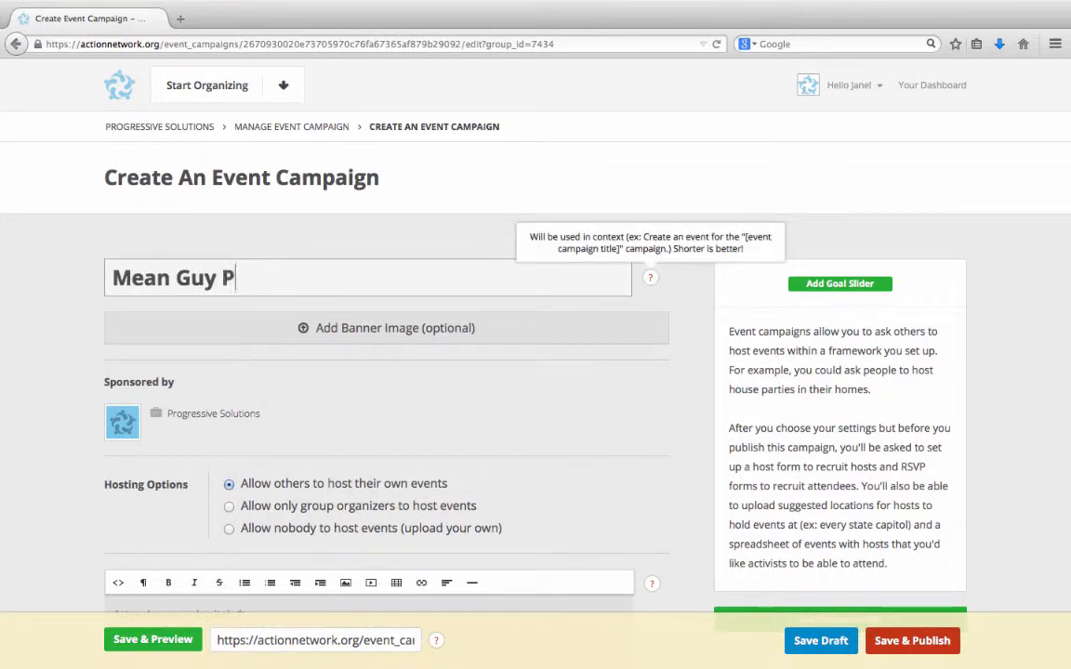
pyautogui.write('rotests')
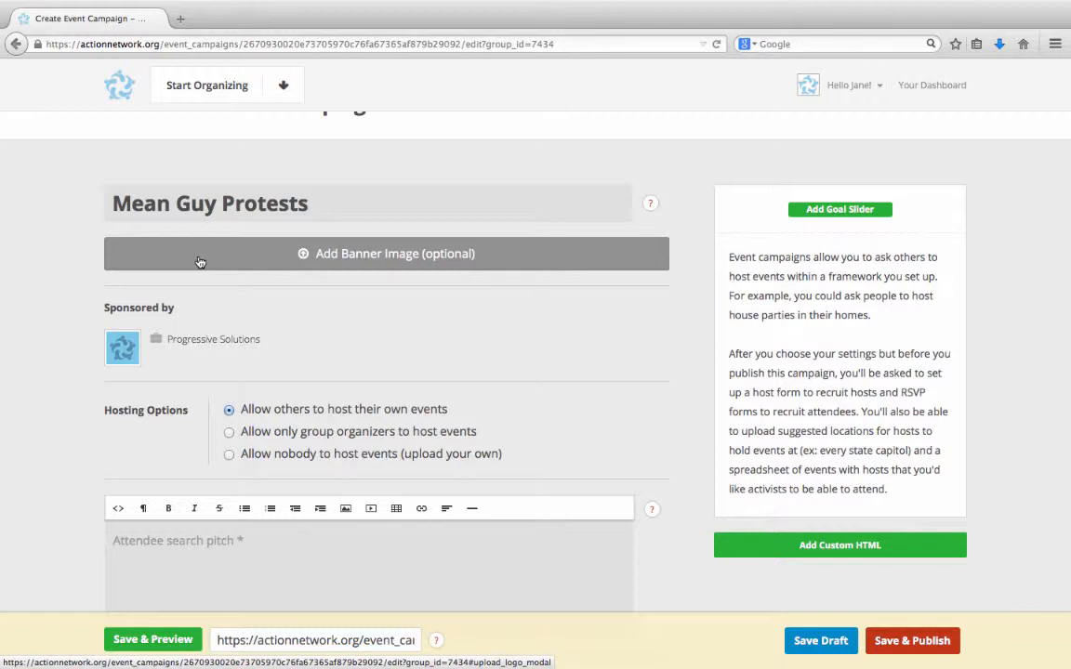
pyautogui.scroll(-3)
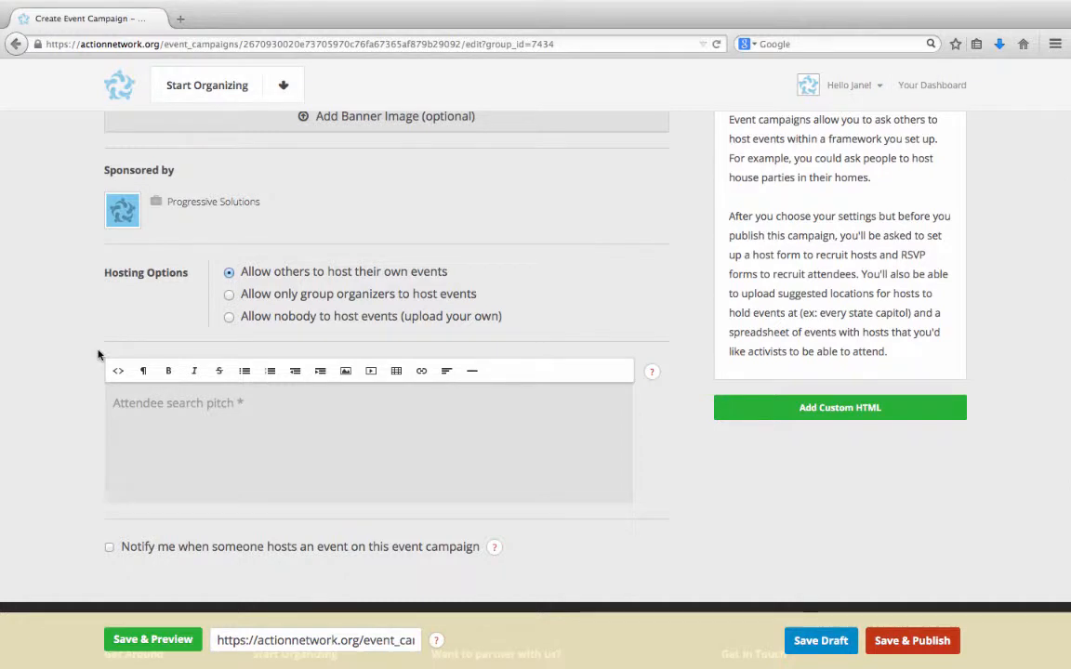
pyautogui.click(229, 316)
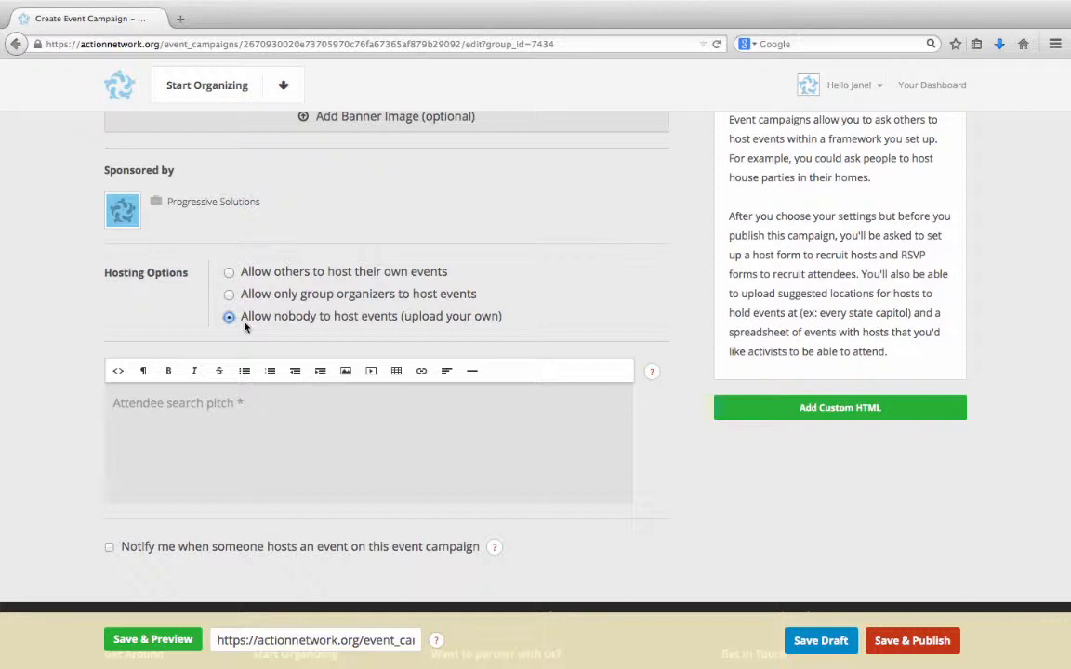
pyautogui.click(228, 294)
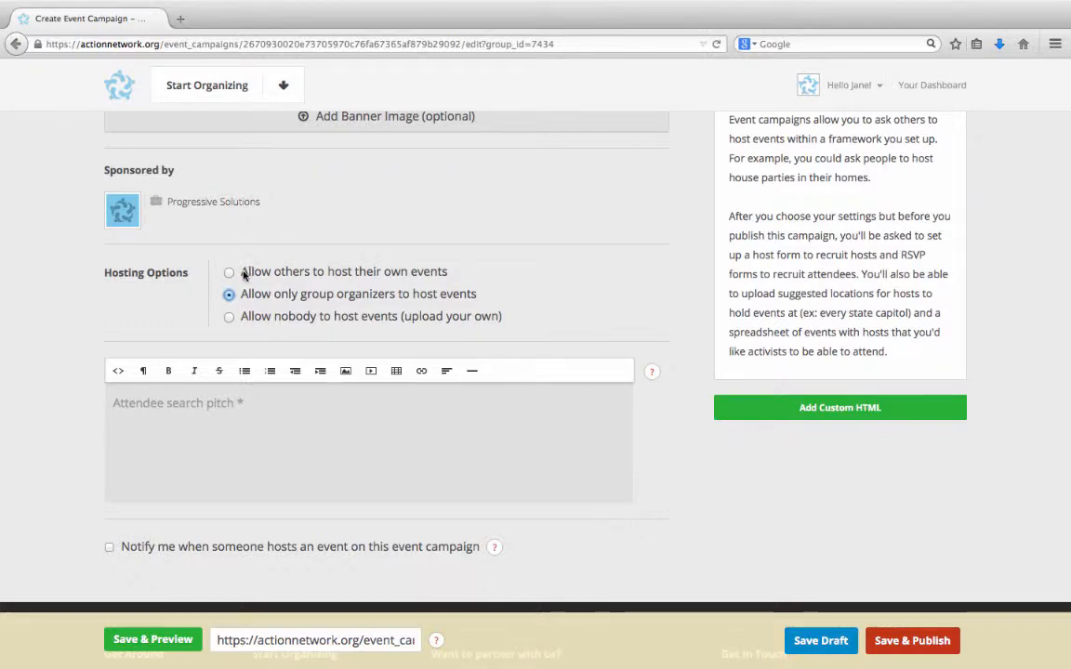
pyautogui.click(229, 272)
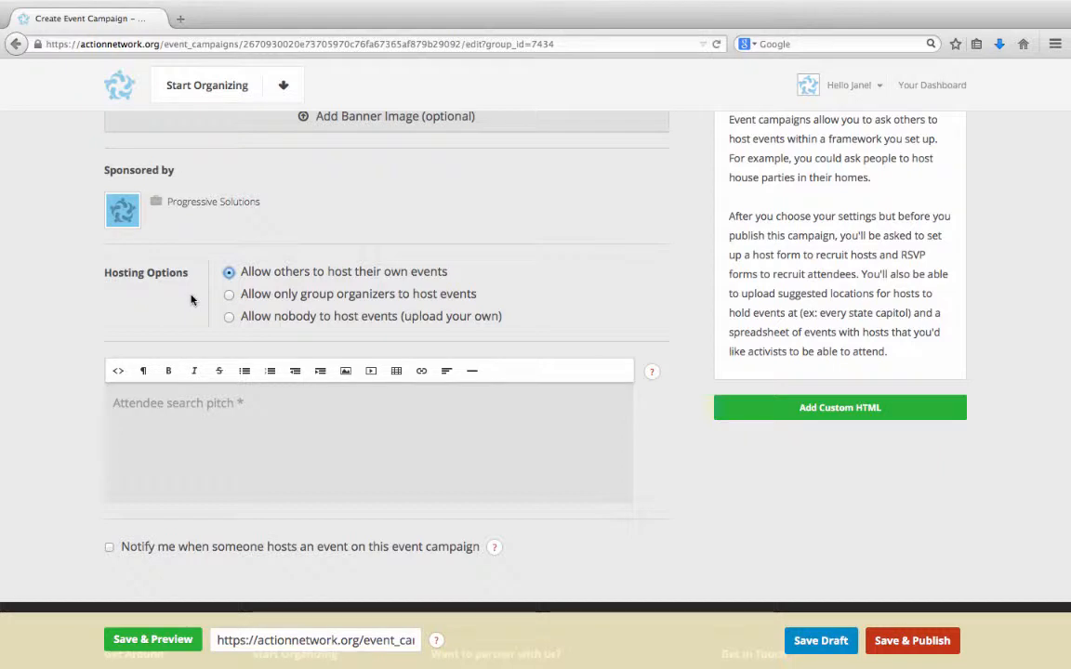
pyautogui.moveTo(84, 361)
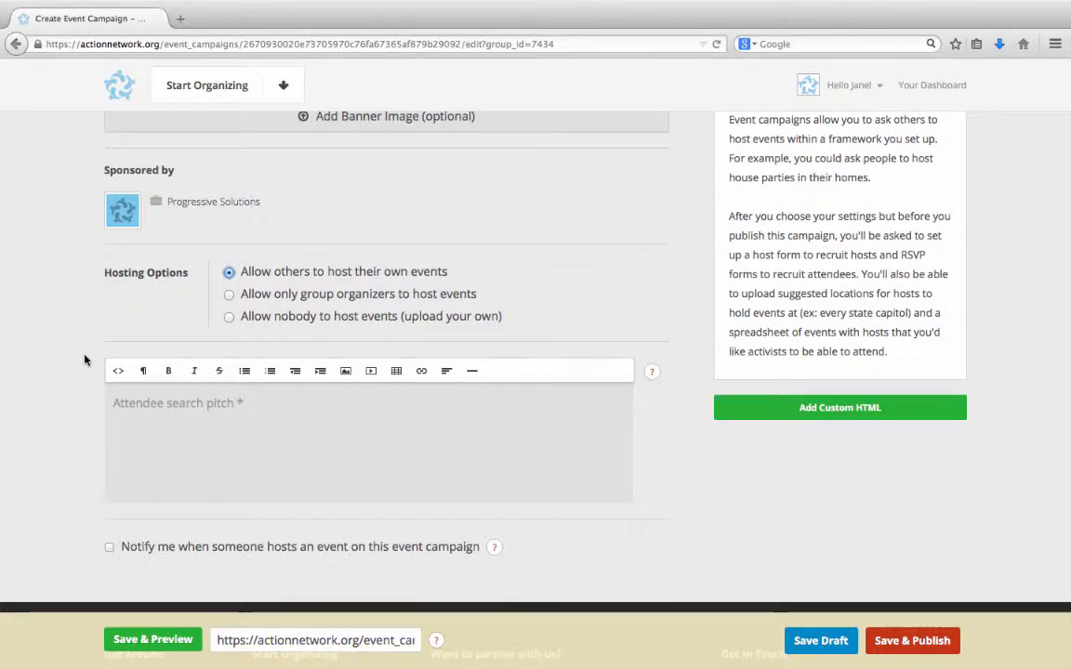
pyautogui.scroll(-3)
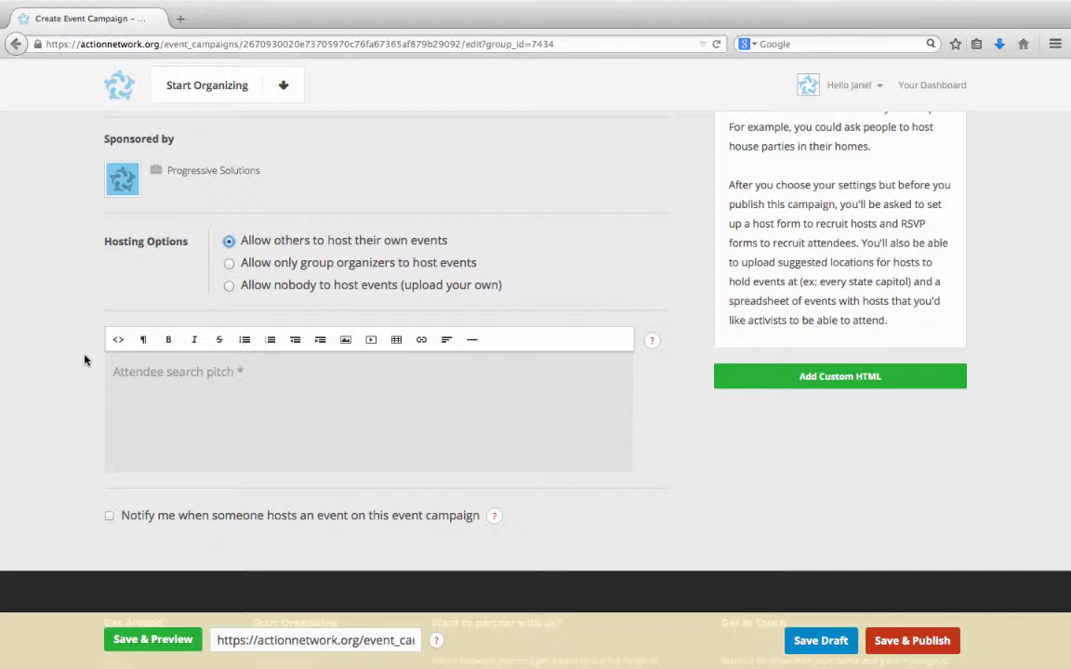
# Write an attendee pitch: Mean Guy Store workers deserve a living wage; attend or lead a protest.
pyautogui.click(186, 371)
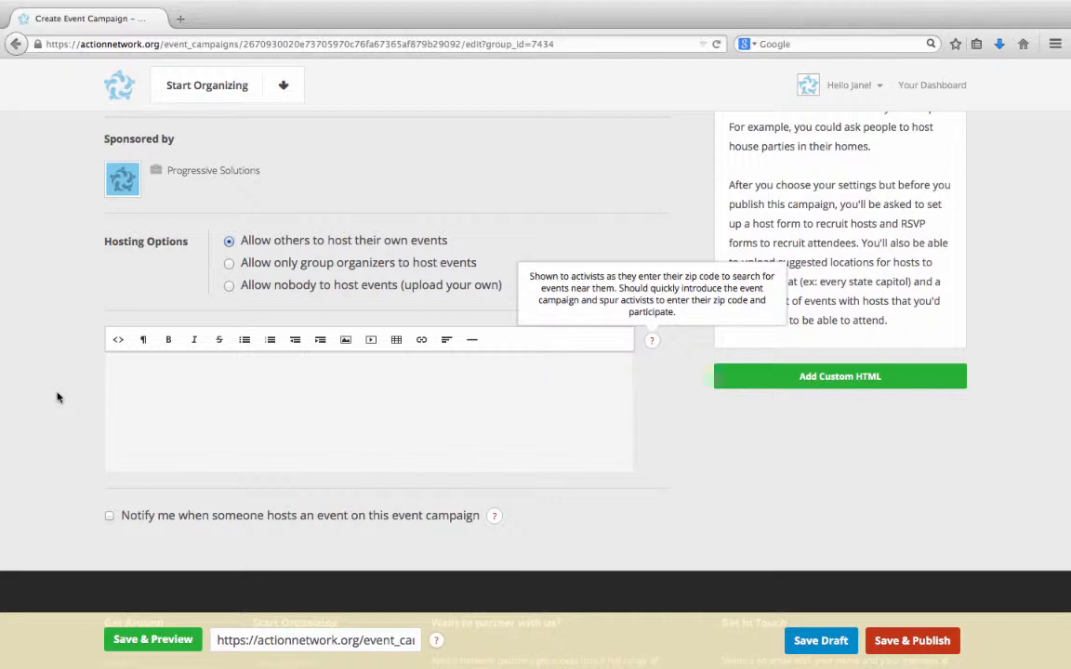
pyautogui.write('The workers at M')
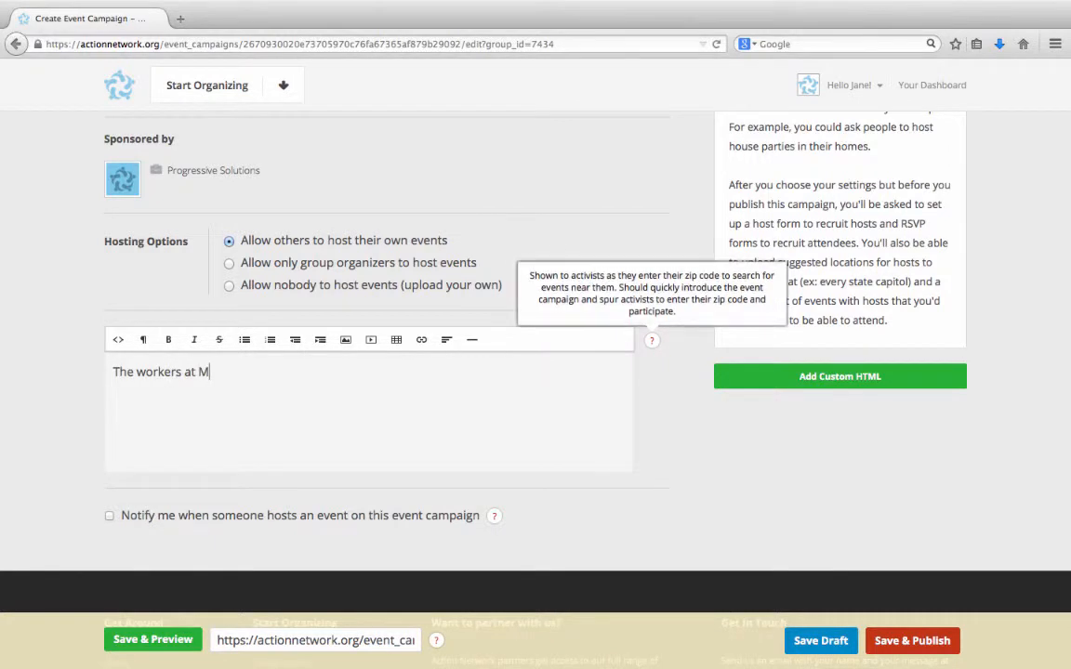
pyautogui.write('ean Guy s')
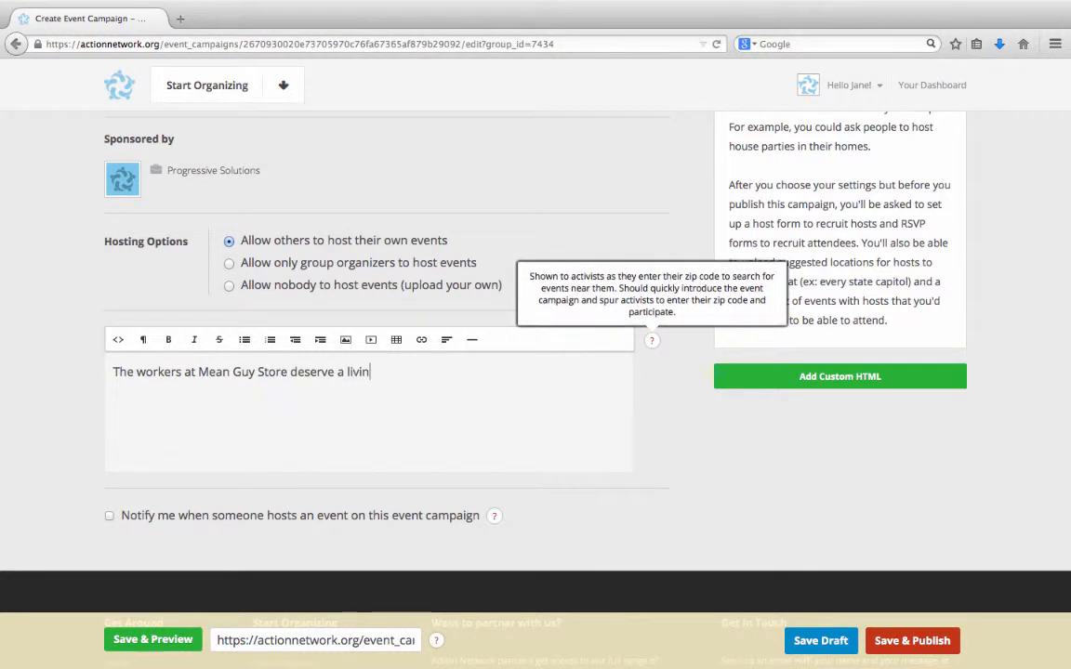
pyautogui.write('g wage. Attend')
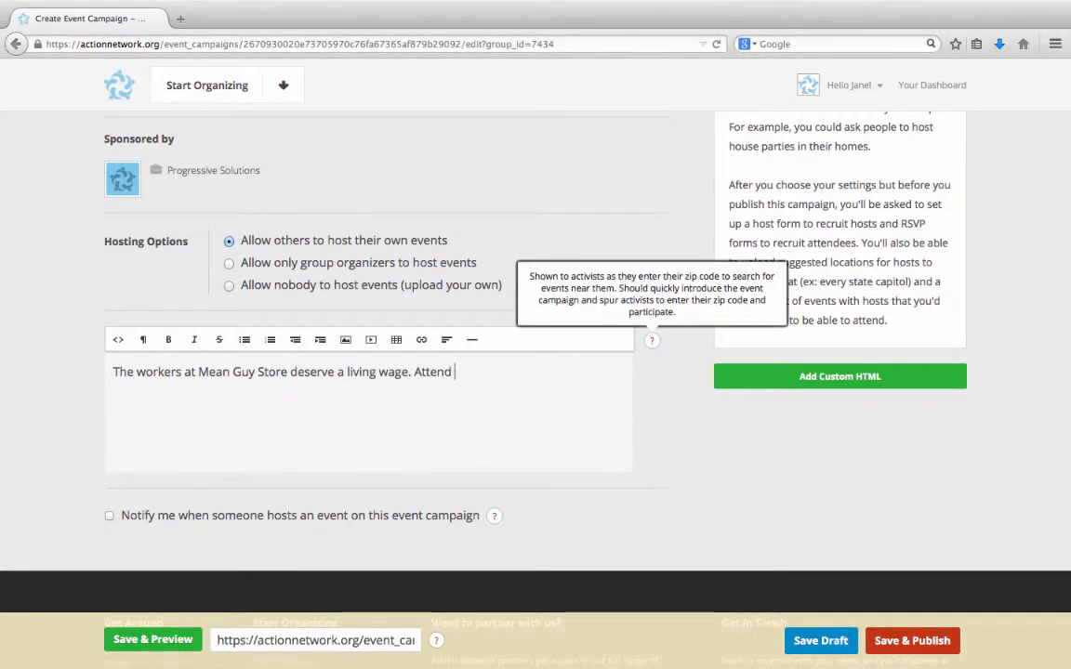
pyautogui.write('or lead a protest')
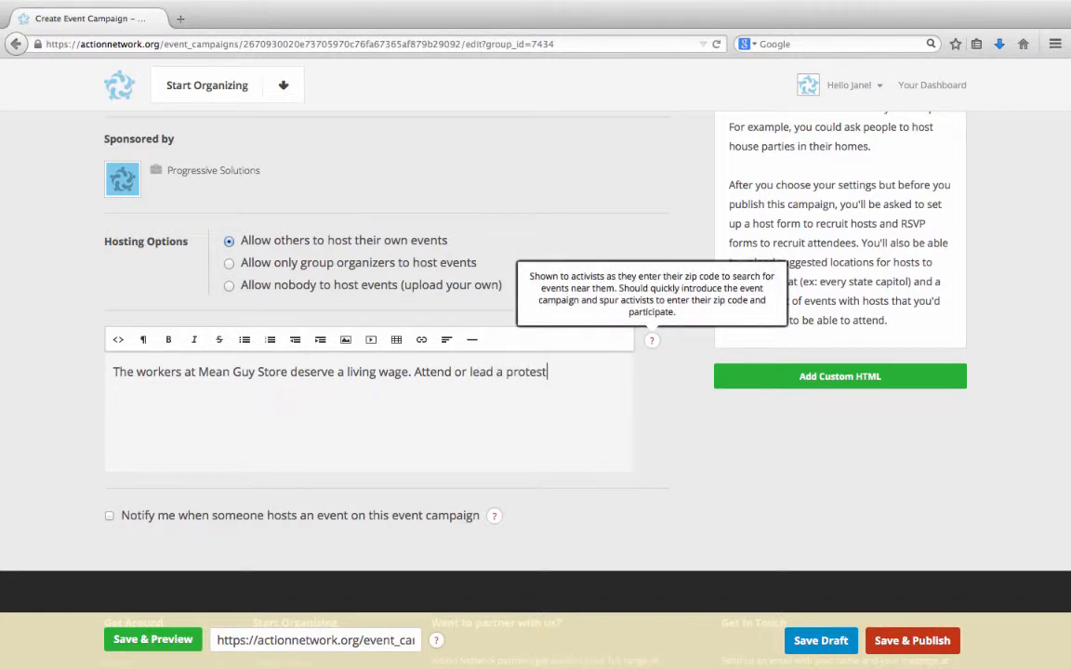
pyautogui.write('in your community')
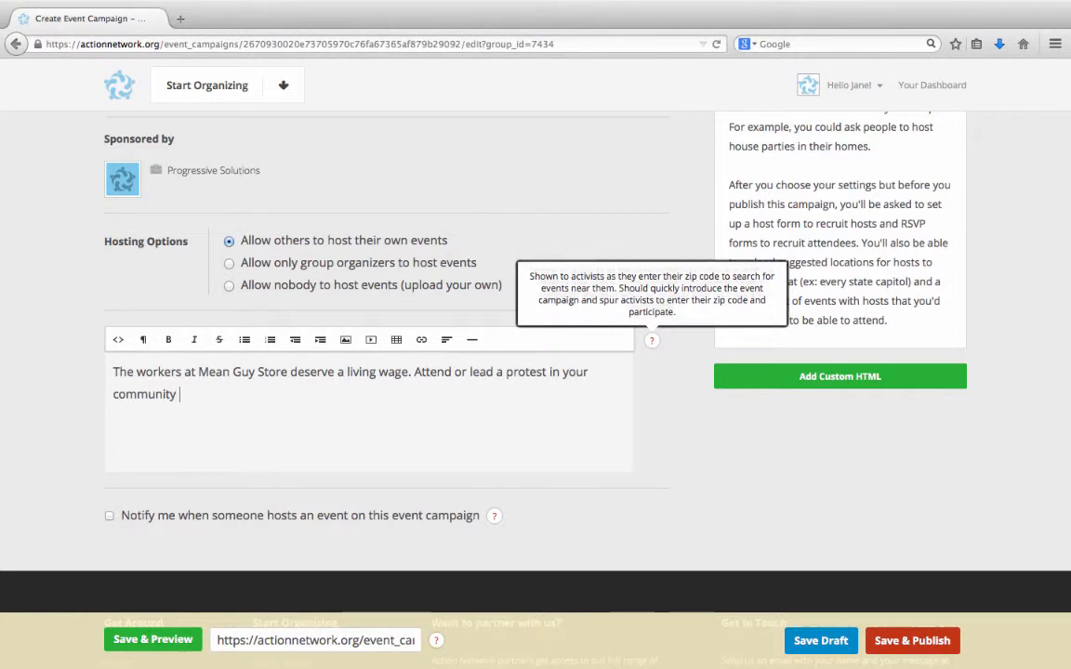
pyautogui.write('to show management')
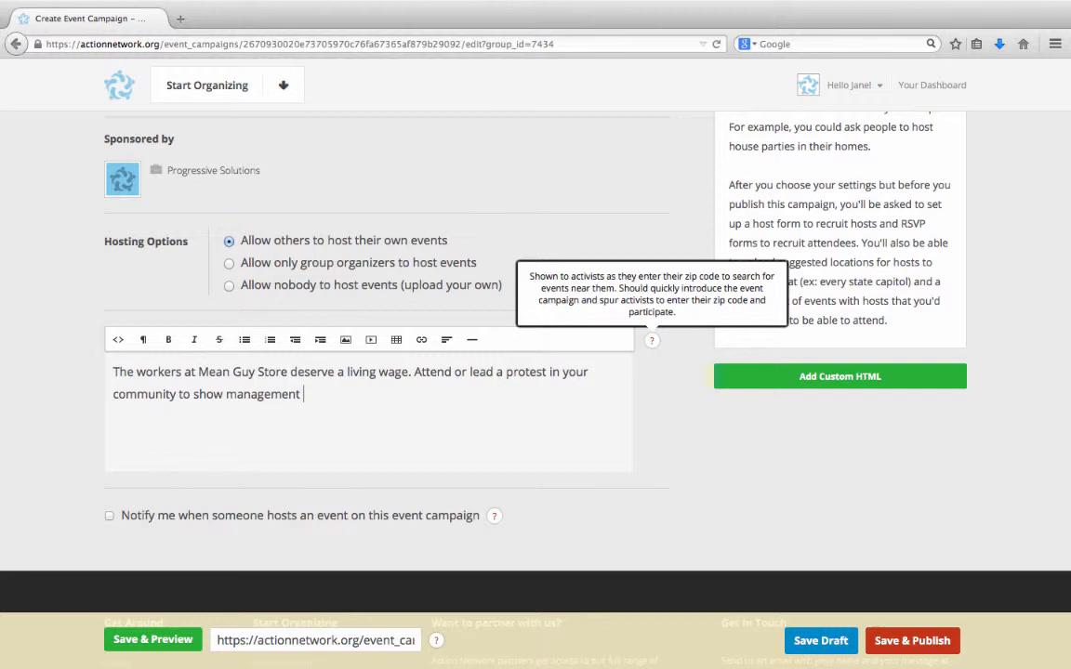
pyautogui.write('that you stand with the wo')
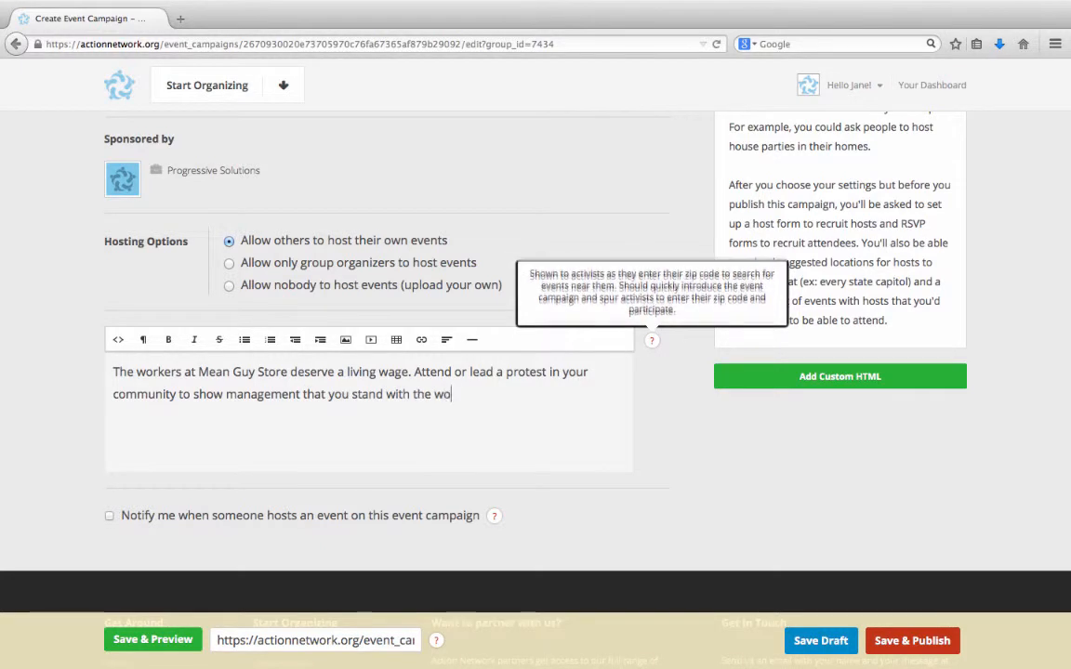
pyautogui.write('rkers.')
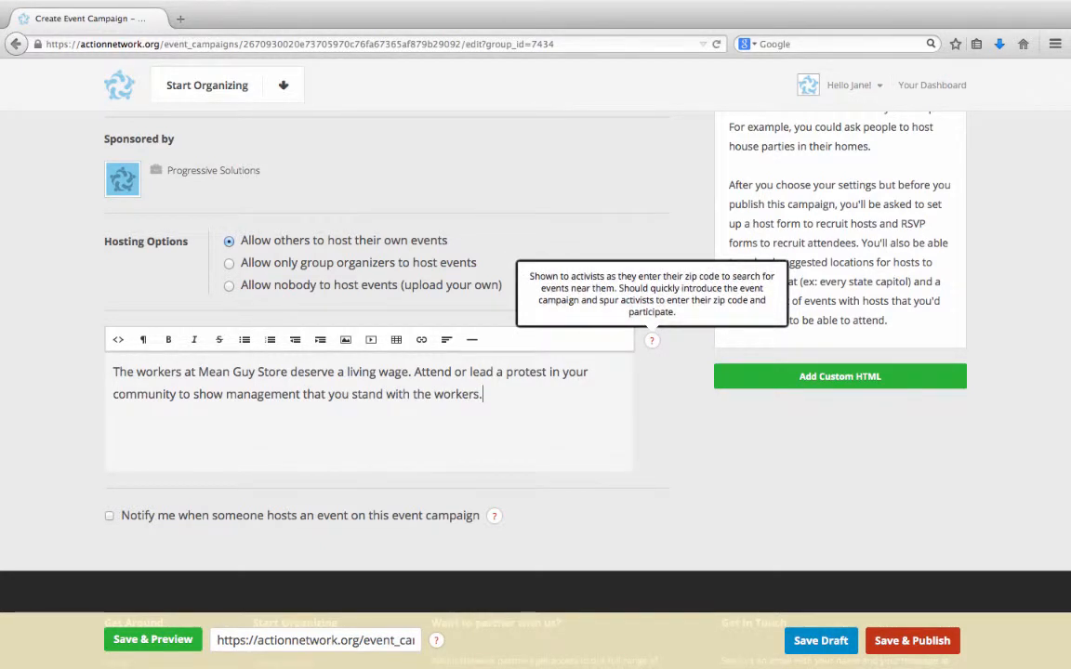
pyautogui.moveTo(90, 394)
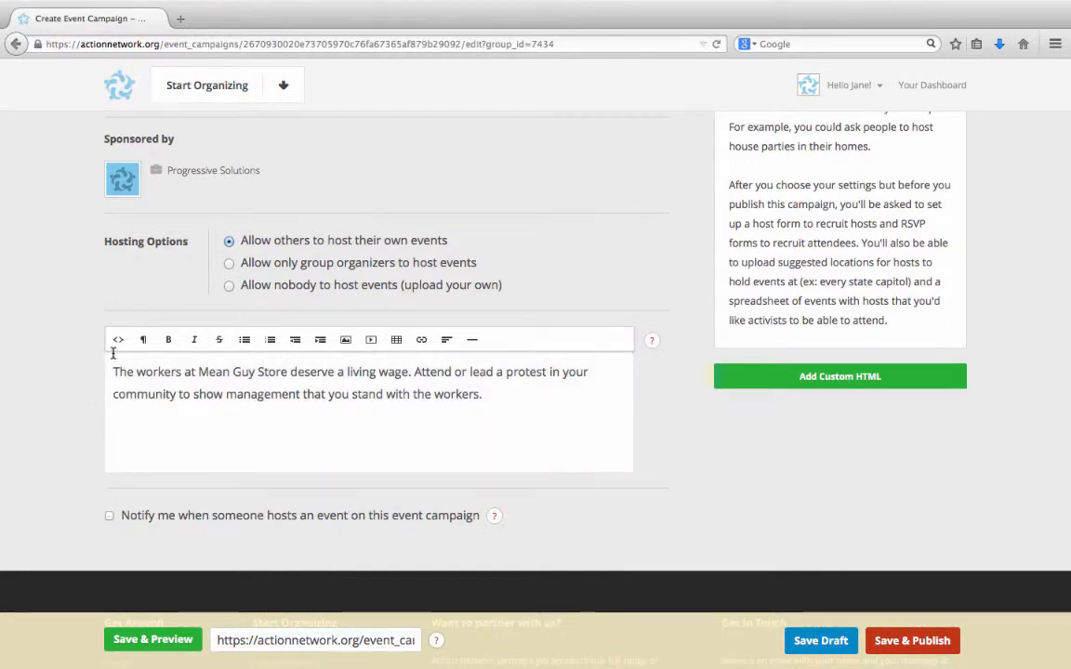
pyautogui.click(117, 339)
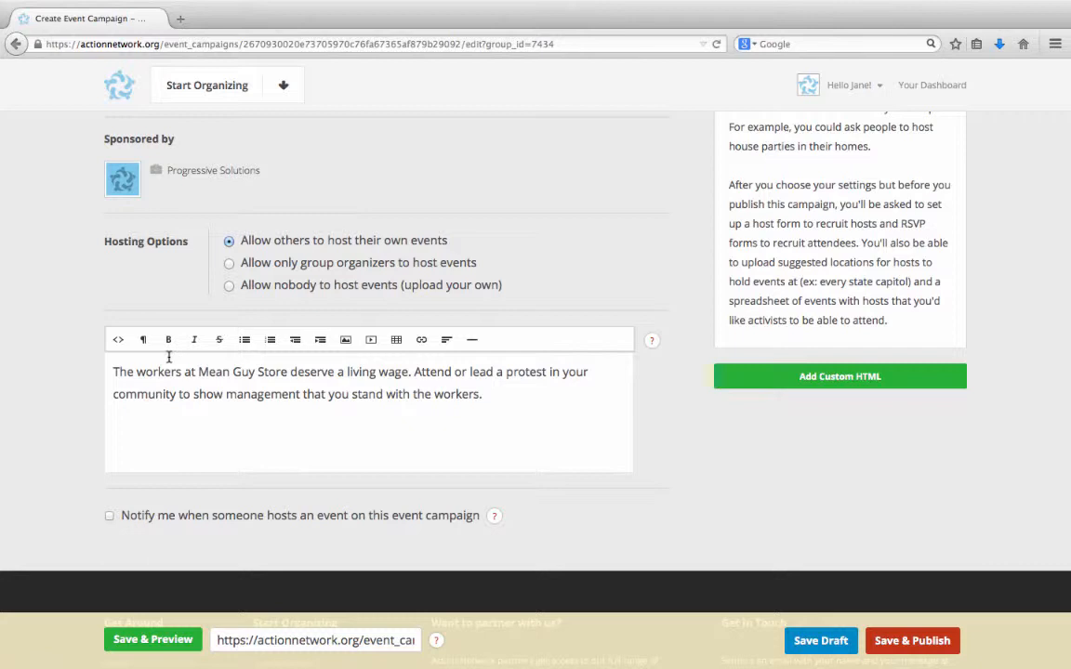
pyautogui.click(219, 339)
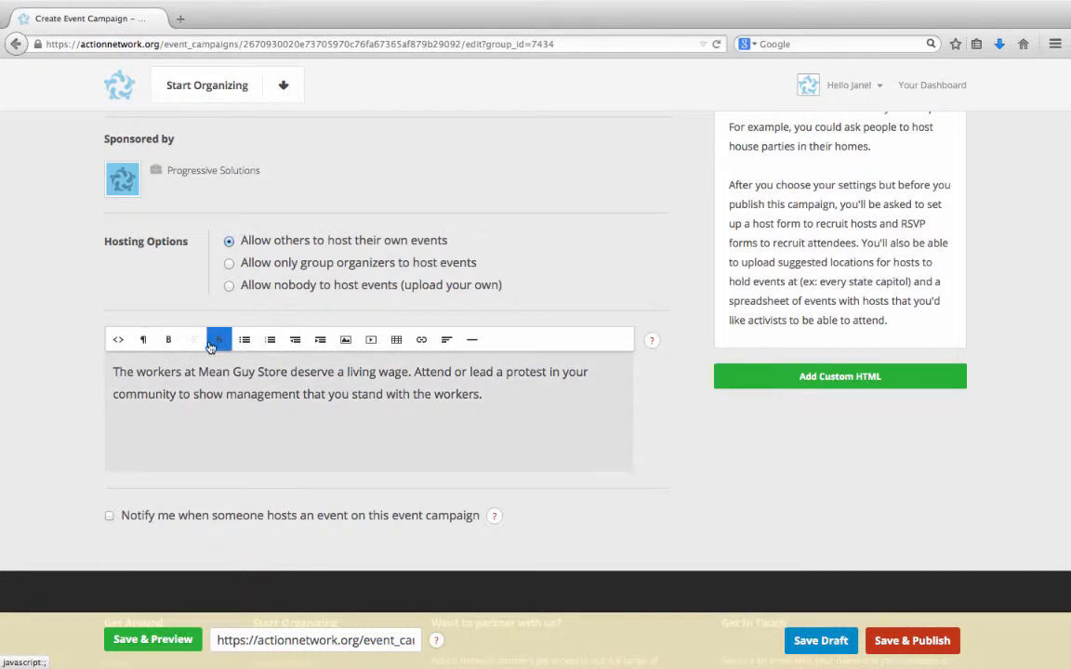
pyautogui.click(269, 339)
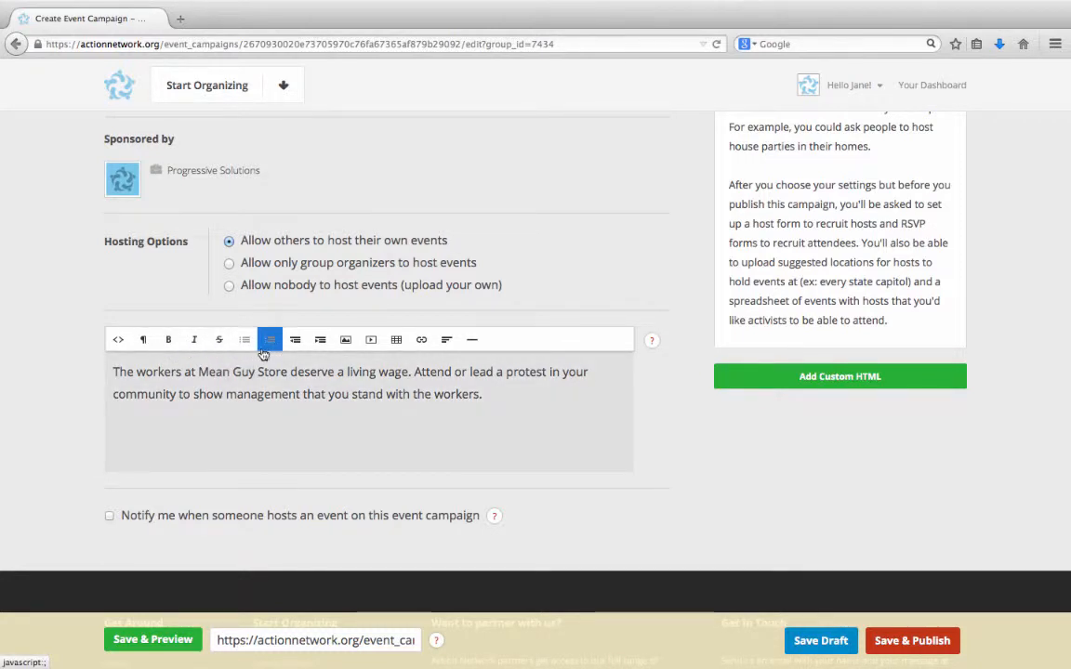
pyautogui.click(319, 339)
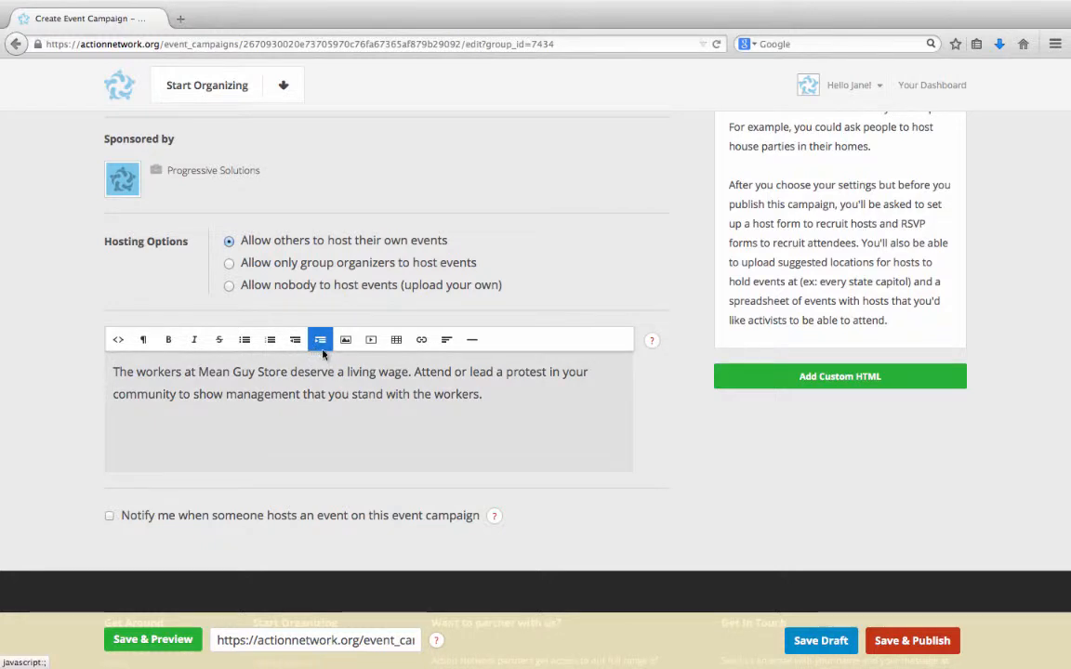
pyautogui.click(371, 339)
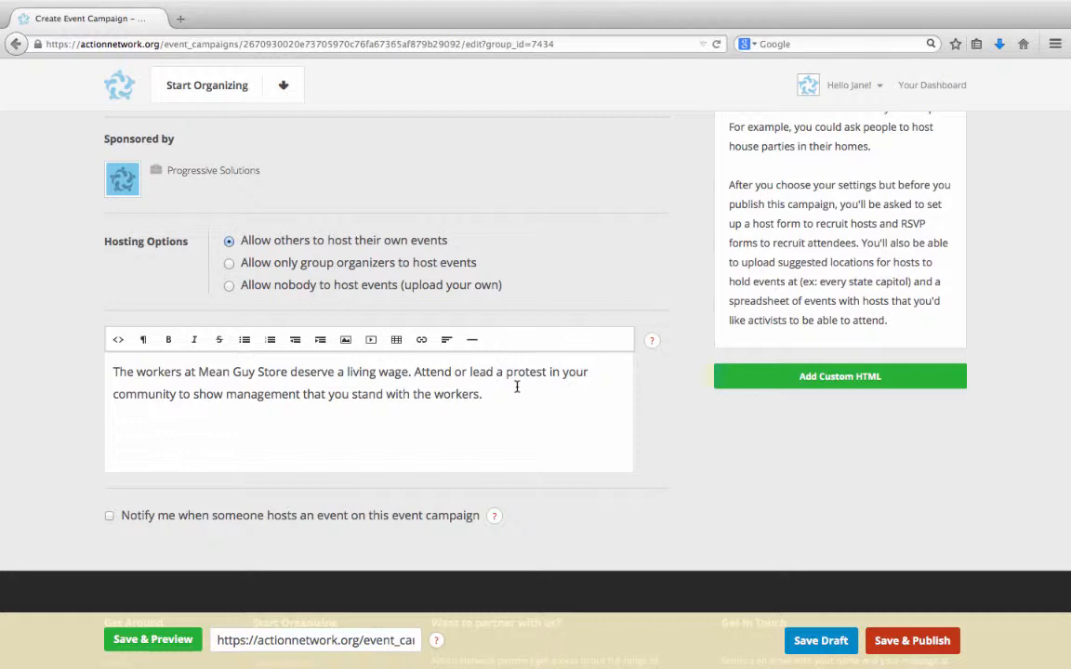
# Save and publish the Mean Guy Protests campaign form.
pyautogui.scroll(-3)
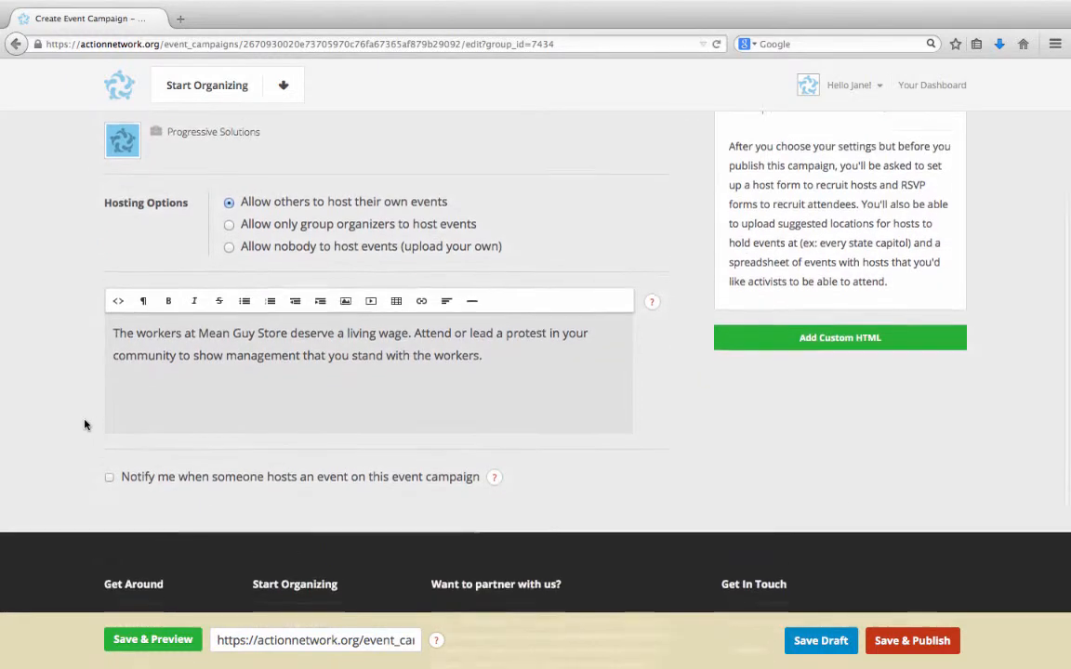
pyautogui.scroll(-3)
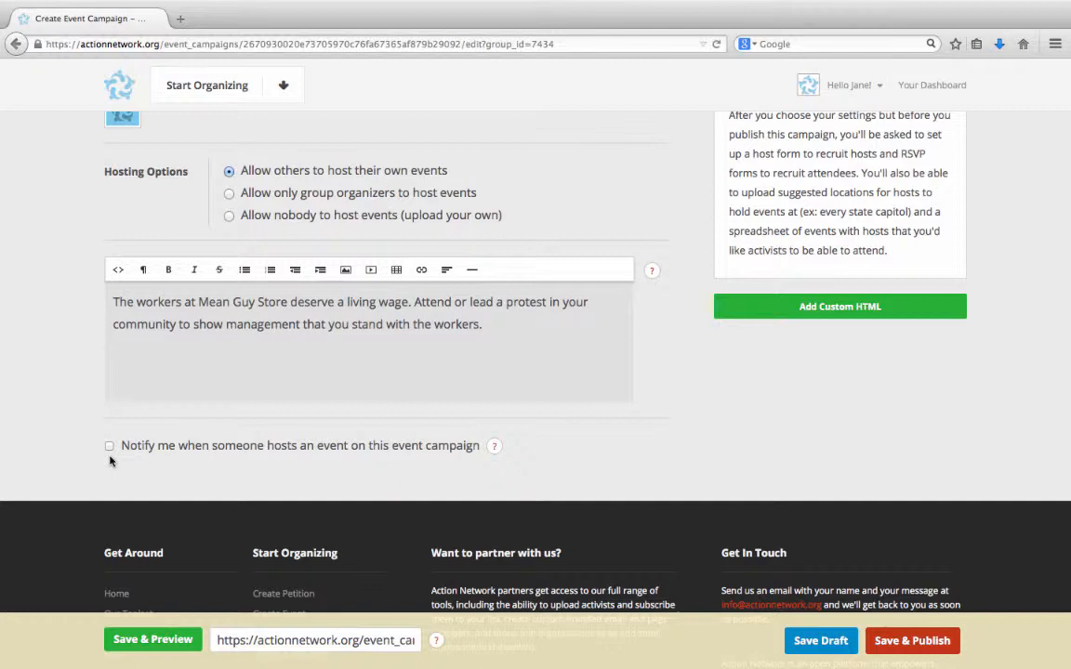
pyautogui.moveTo(912, 640)
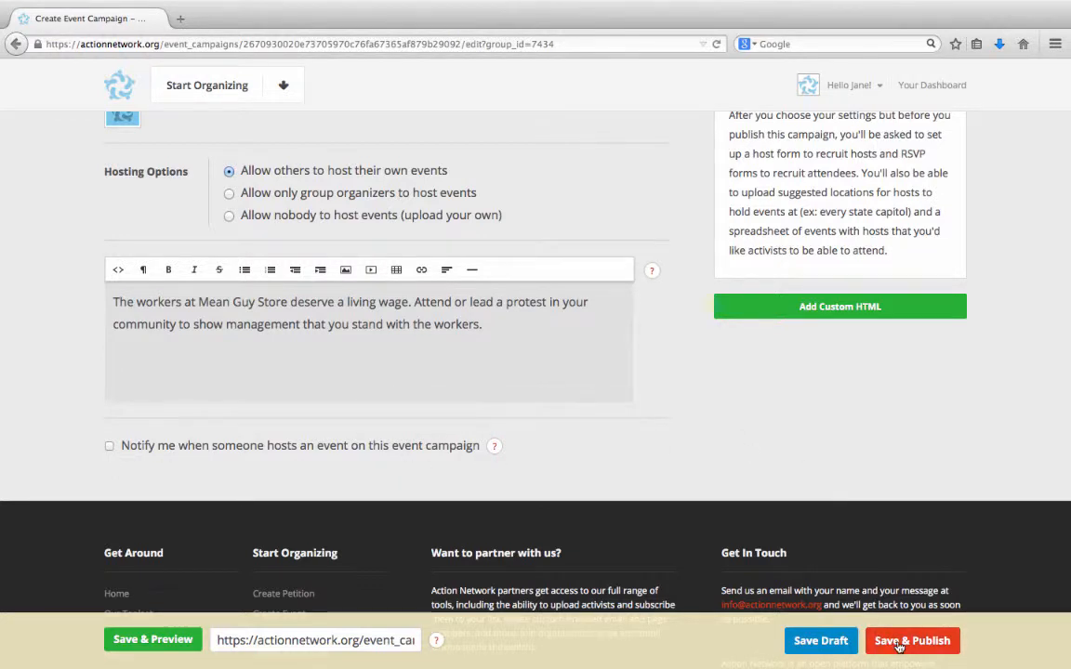
pyautogui.click(911, 640)
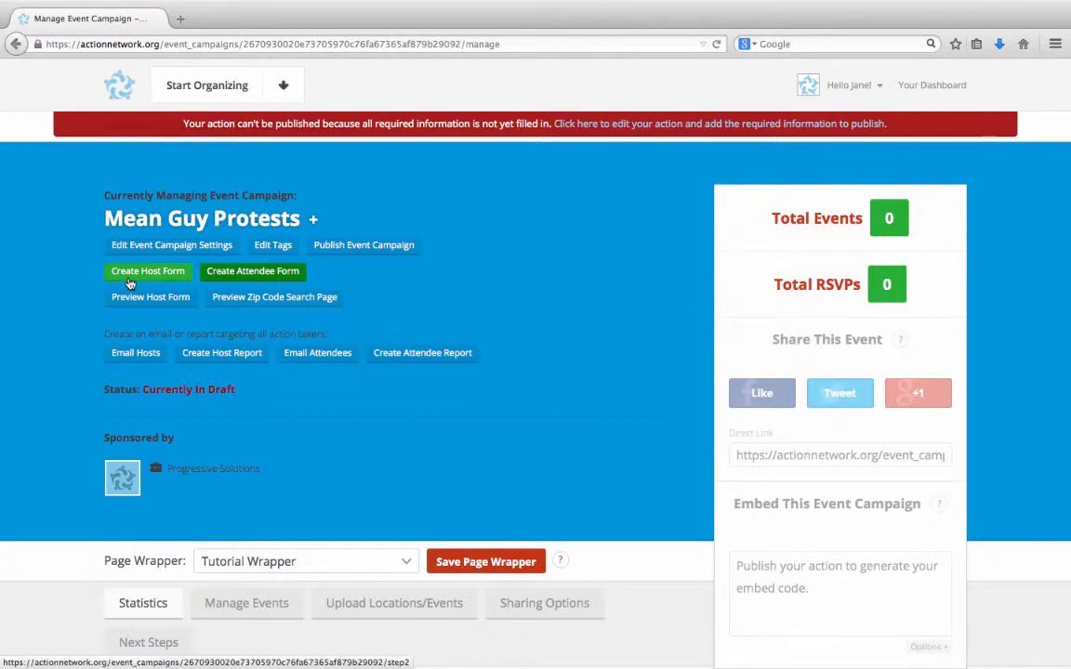
# Begin the host form from the campaign management page.
pyautogui.click(148, 271)
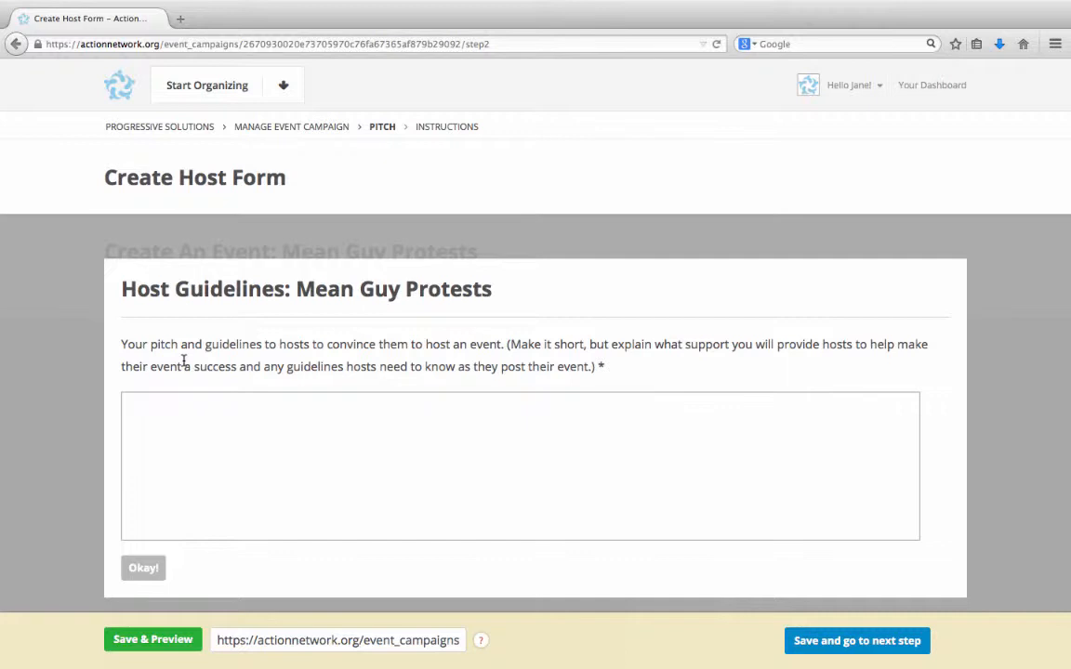
# Save host guidelines stating all events should take place on April 2.
pyautogui.click(187, 416)
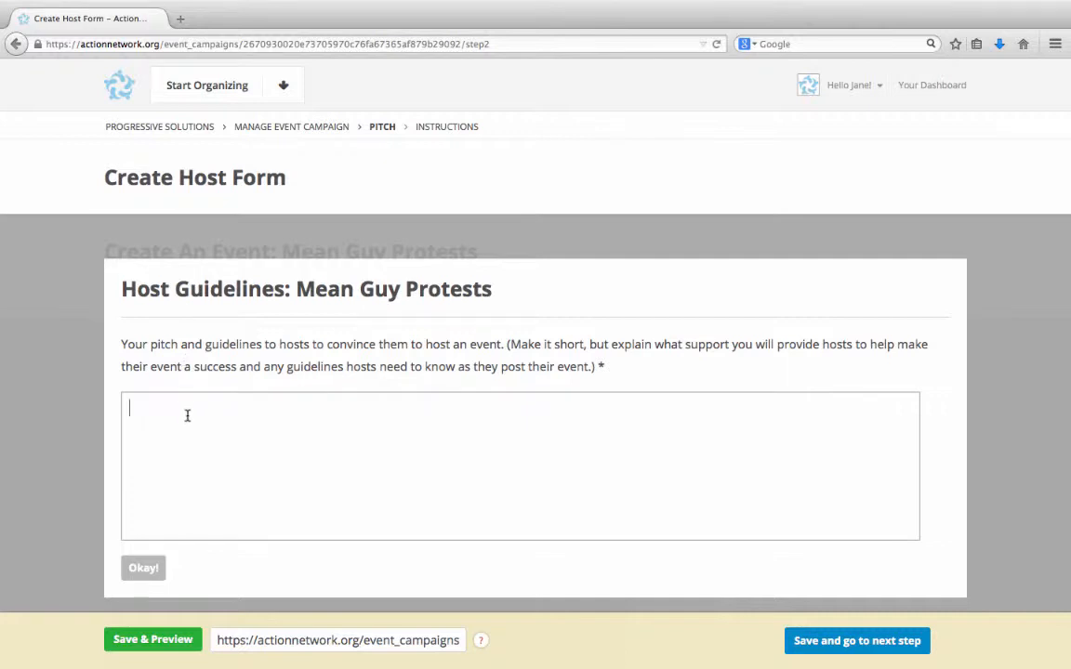
pyautogui.write('All events should')
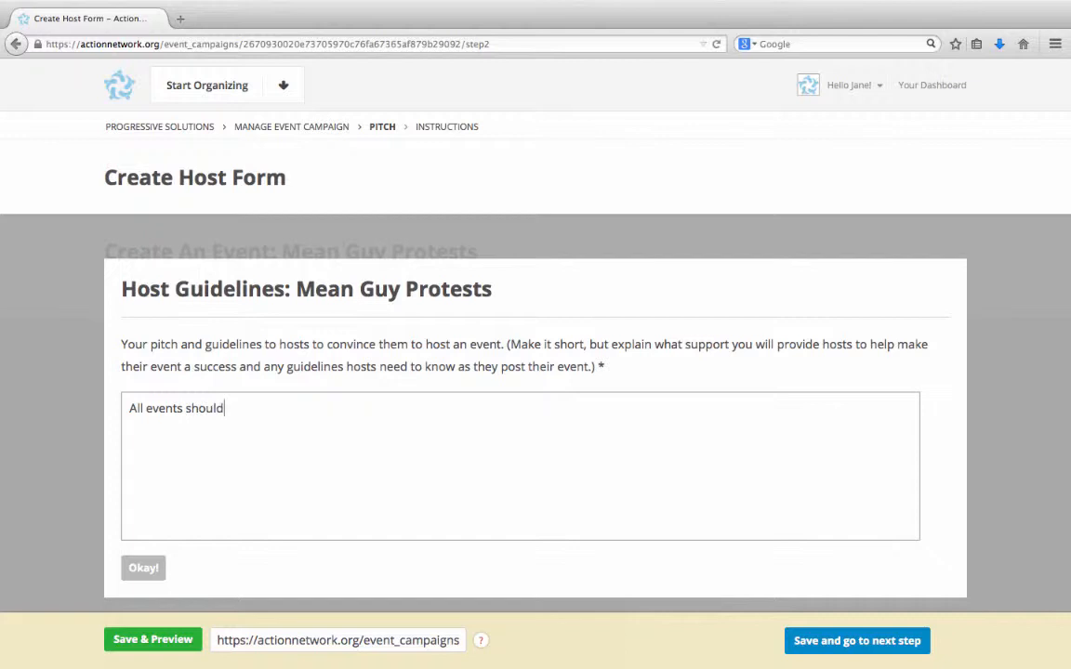
pyautogui.write('take place on April 2.')
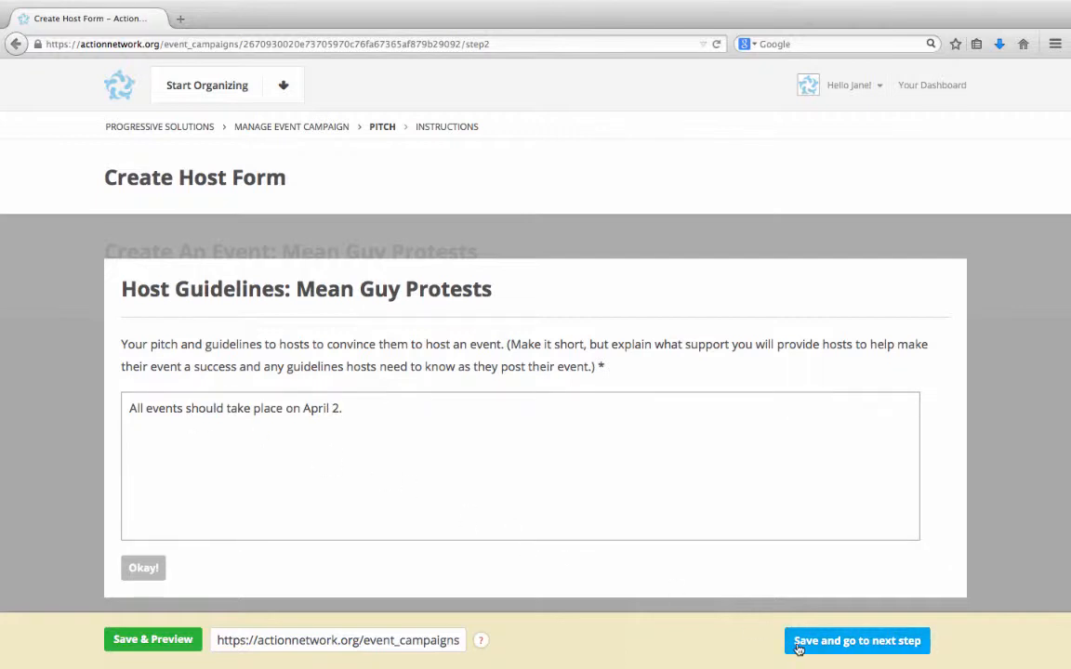
pyautogui.click(855, 640)
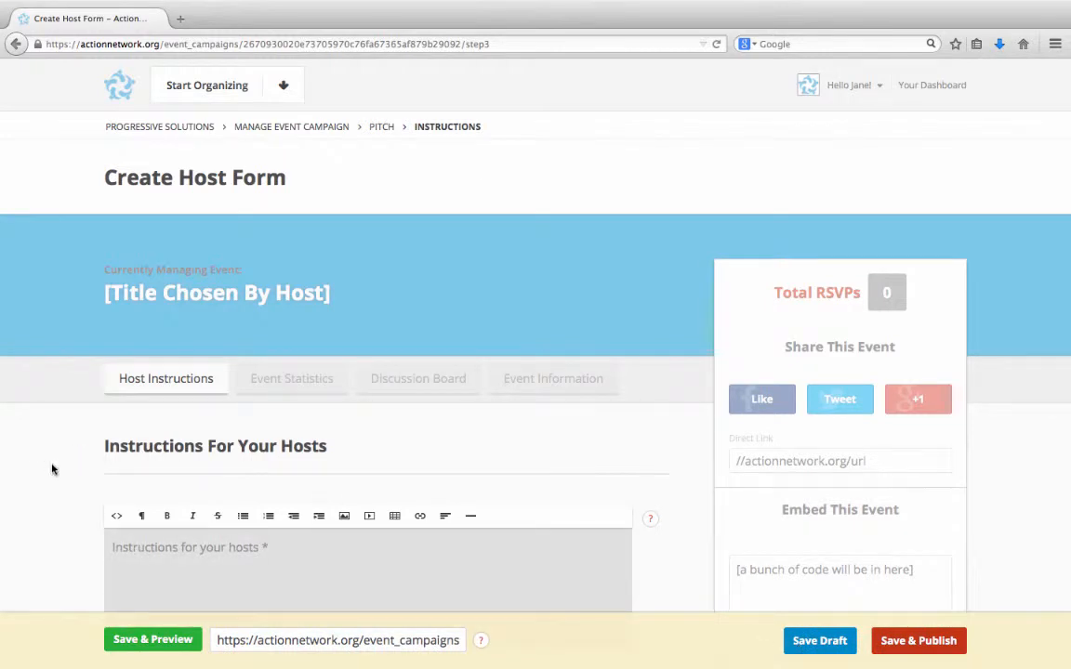
# Save host instructions promising all materials by email and asking hosts to watch their inbox.
pyautogui.scroll(-3)
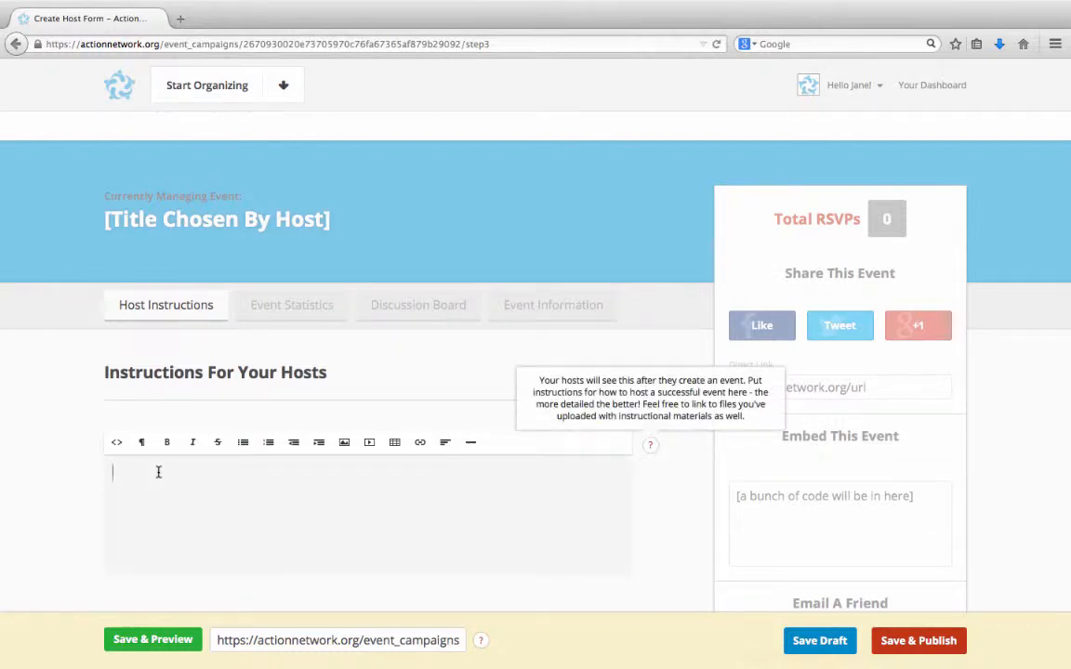
pyautogui.write("We'll send you all")
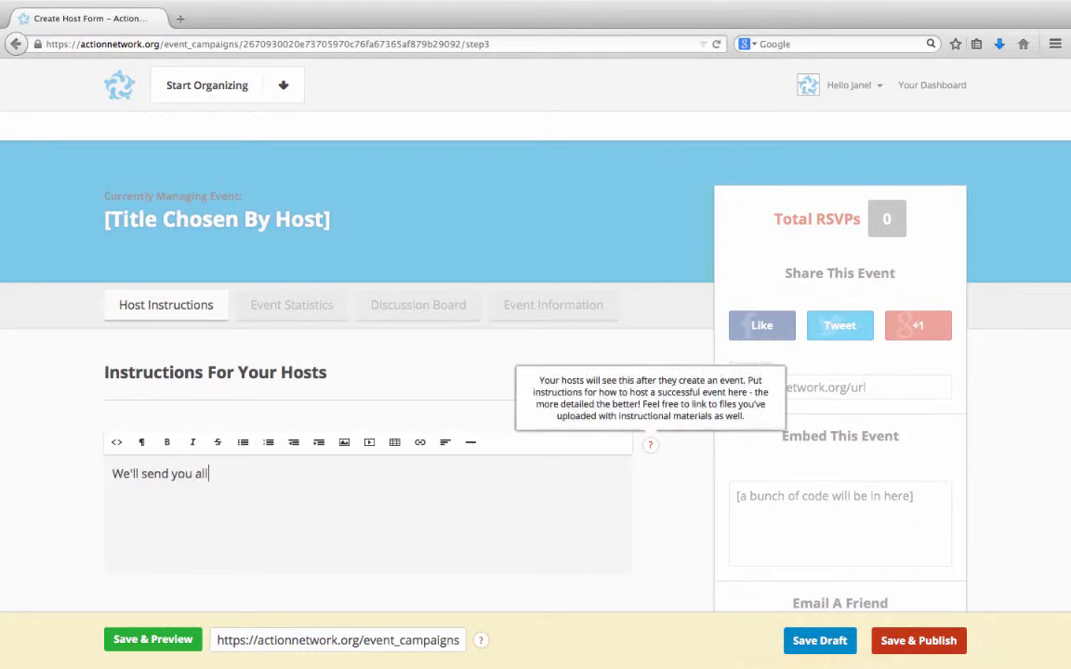
pyautogui.write('the matierlas you')
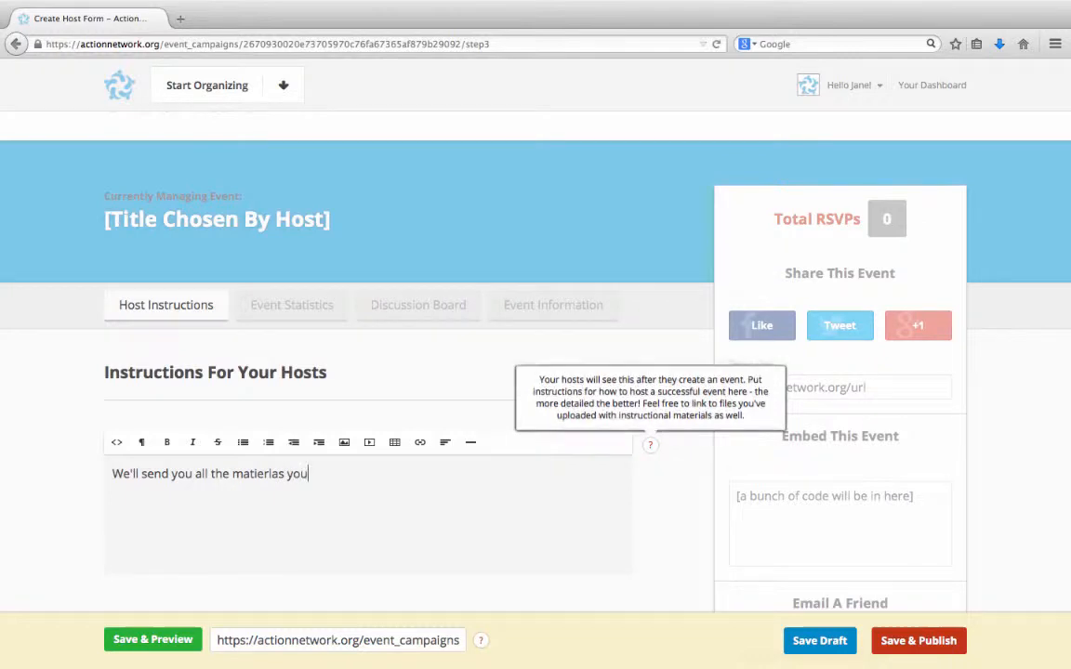
pyautogui.press('BackSpace')
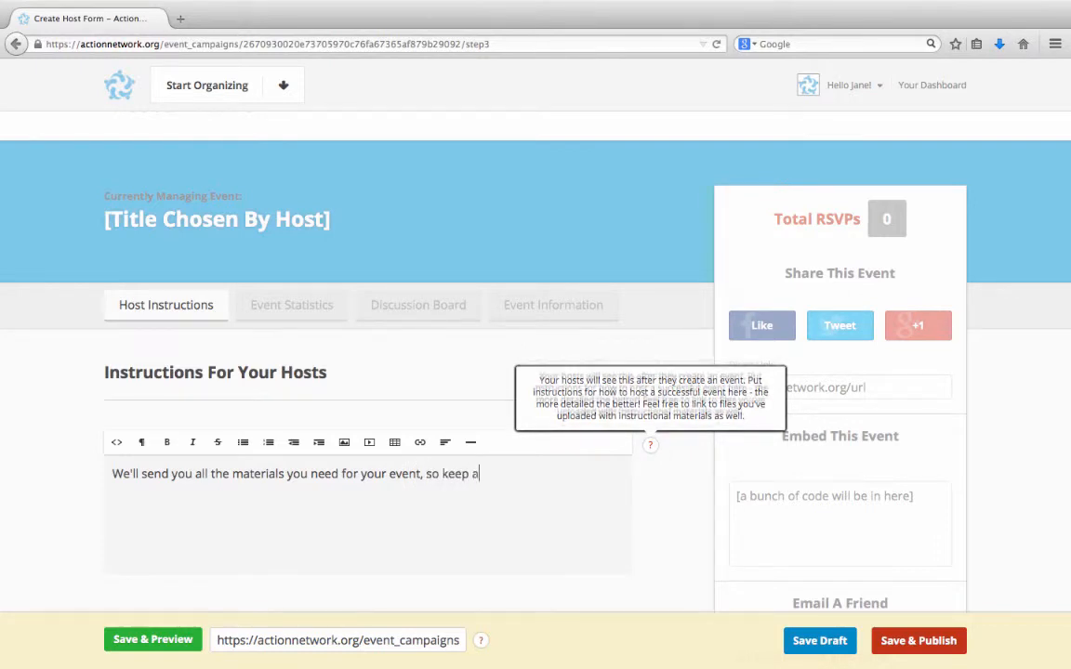
pyautogui.write('n eye on your inbox.')
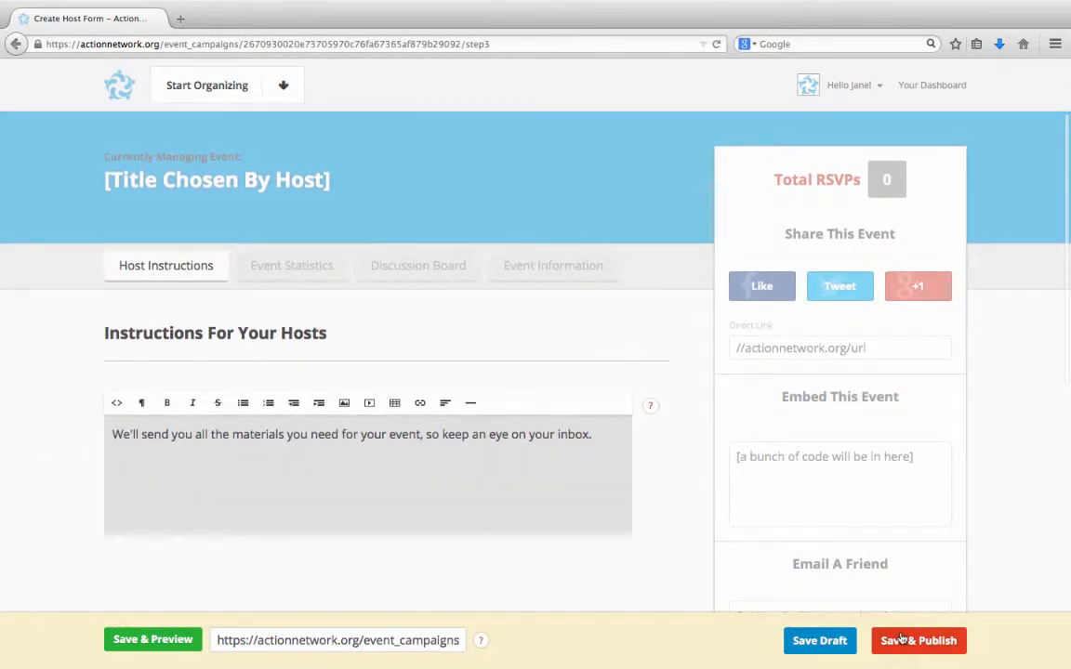
pyautogui.click(917, 641)
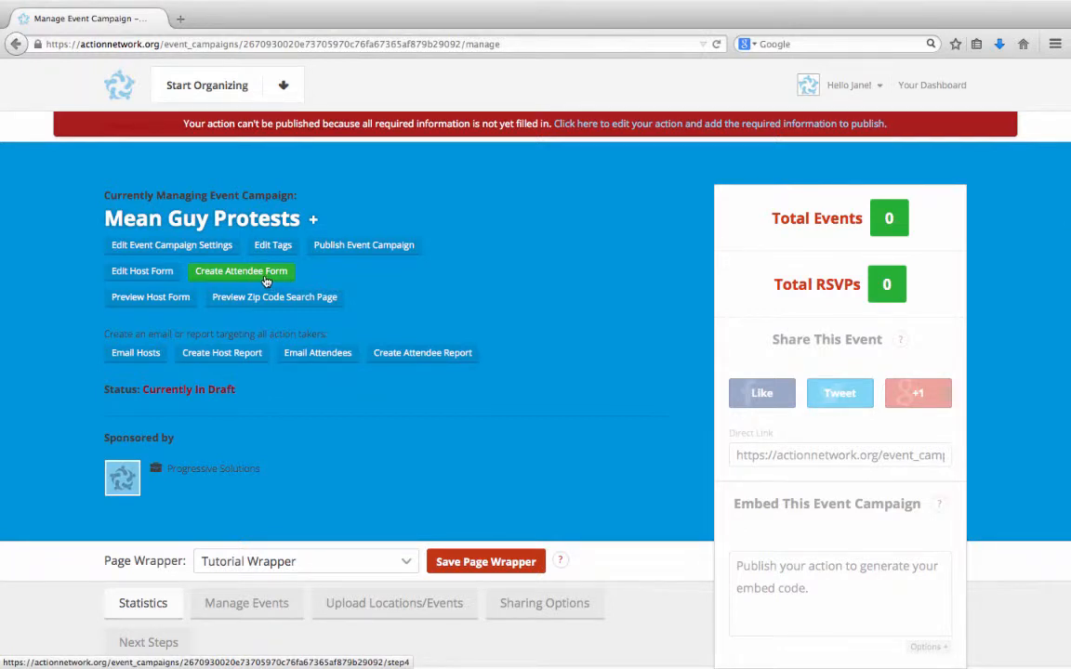
# Create the attendee form with description 'Join us as we stand with the workers of Mean Guy Store.'.
pyautogui.click(241, 270)
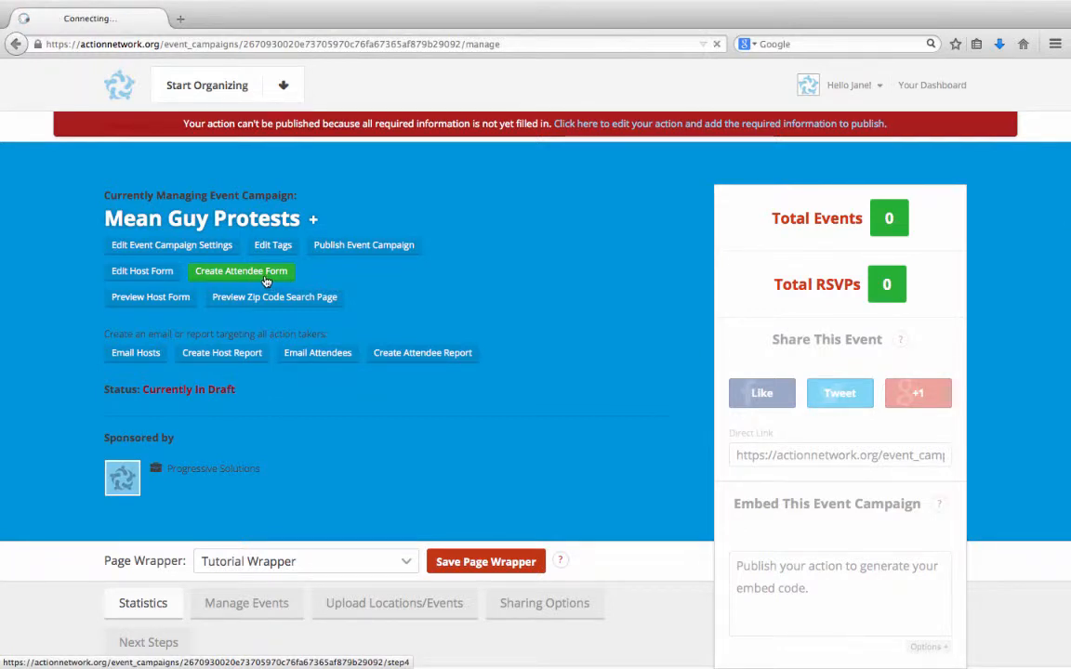
pyautogui.click(239, 270)
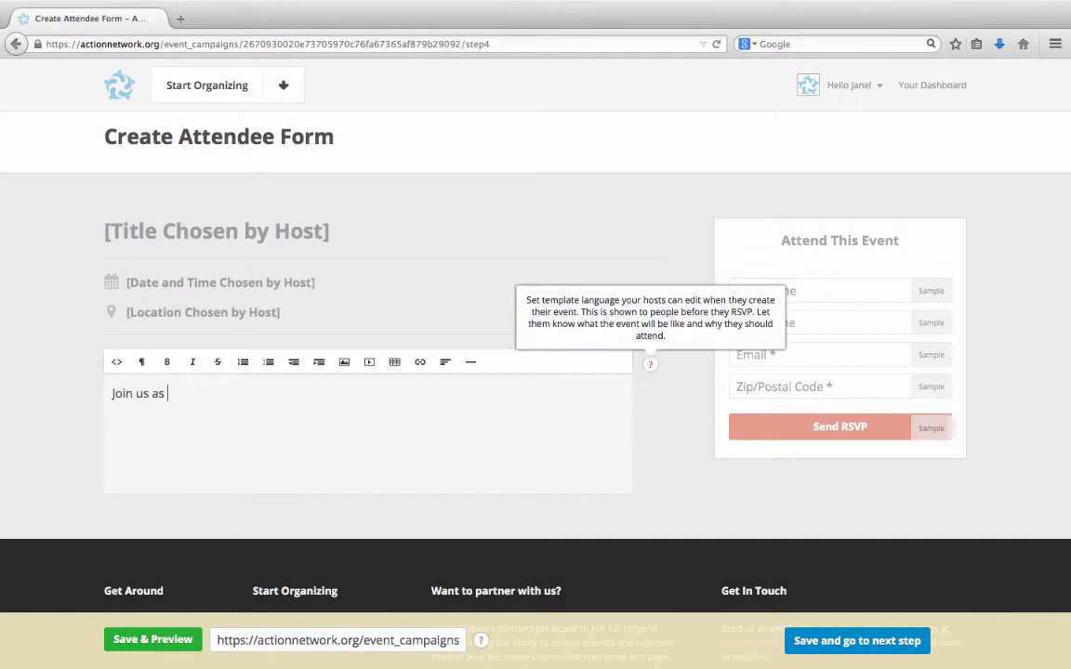
pyautogui.write('we stand with the workers of Mean')
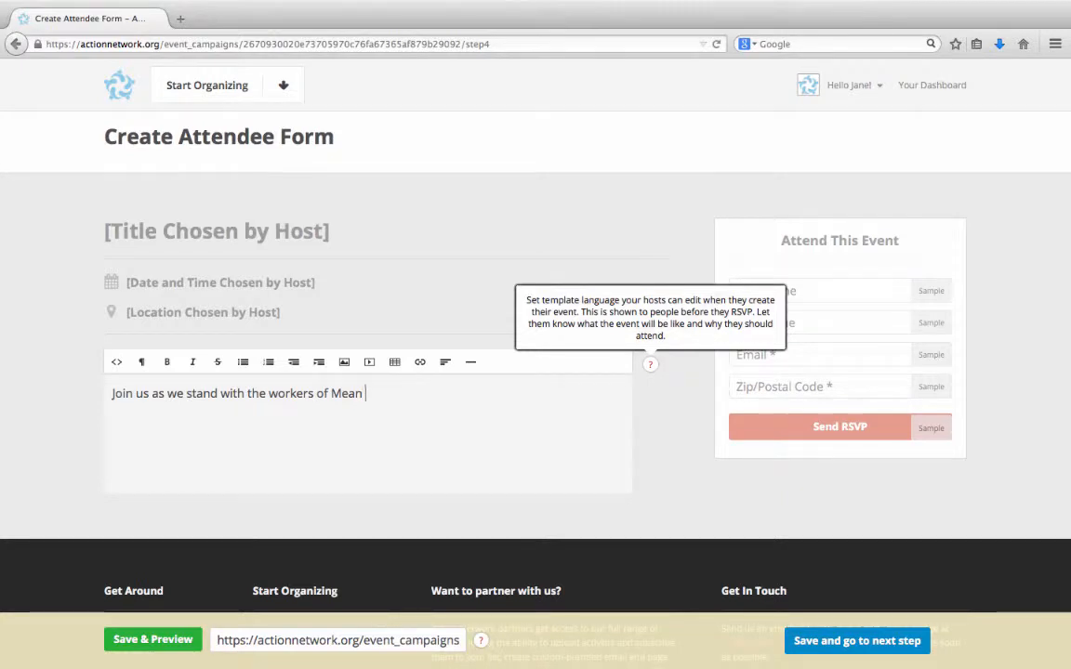
pyautogui.write('Guy Store.')
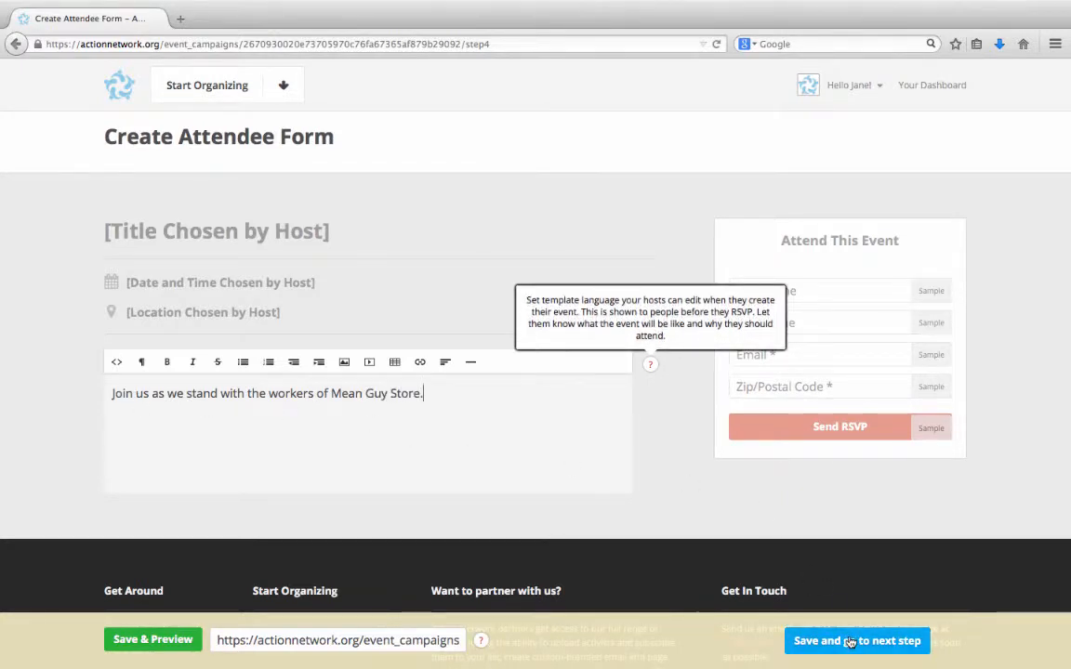
pyautogui.click(856, 640)
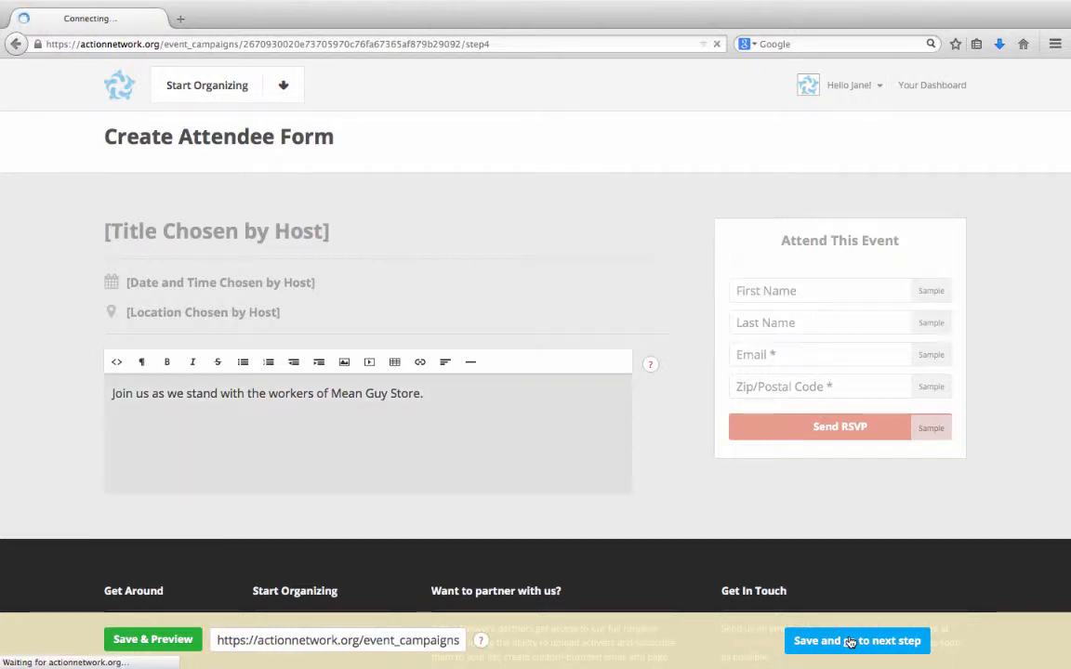
pyautogui.click(856, 641)
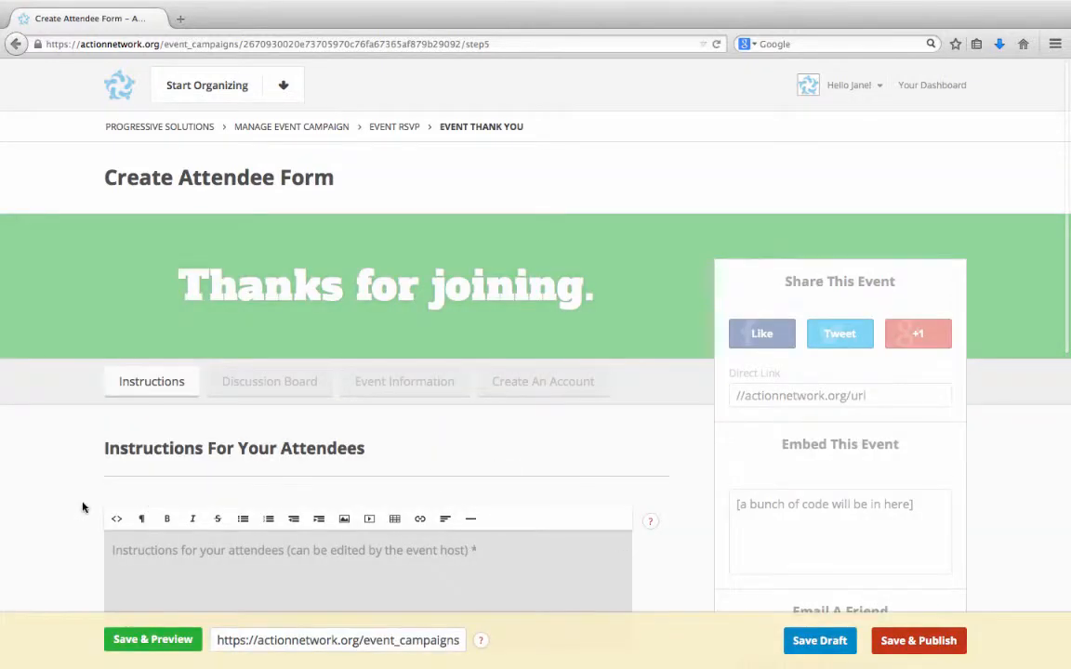
pyautogui.scroll(-3)
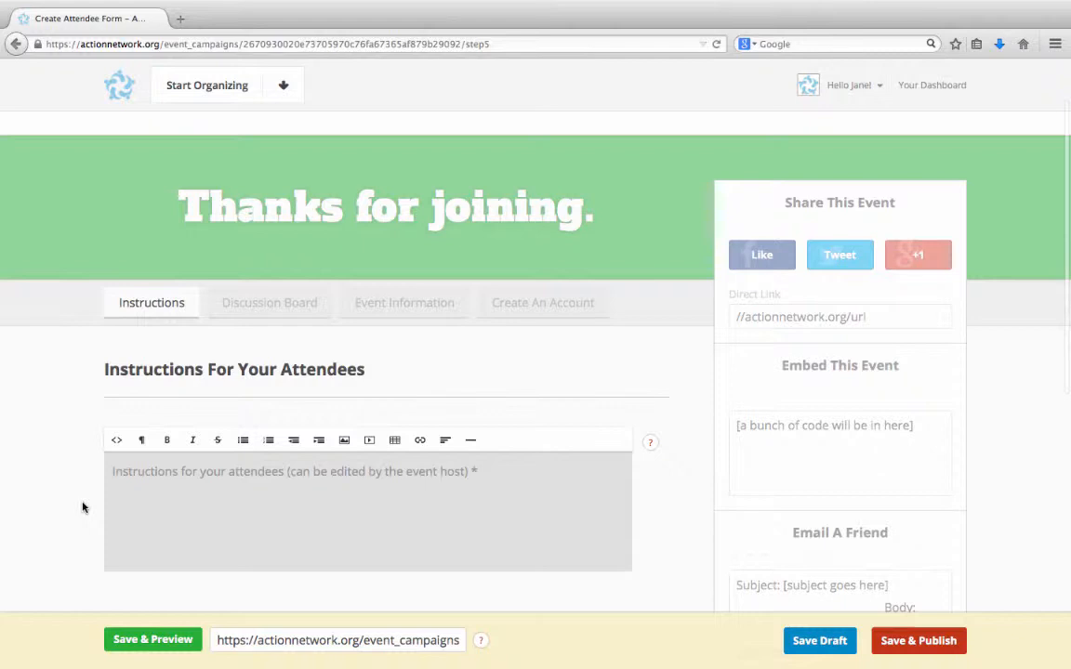
pyautogui.click(342, 491)
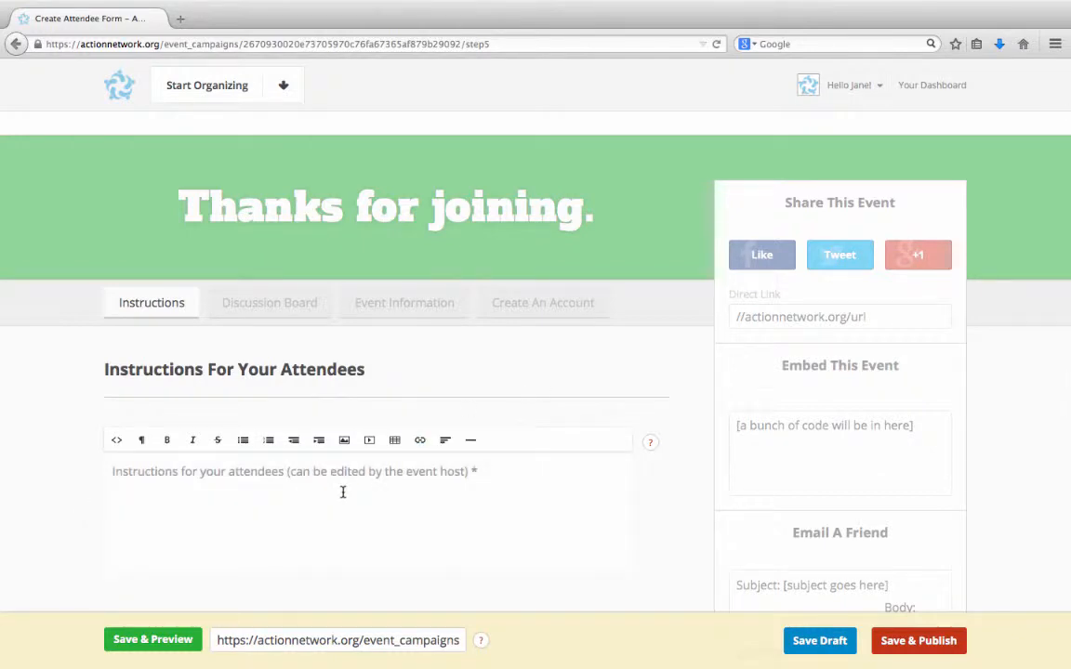
pyautogui.moveTo(191, 485)
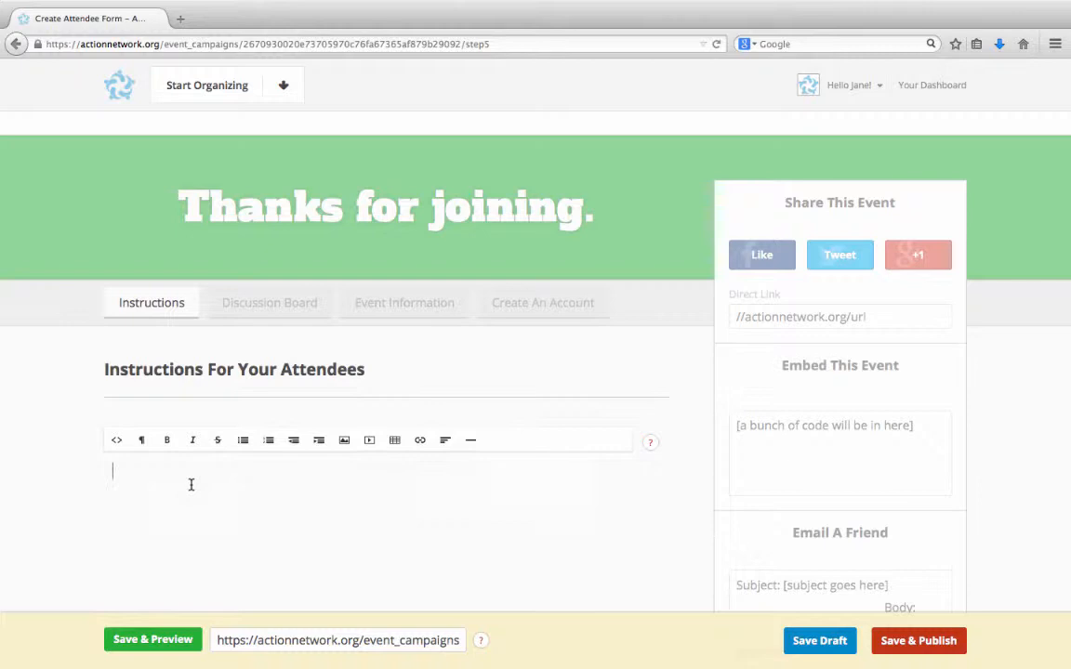
pyautogui.write('If you need to')
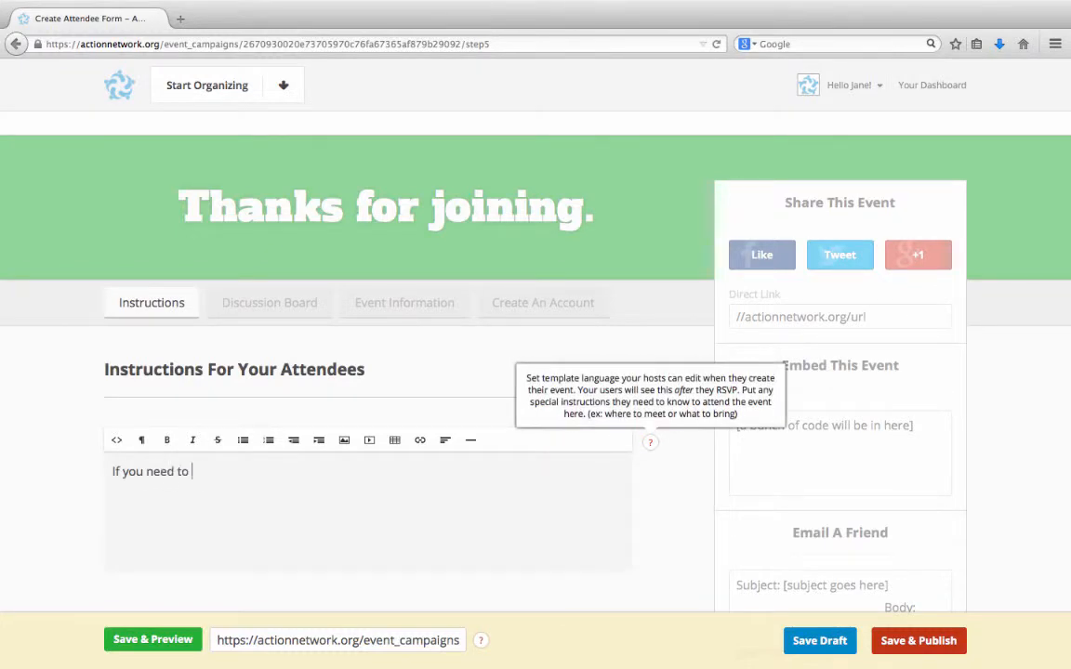
pyautogui.write('reach us on the day of the protest, please c')
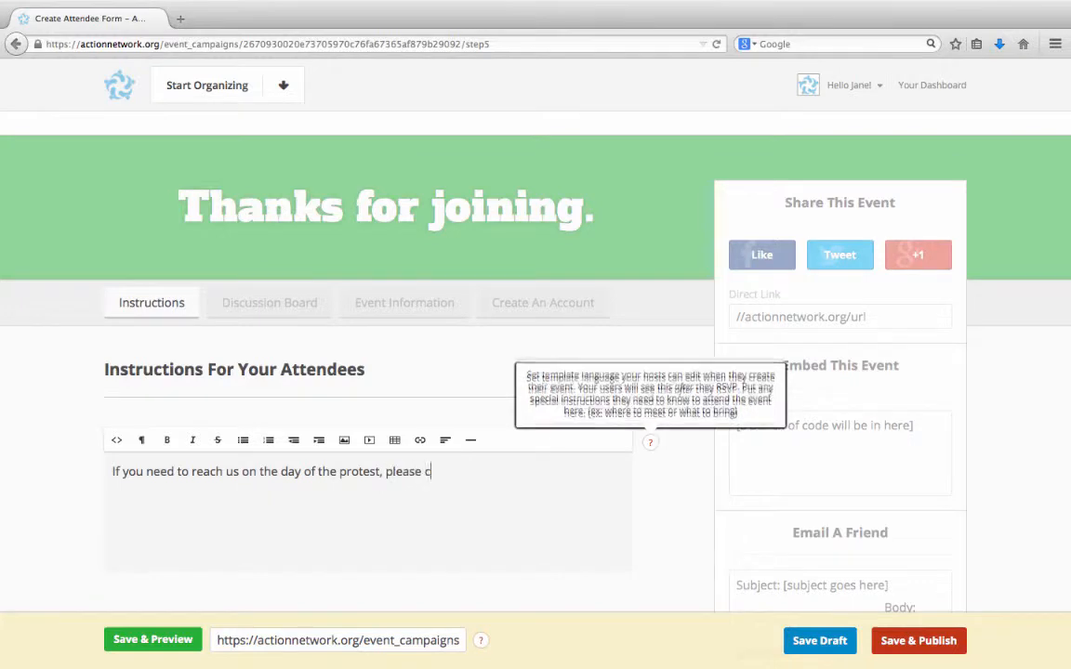
pyautogui.write('all 202-555-')
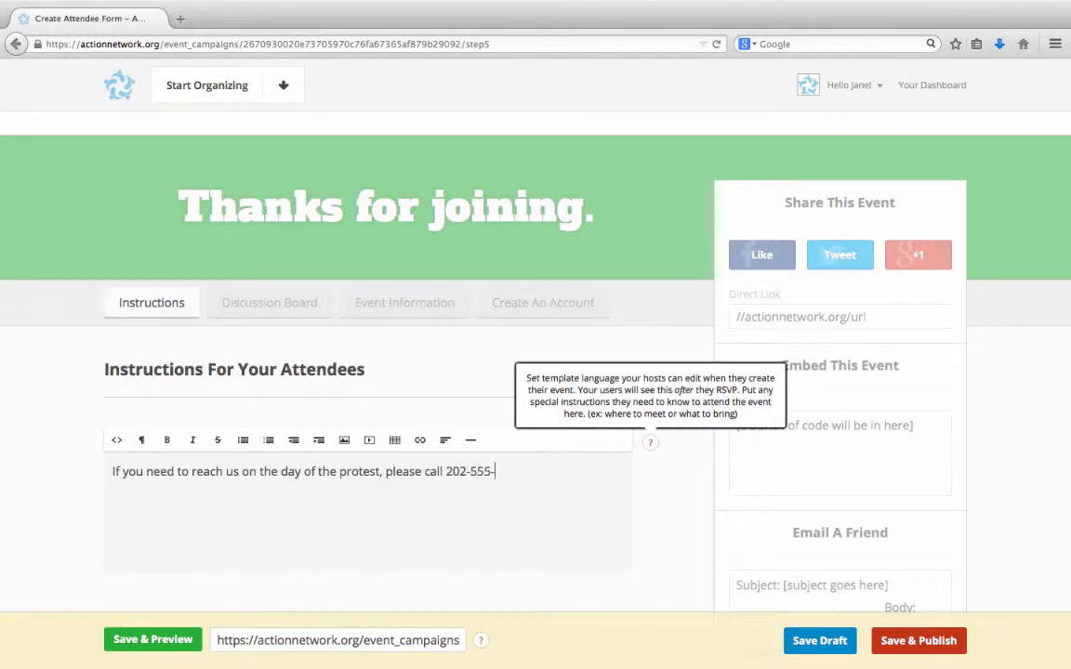
pyautogui.write('1234.')
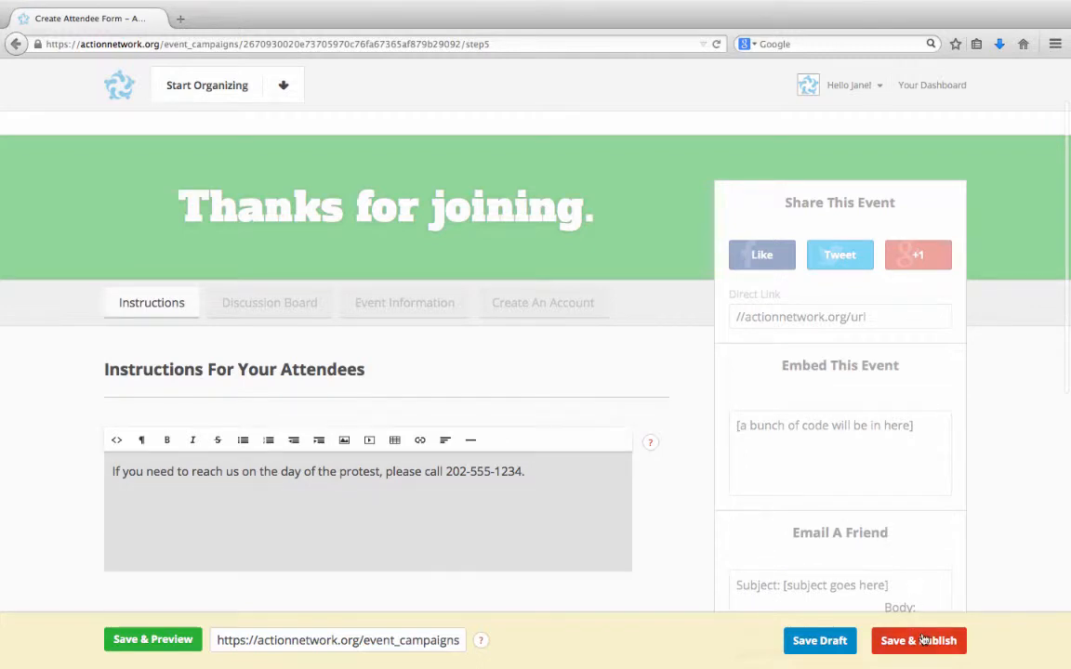
pyautogui.click(918, 640)
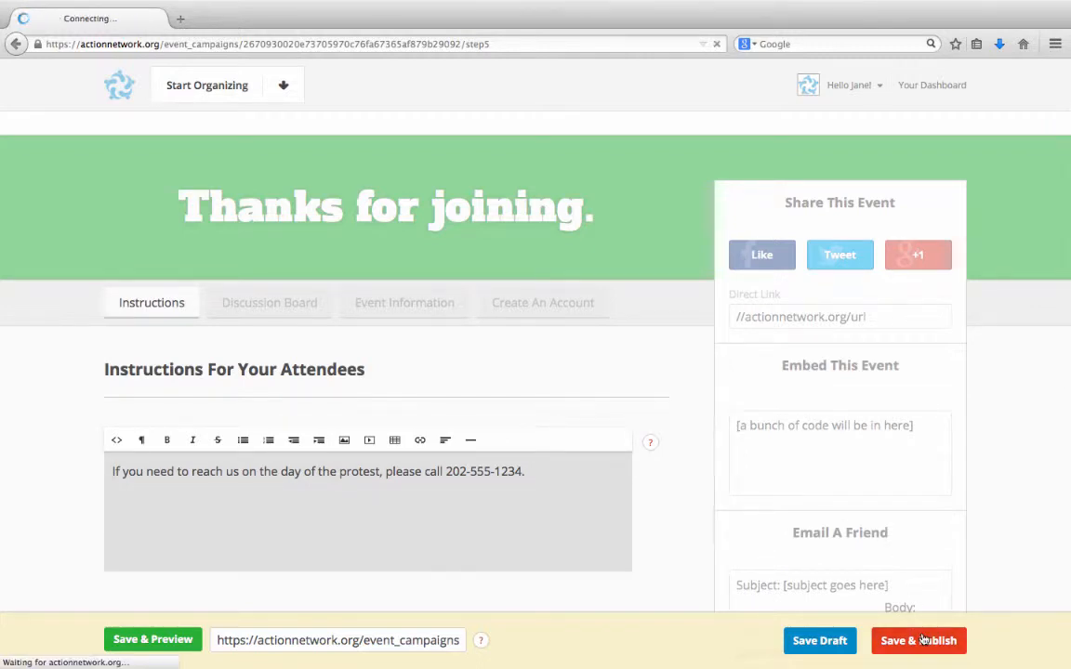
# Finish publishing so Mean Guy Protests shows as Live with zero events and RSVPs.
pyautogui.click(918, 640)
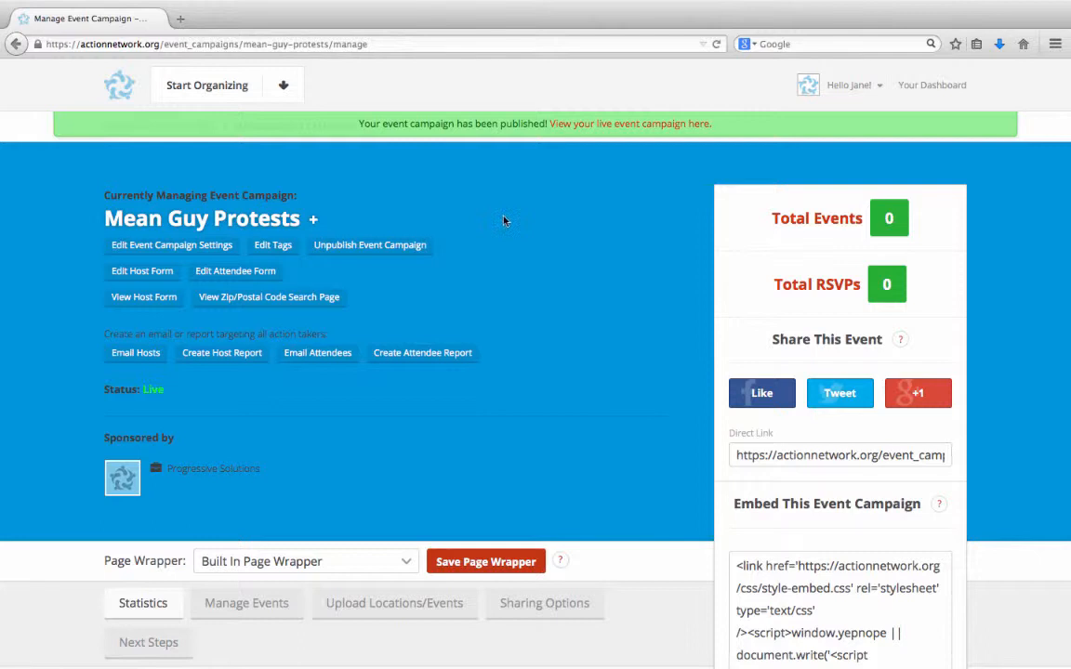
pyautogui.moveTo(565, 257)
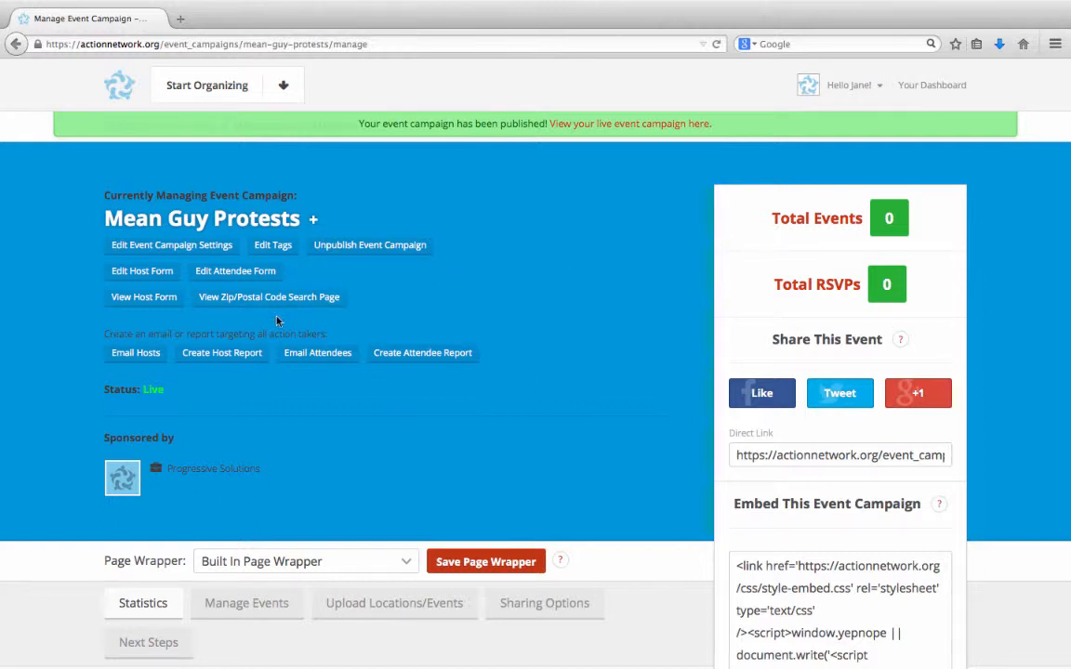
pyautogui.moveTo(268, 297)
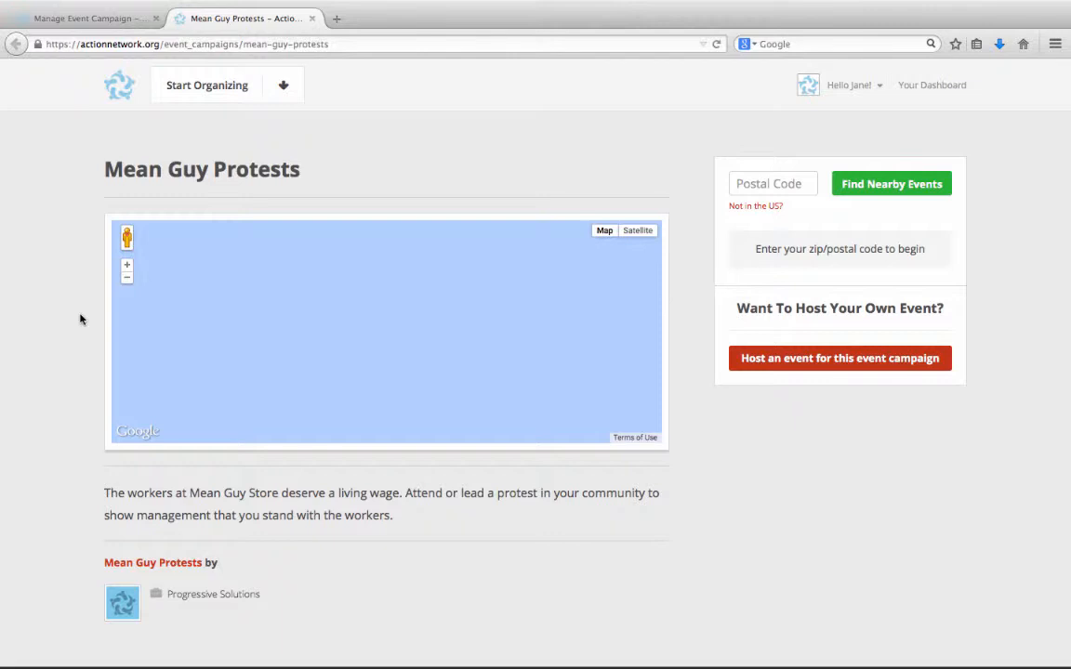
pyautogui.moveTo(504, 314)
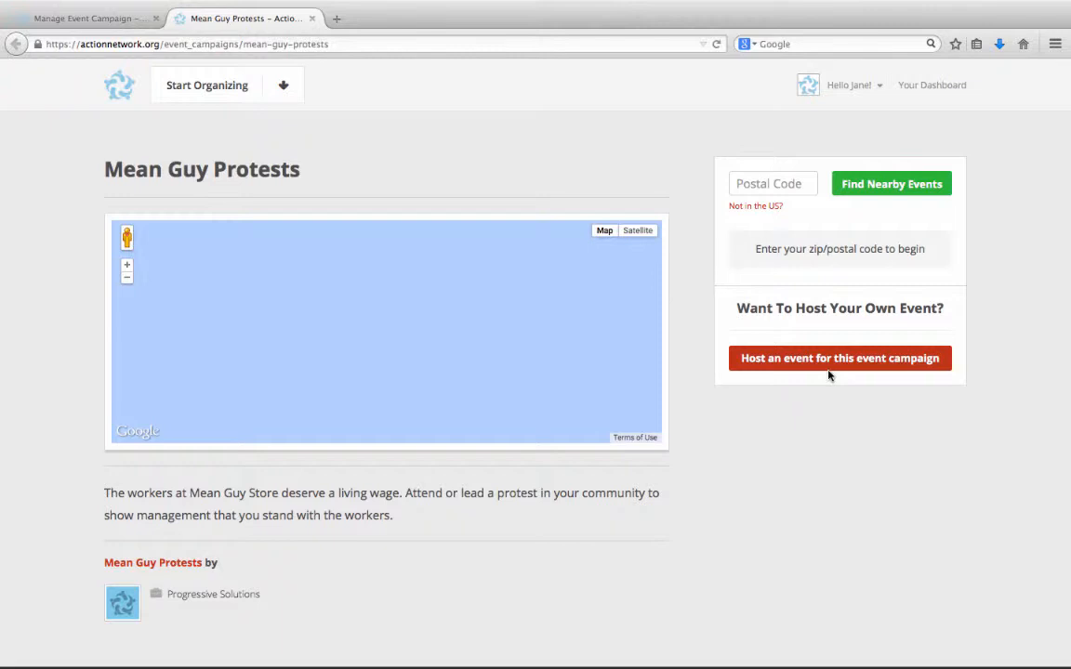
pyautogui.moveTo(840, 358)
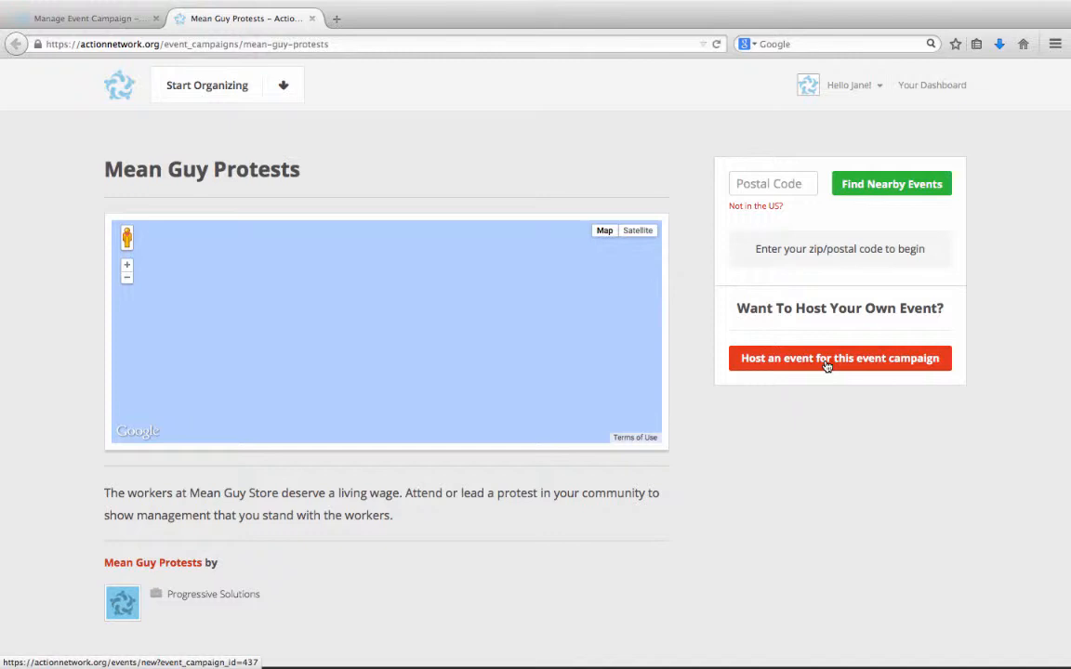
# Start a new hosted event for Mean Guy Protests and accept the host guidelines.
pyautogui.click(839, 357)
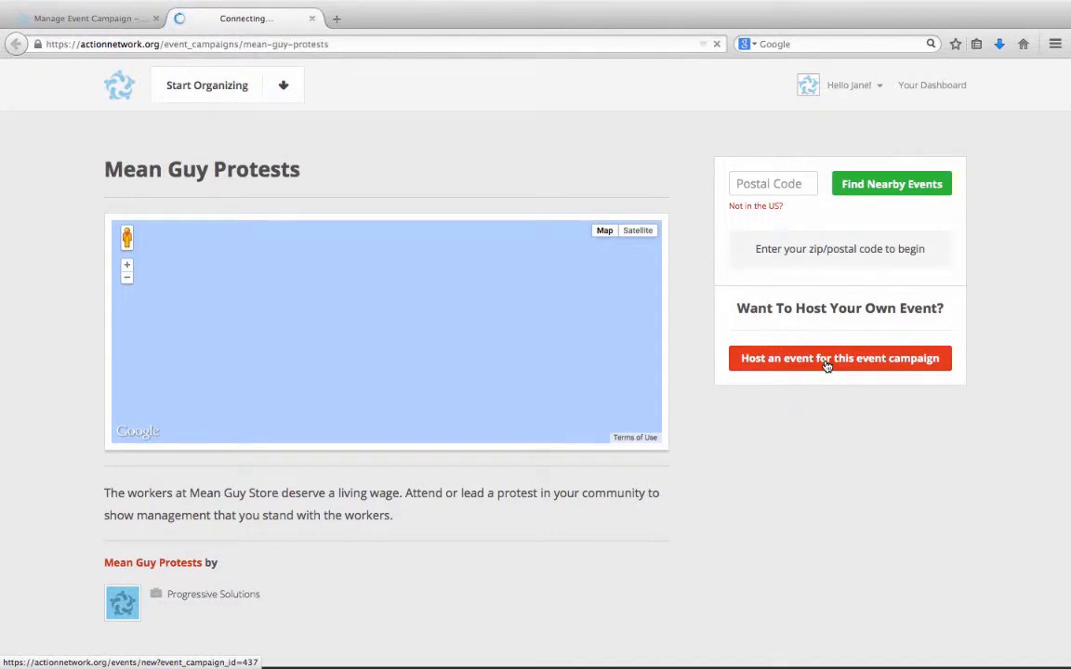
pyautogui.click(839, 358)
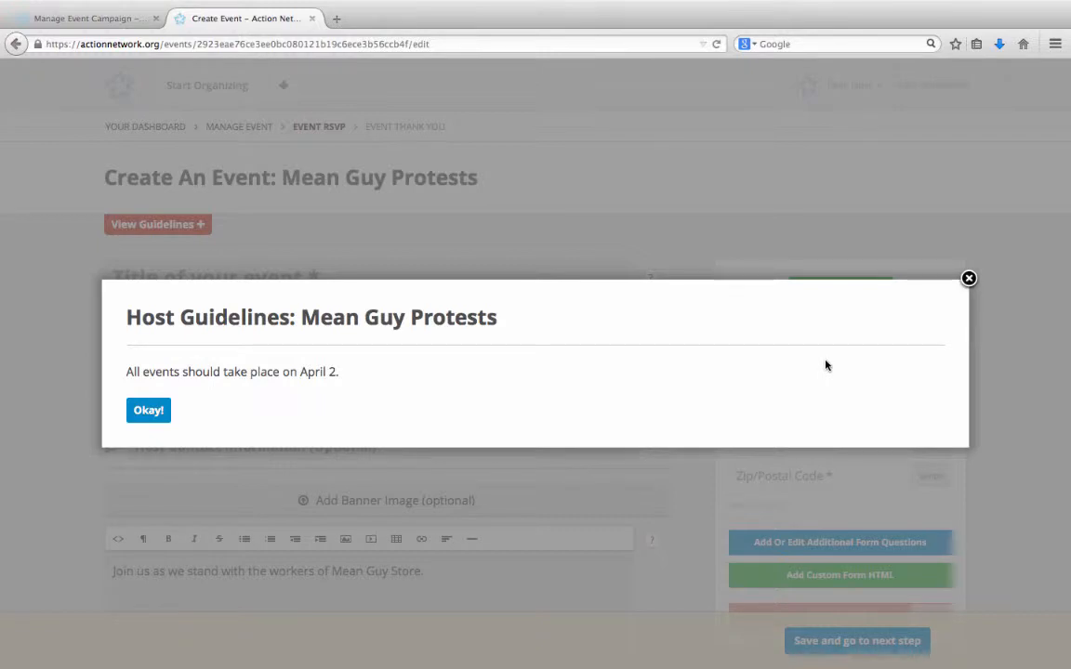
pyautogui.moveTo(165, 440)
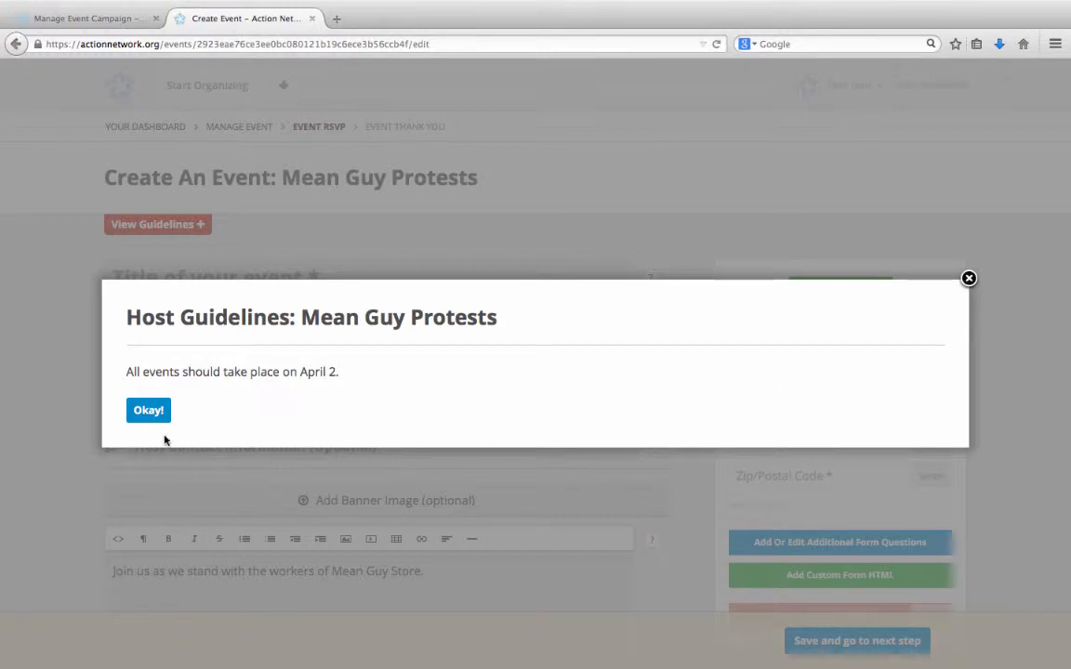
pyautogui.click(148, 410)
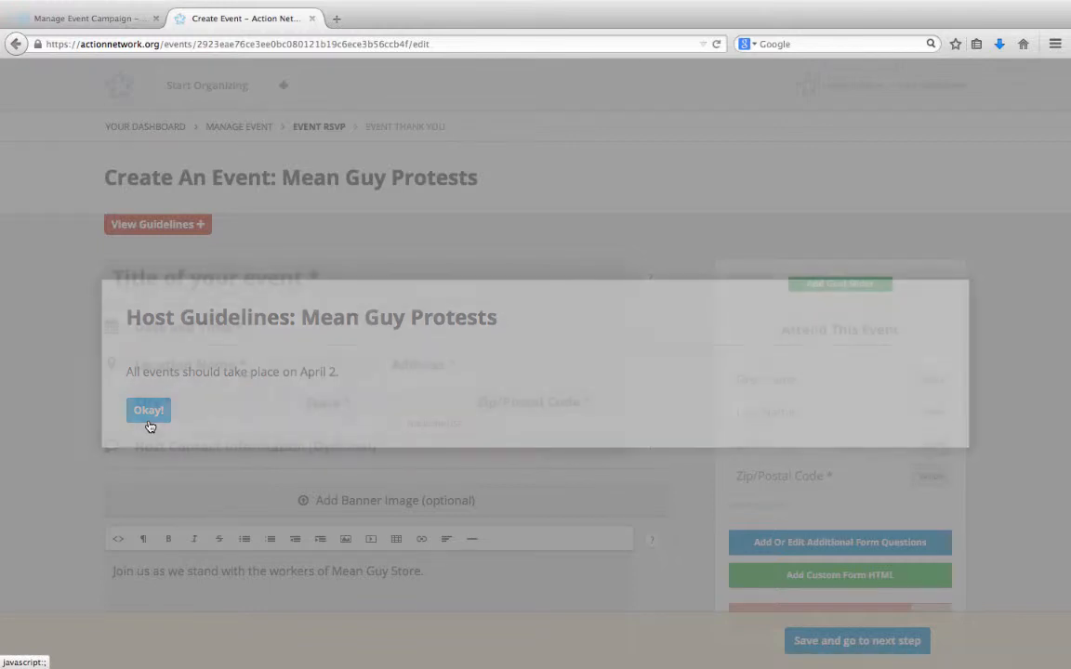
pyautogui.click(148, 409)
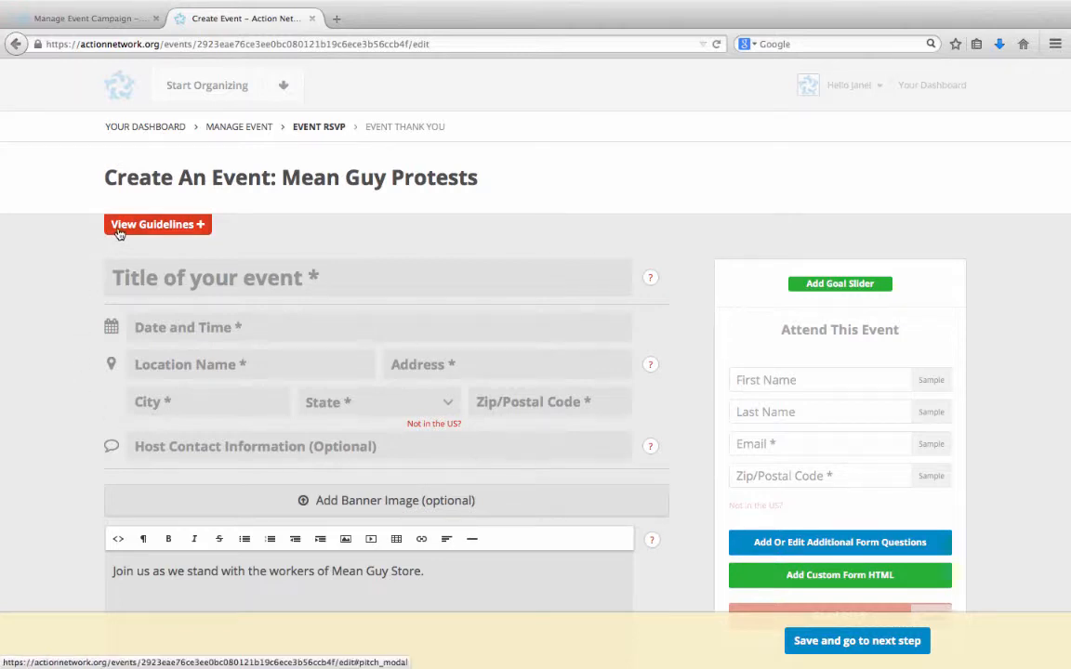
# Title the event 'Worker Solidarity Protest' and set its date to April 2, 2015.
pyautogui.scroll(-3)
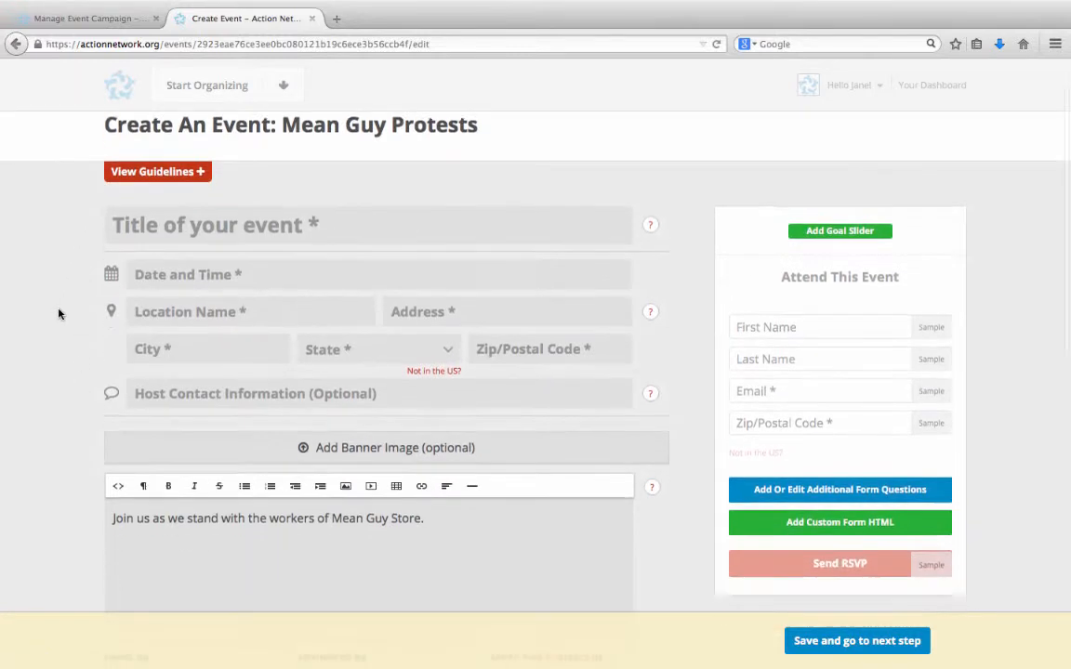
pyautogui.scroll(-3)
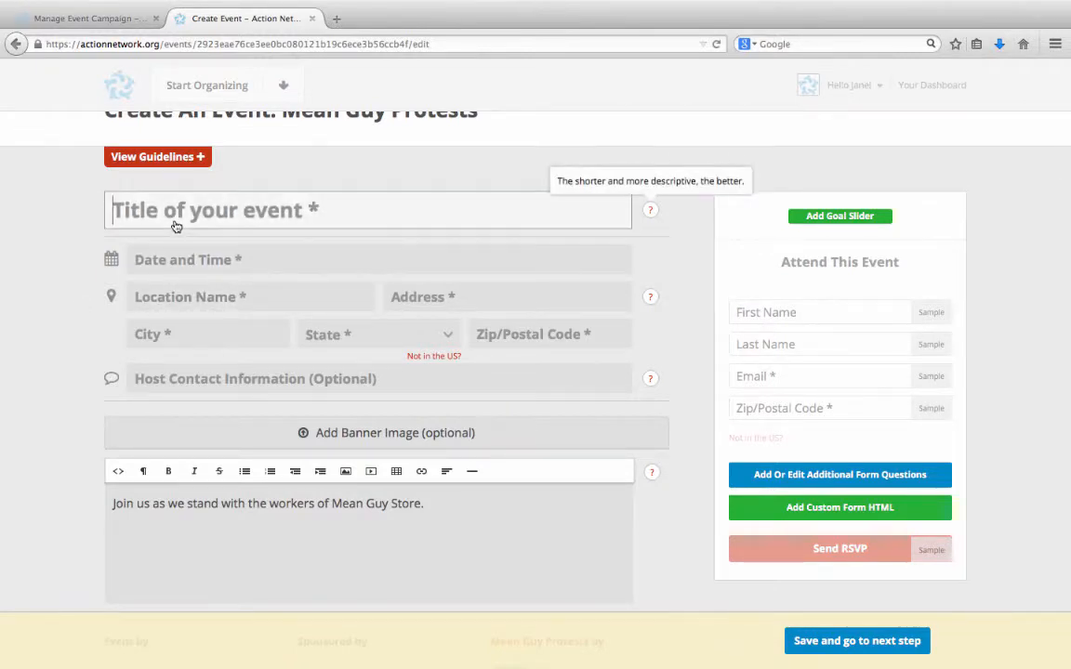
pyautogui.write('Worker')
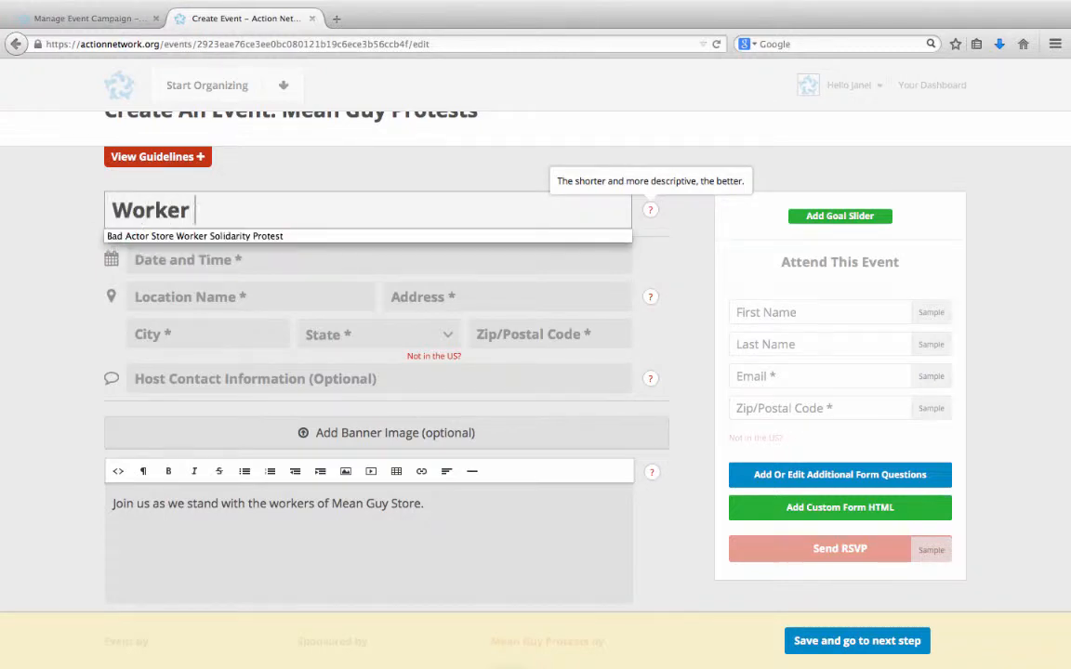
pyautogui.write('Solidarity')
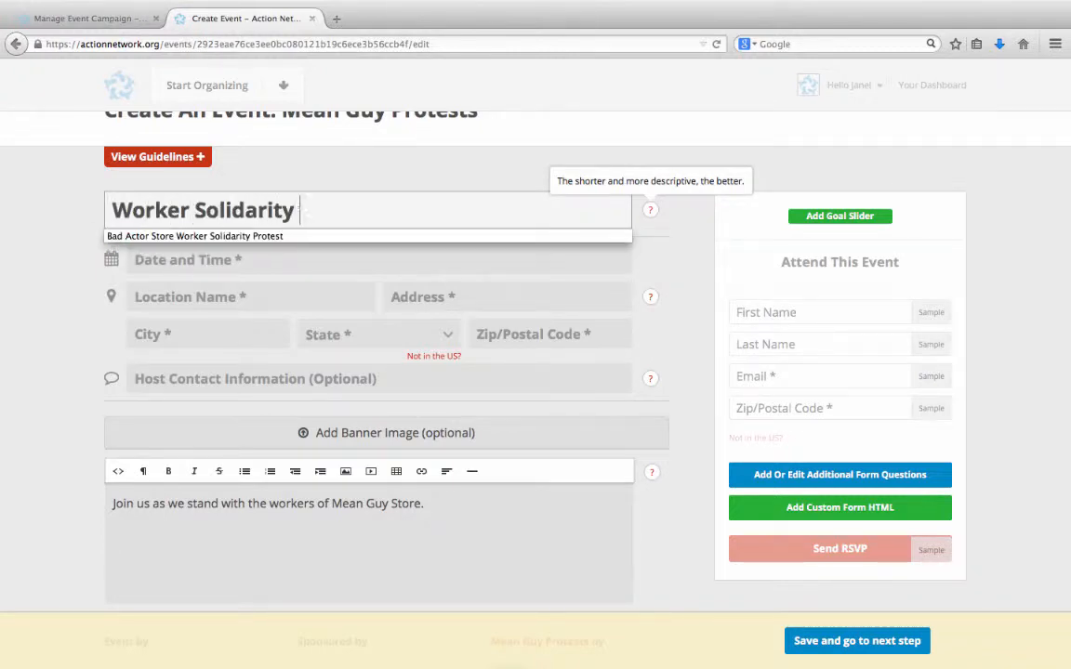
pyautogui.write('Protest')
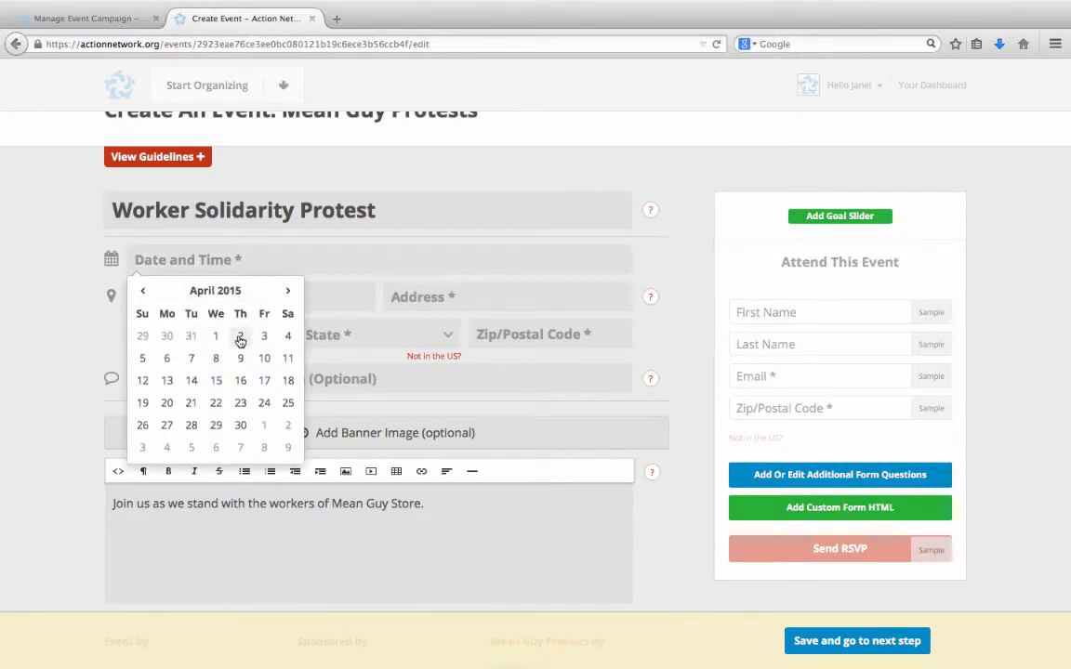
pyautogui.click(240, 336)
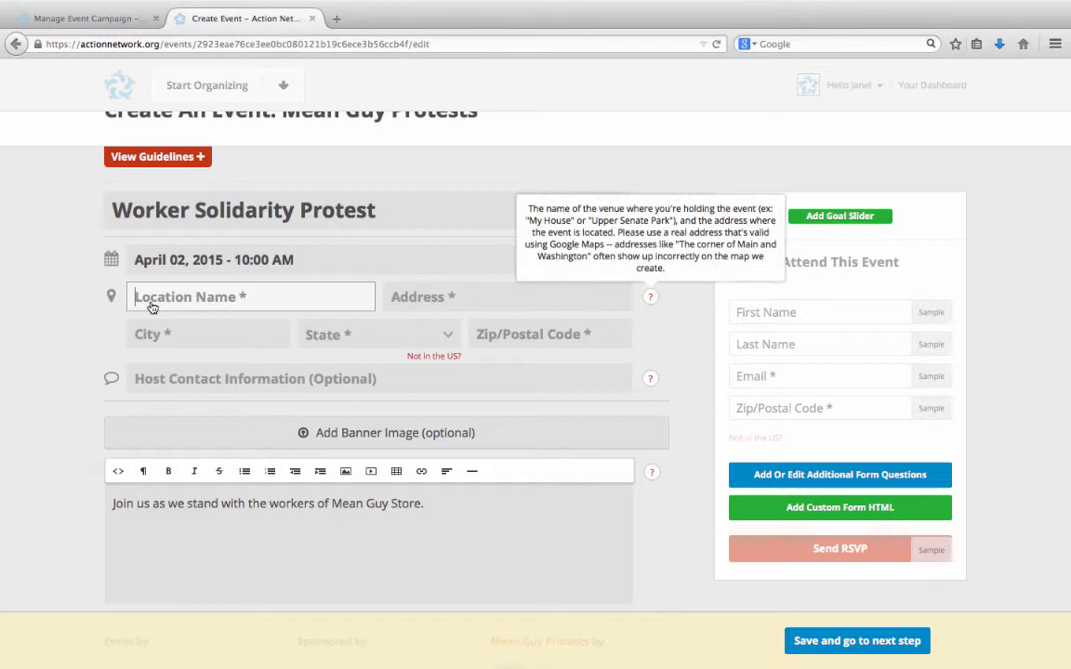
pyautogui.write('Mean Guy Store')
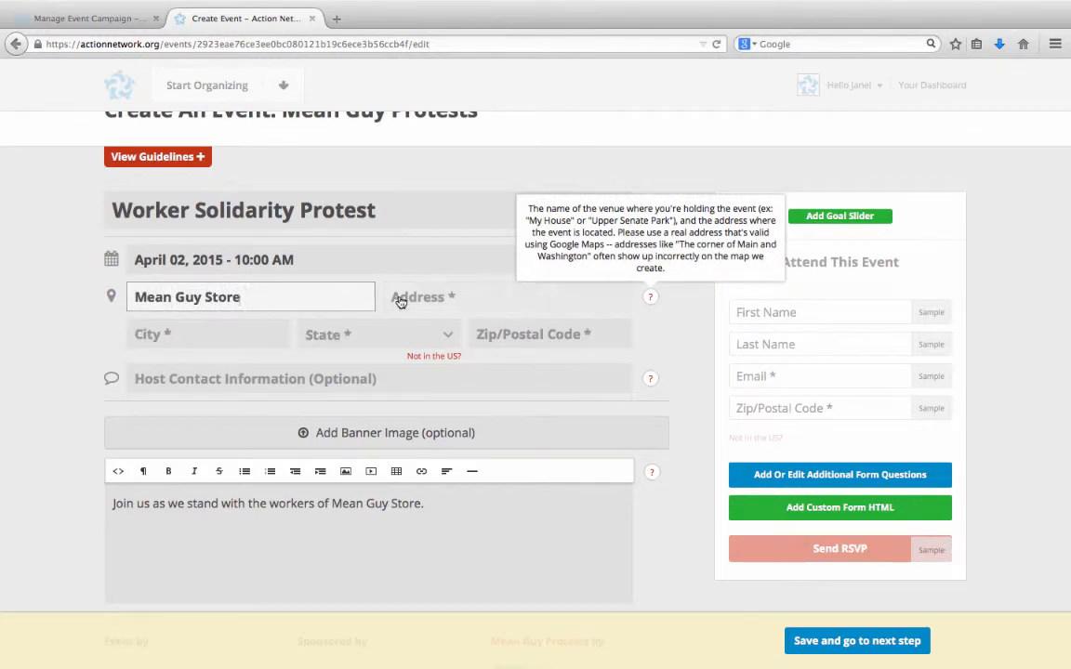
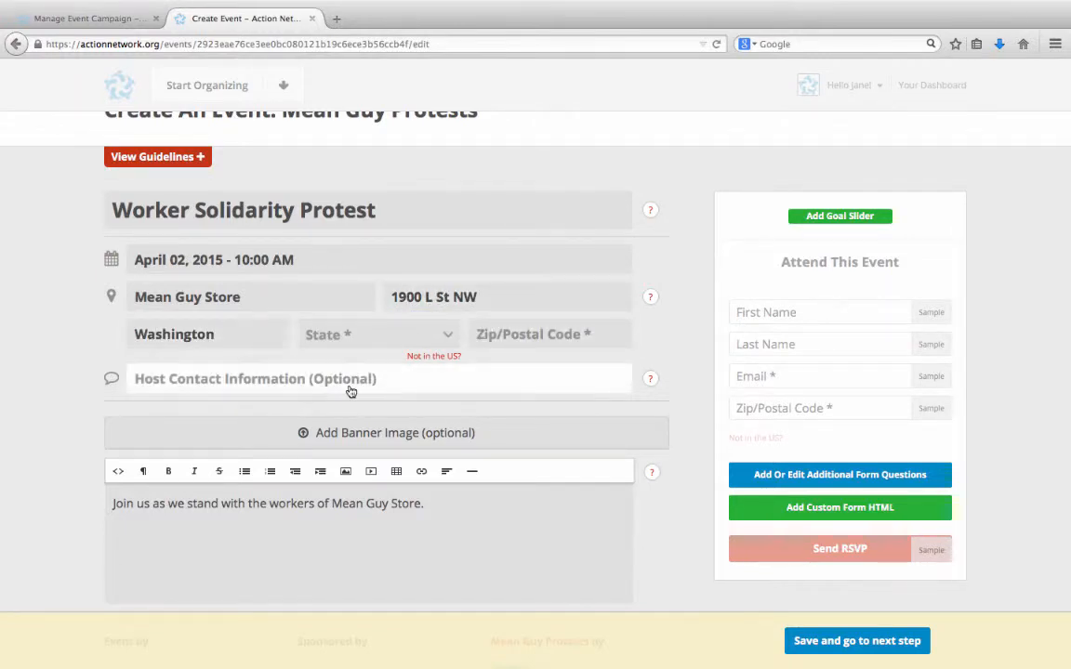
pyautogui.click(377, 333)
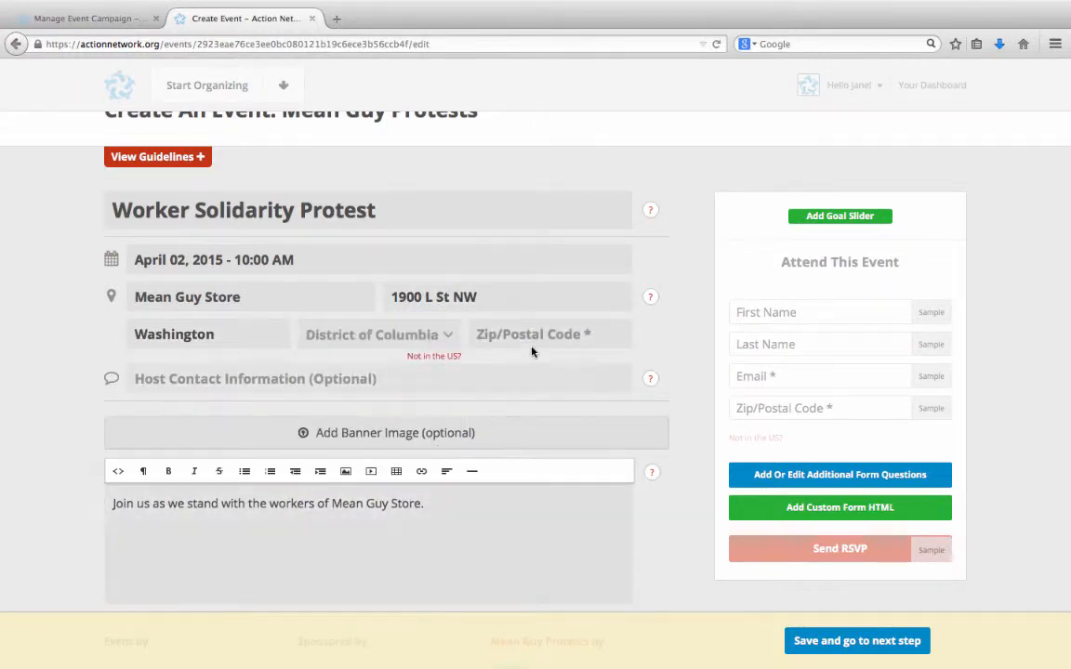
pyautogui.write('20036')
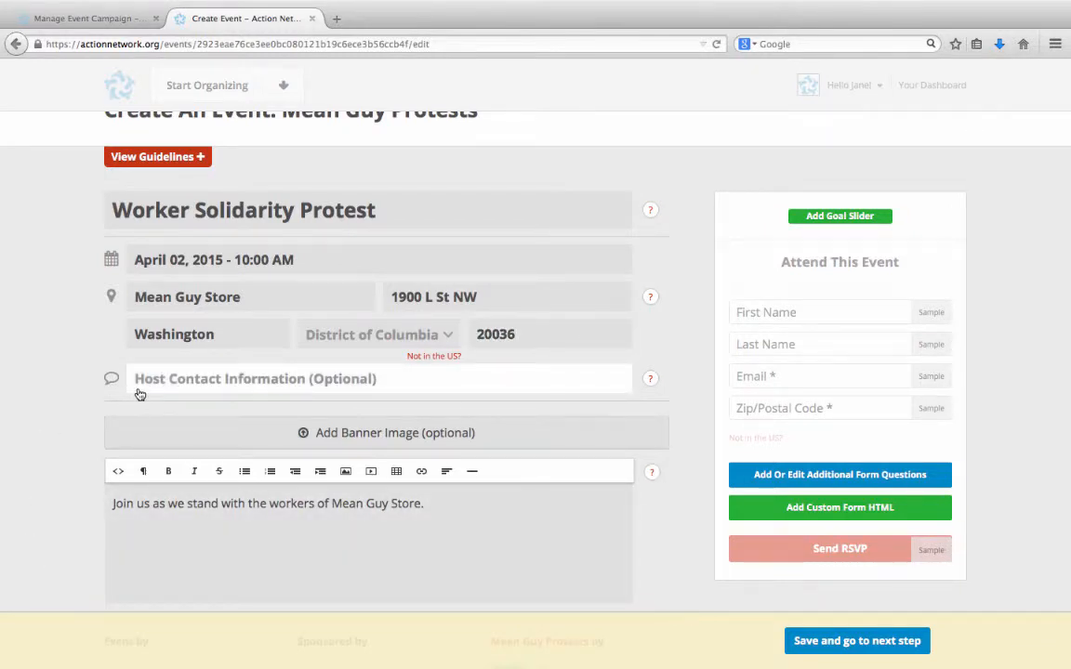
pyautogui.scroll(-3)
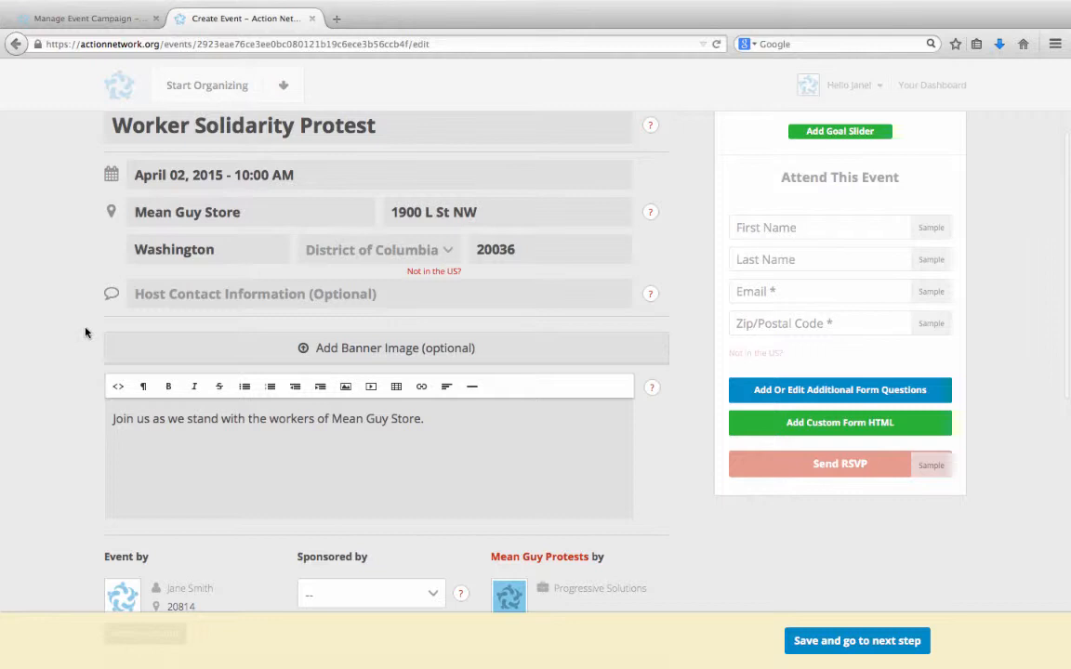
pyautogui.write('202-555-1234')
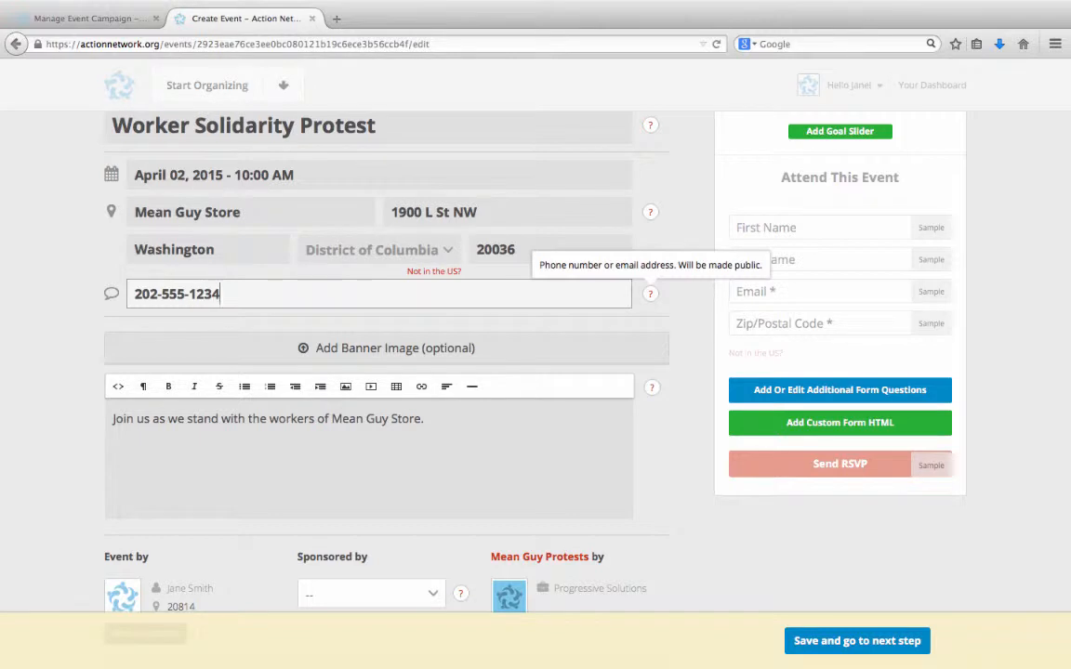
pyautogui.moveTo(207, 351)
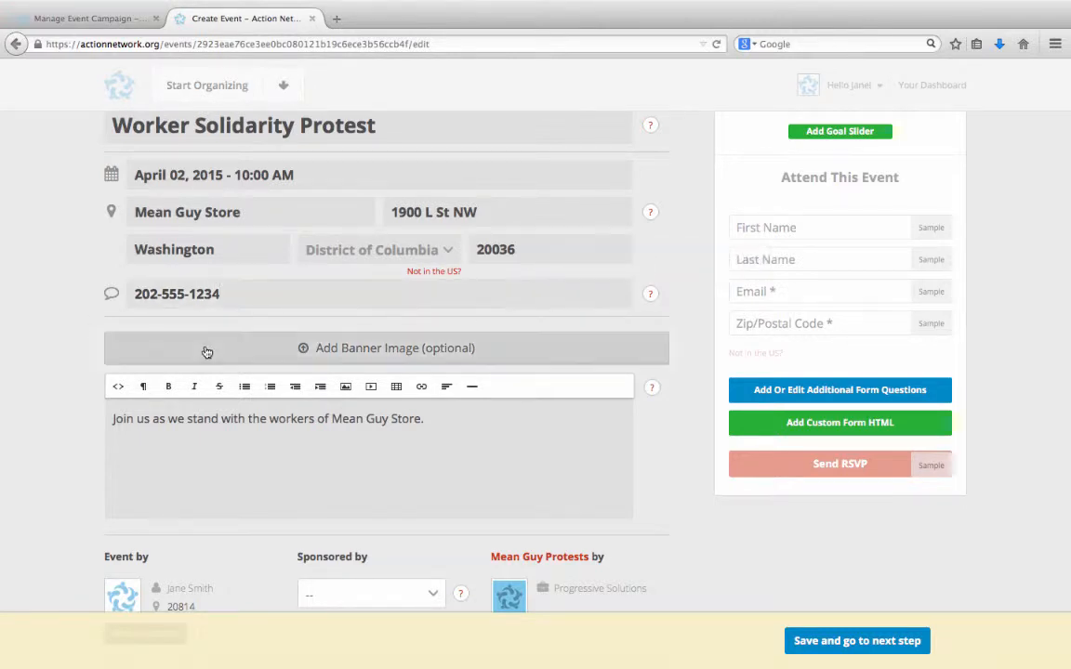
pyautogui.moveTo(63, 403)
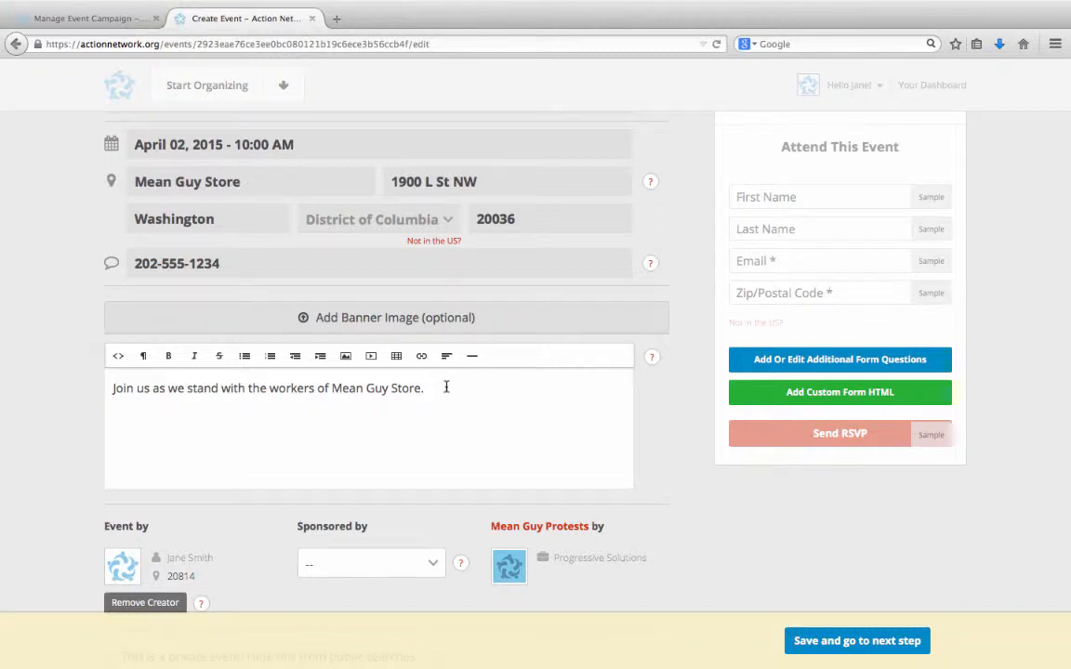
# Append 'Meet on the corner and we'll walk over together.' to the event description.
pyautogui.write('Meet on the corner and we')
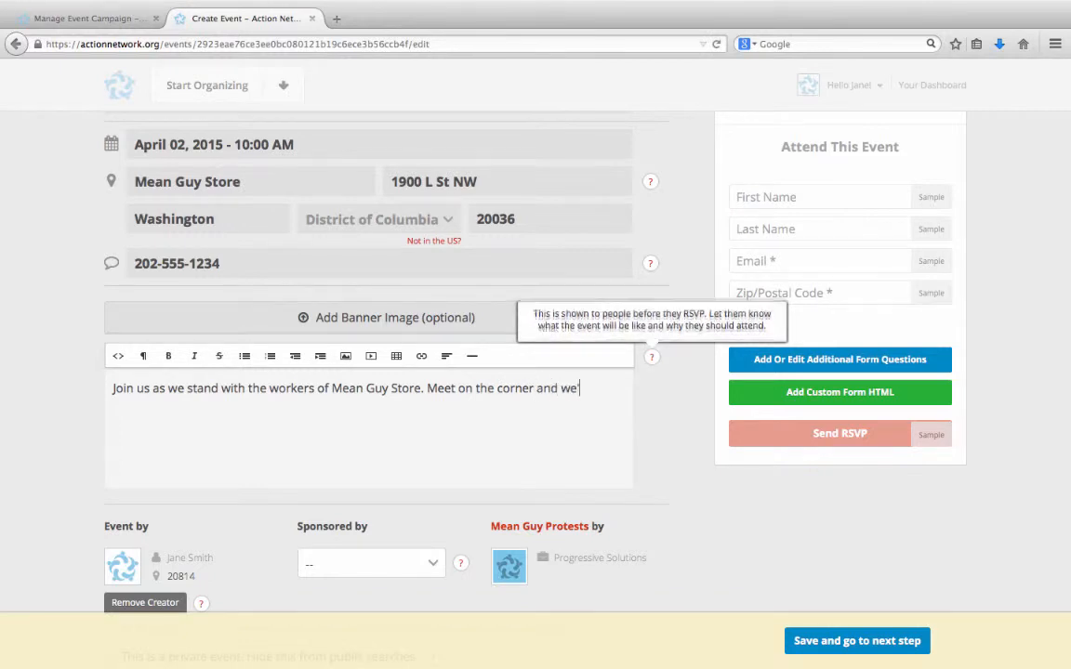
pyautogui.write("'ll walk over together.")
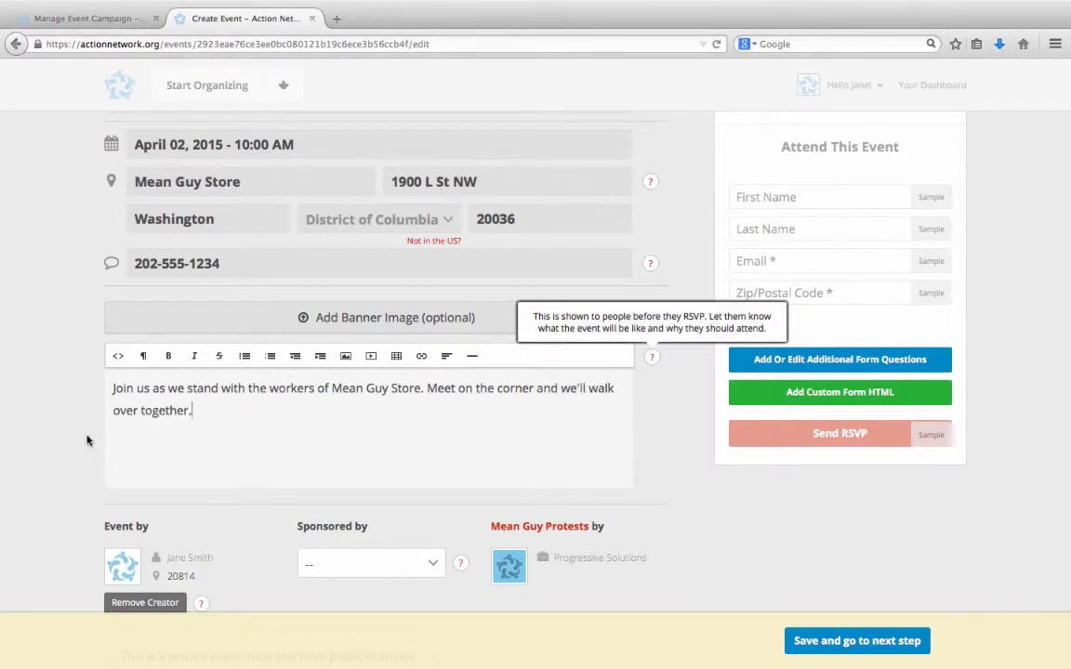
pyautogui.scroll(-3)
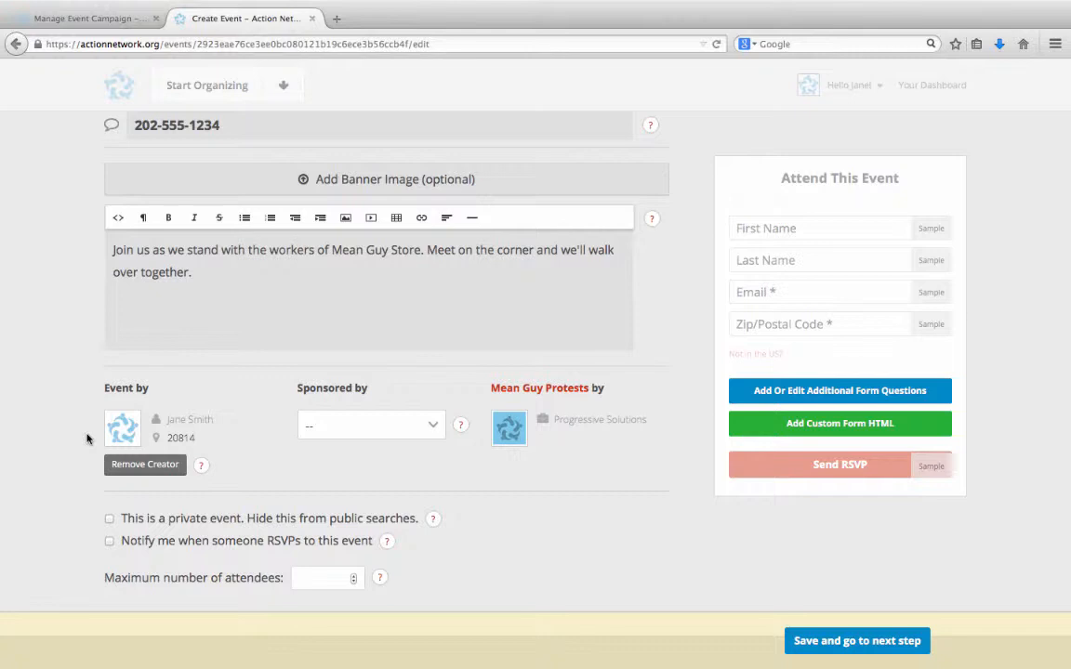
pyautogui.moveTo(332, 422)
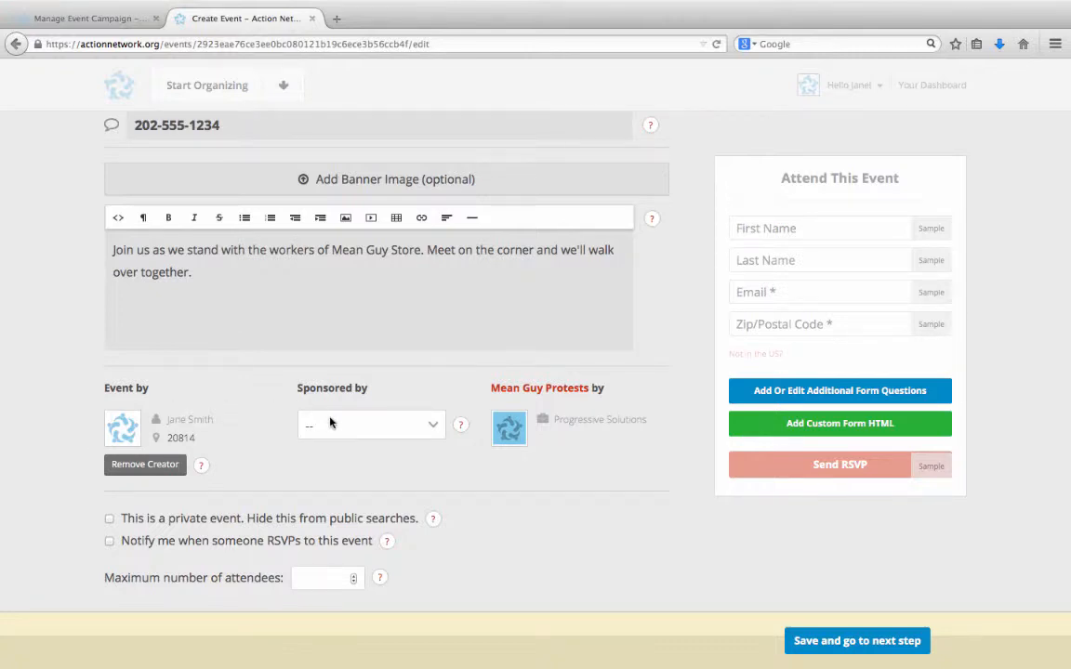
pyautogui.click(370, 425)
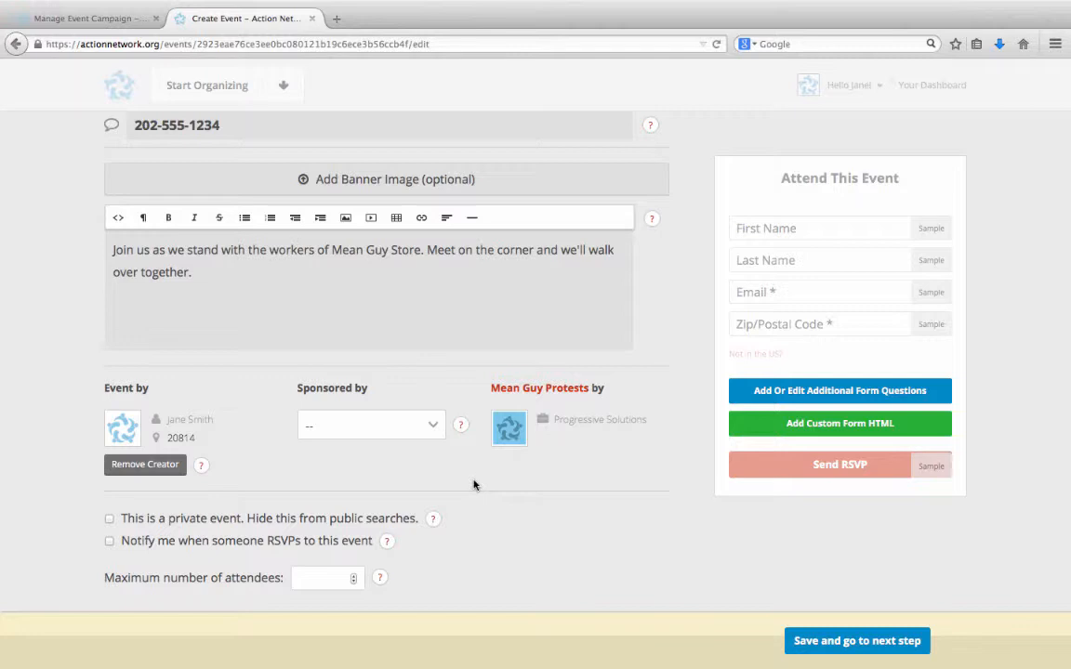
pyautogui.scroll(-3)
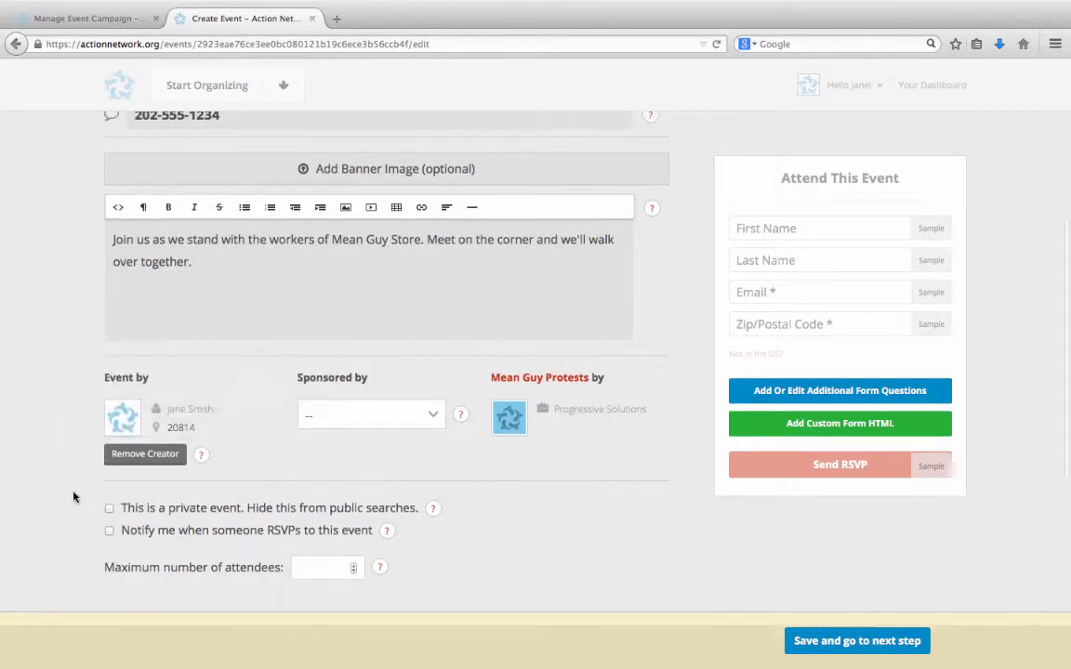
pyautogui.scroll(-3)
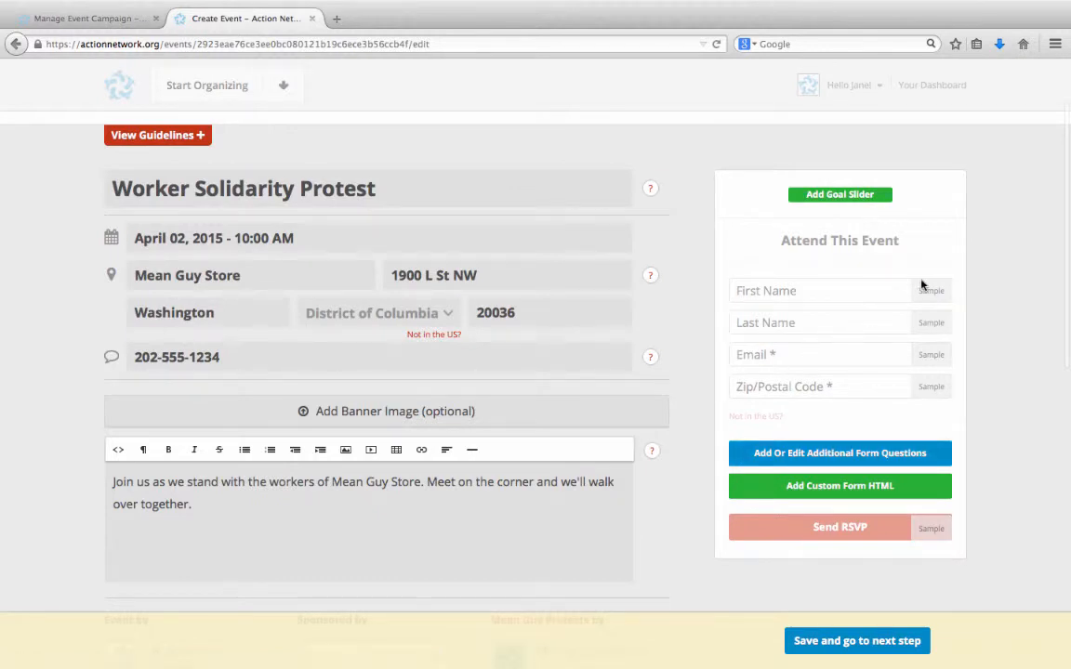
pyautogui.moveTo(874, 323)
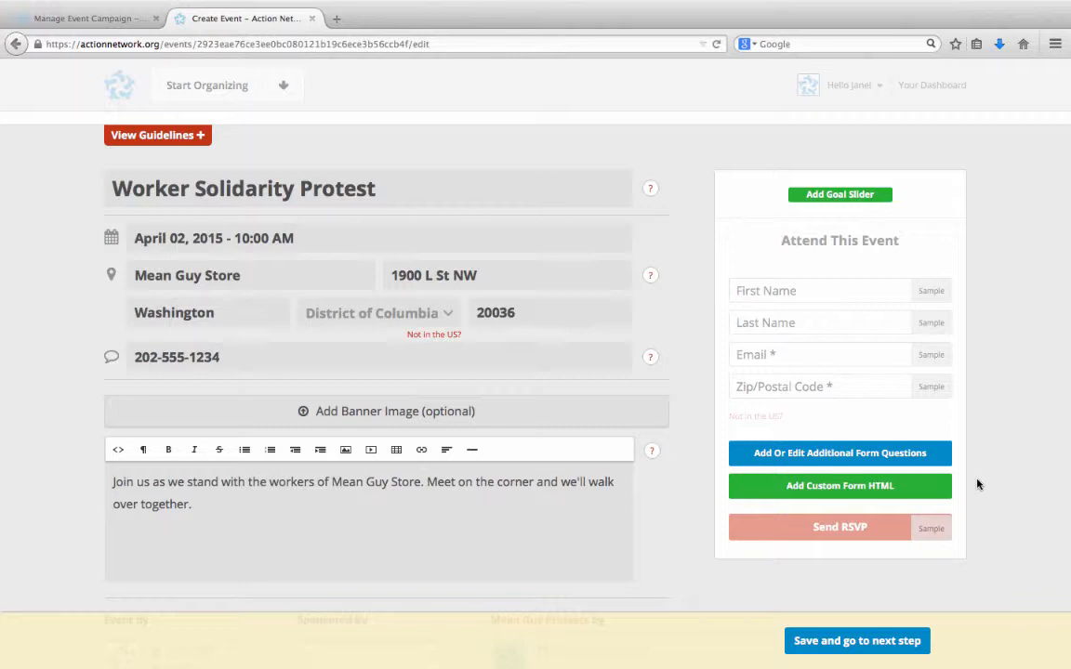
# Save the Worker Solidarity Protest details and continue to the next setup step.
pyautogui.scroll(-3)
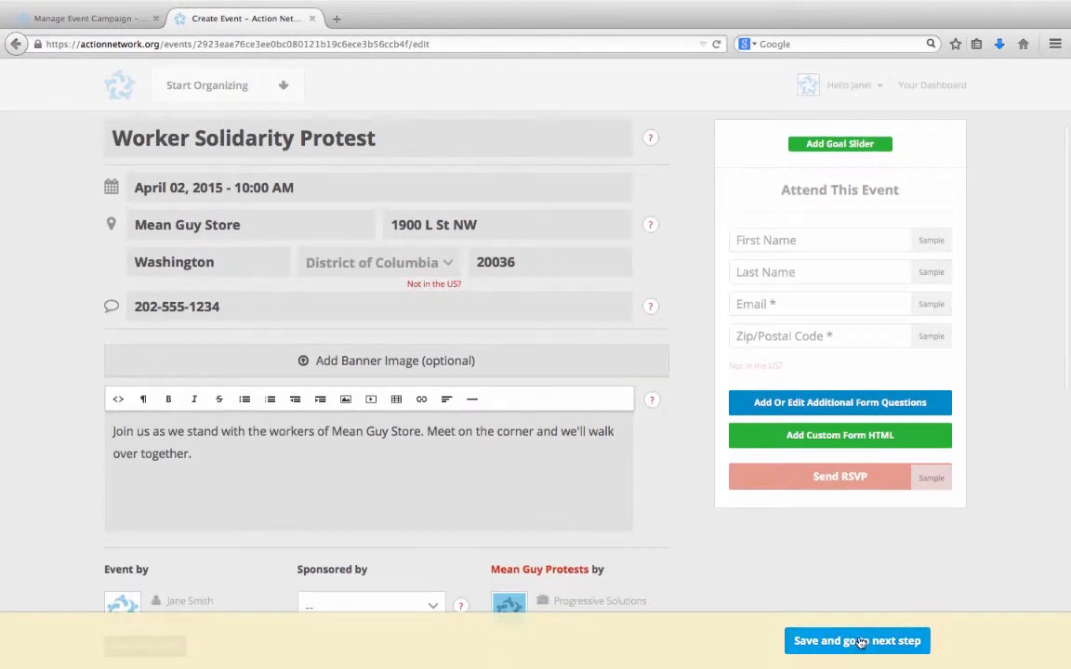
pyautogui.click(856, 641)
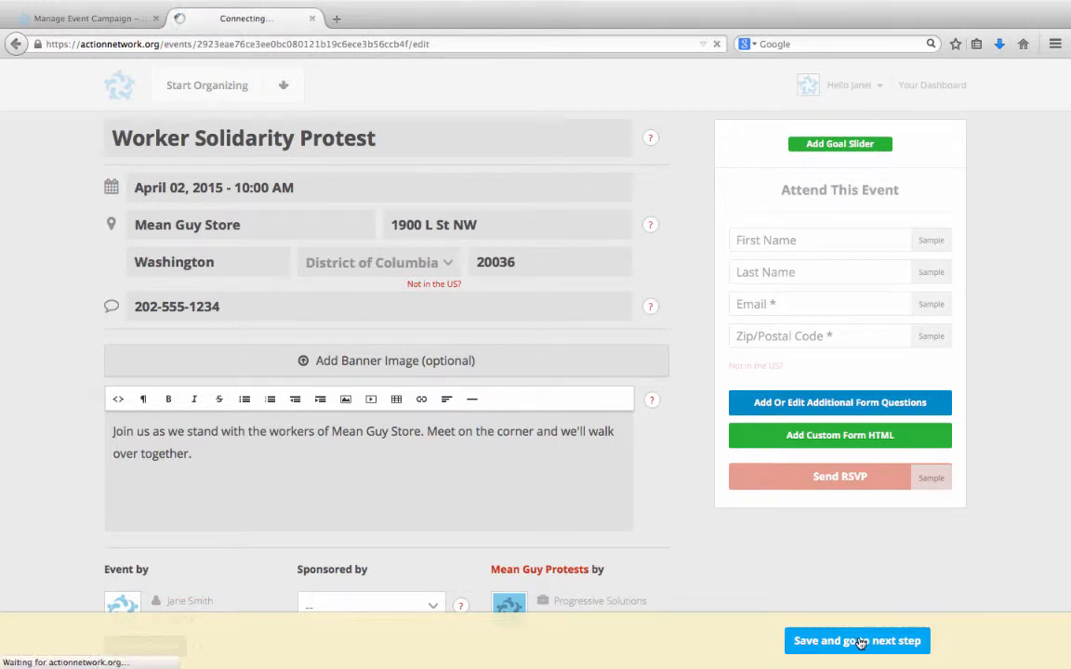
# Save and publish the Worker Solidarity Protest event from its manage page.
pyautogui.click(855, 641)
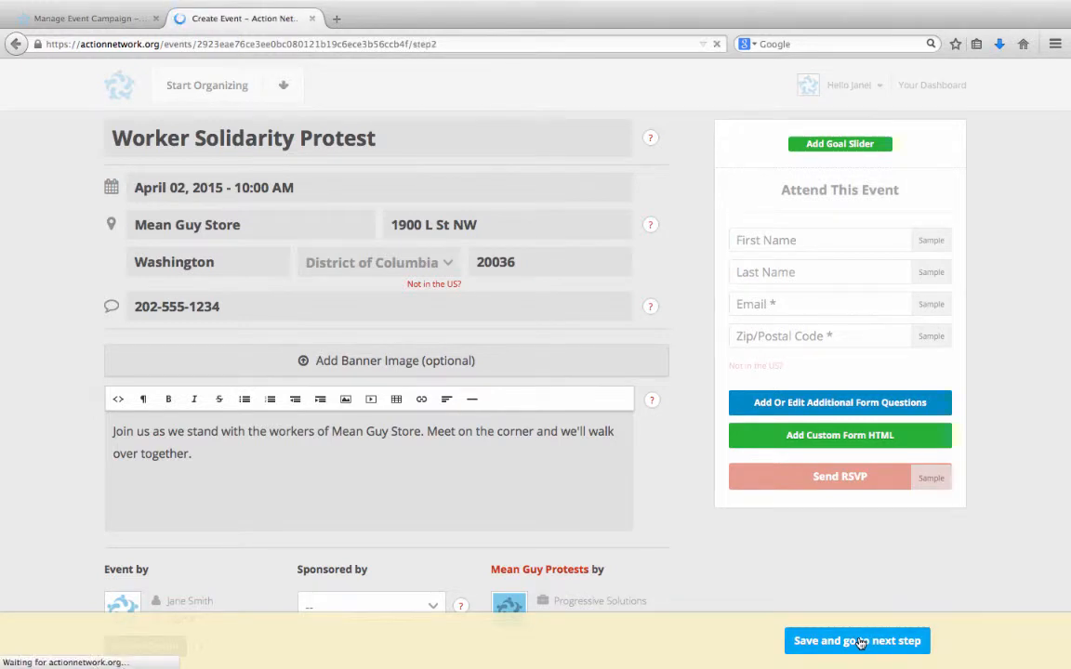
pyautogui.click(856, 641)
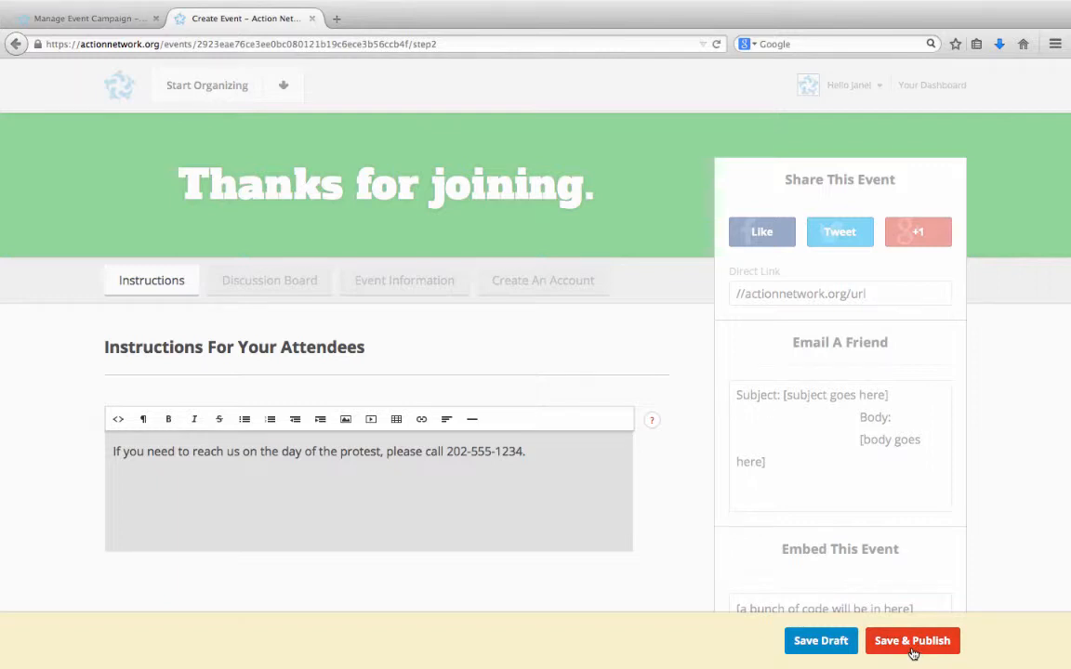
pyautogui.click(912, 640)
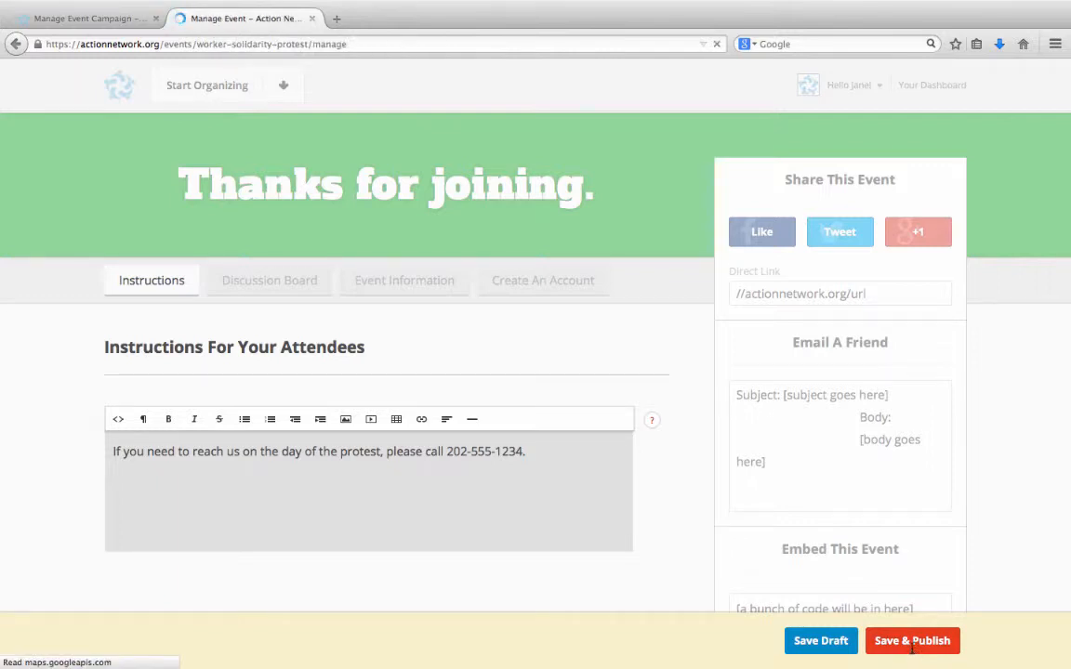
pyautogui.click(912, 640)
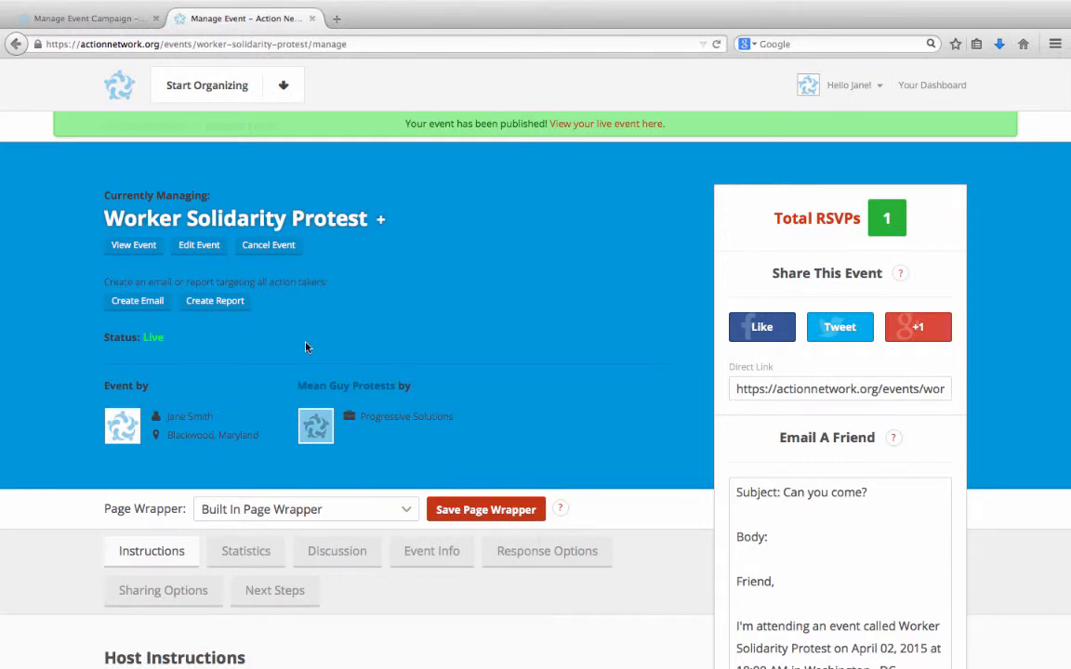
# Search the campaign's postal code page for events near 20036, finding Worker Solidarity Protest.
pyautogui.click(83, 17)
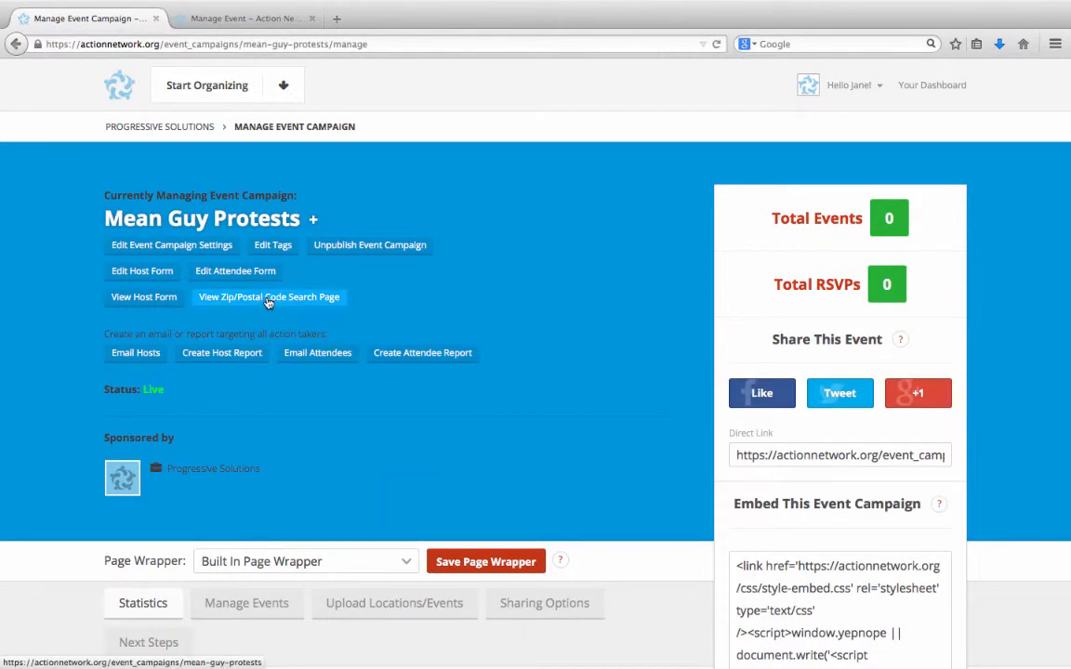
pyautogui.click(269, 296)
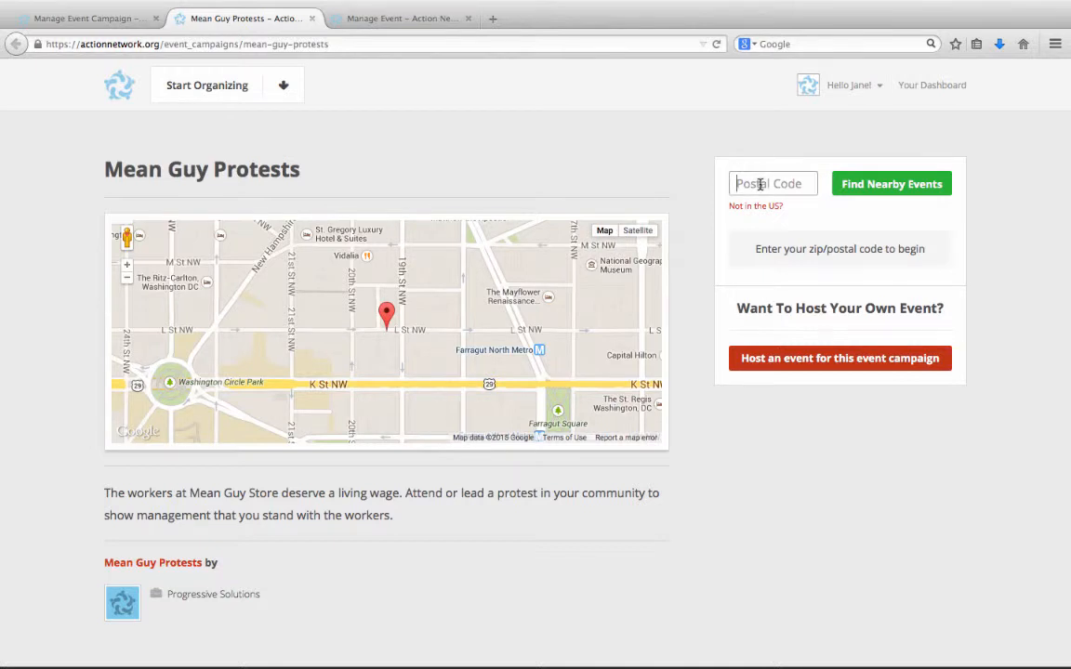
pyautogui.write('20036')
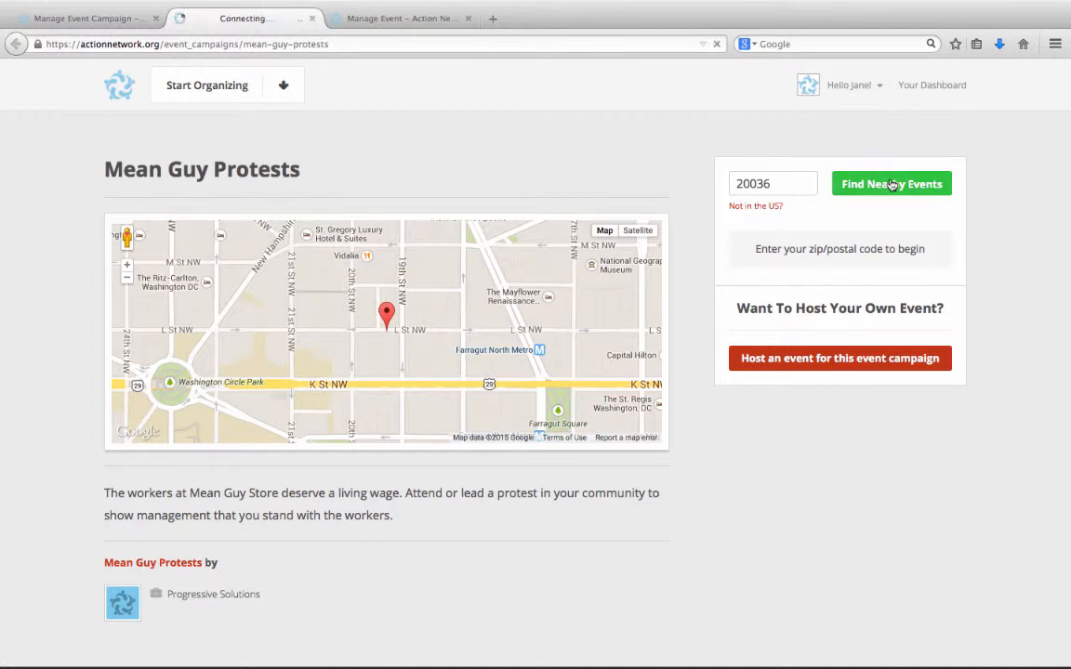
pyautogui.click(890, 183)
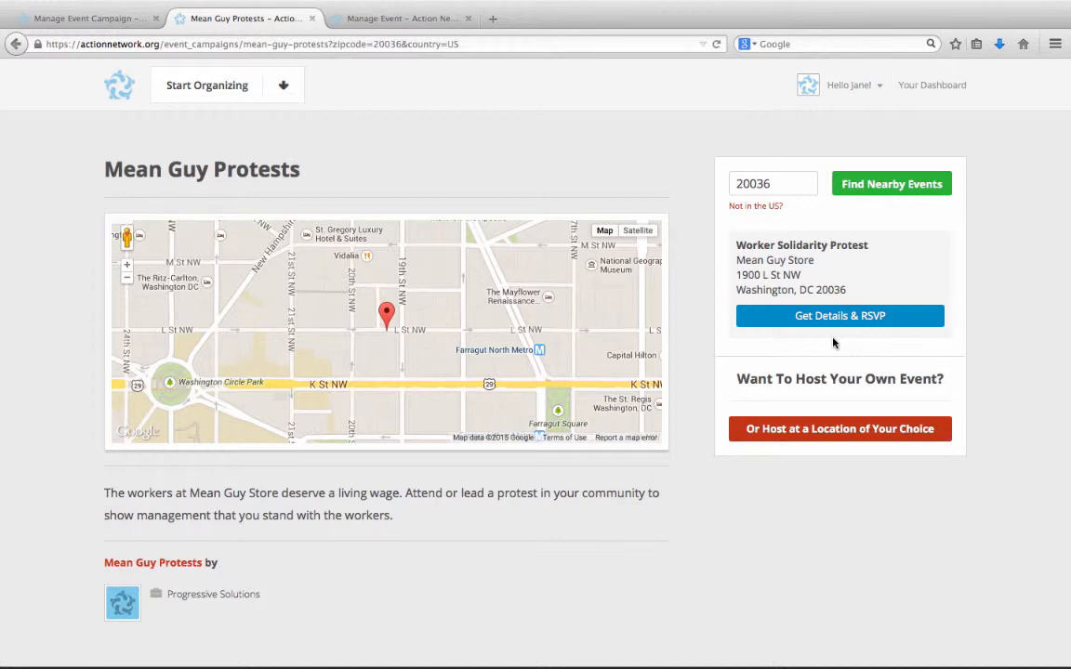
pyautogui.click(84, 18)
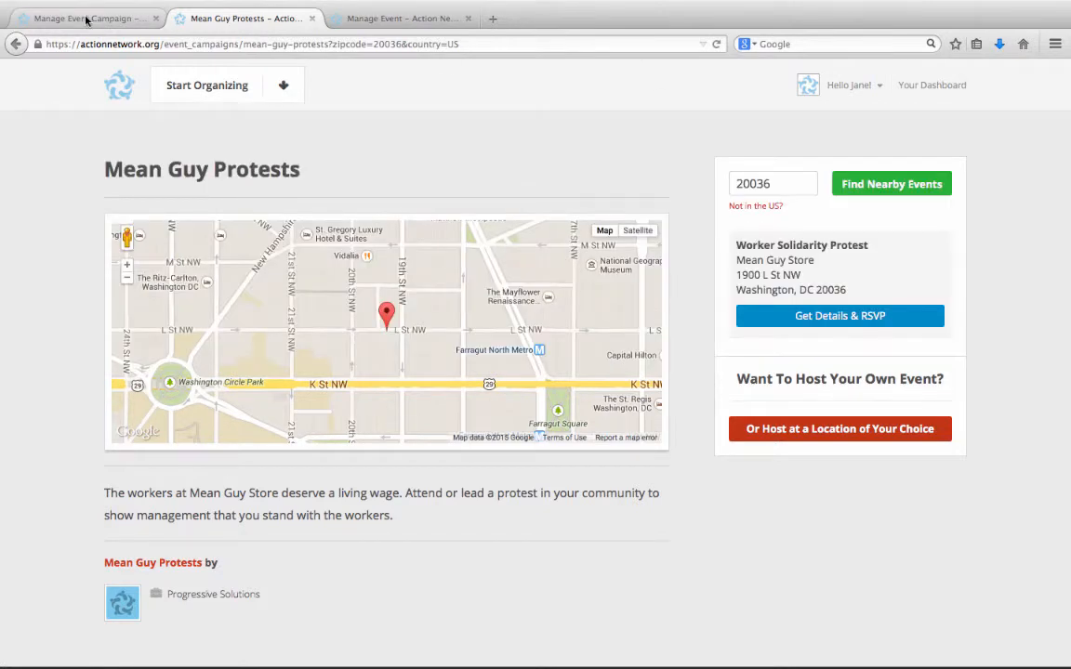
# Open the Upload Locations/Events section on the Mean Guy Protests management page.
pyautogui.click(84, 18)
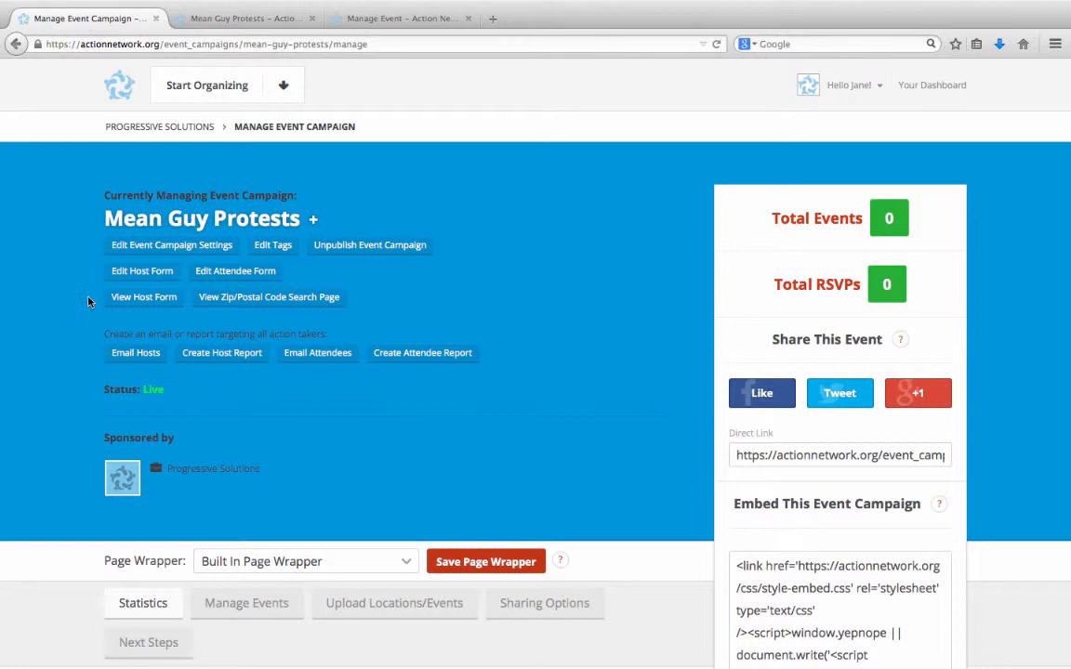
pyautogui.scroll(-3)
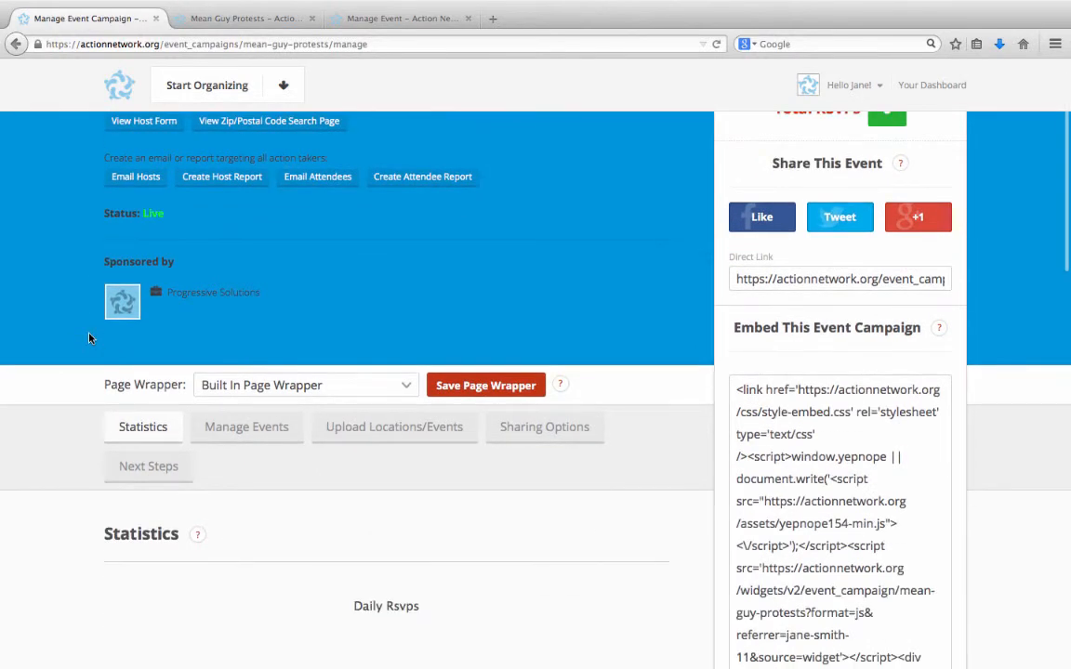
pyautogui.scroll(-3)
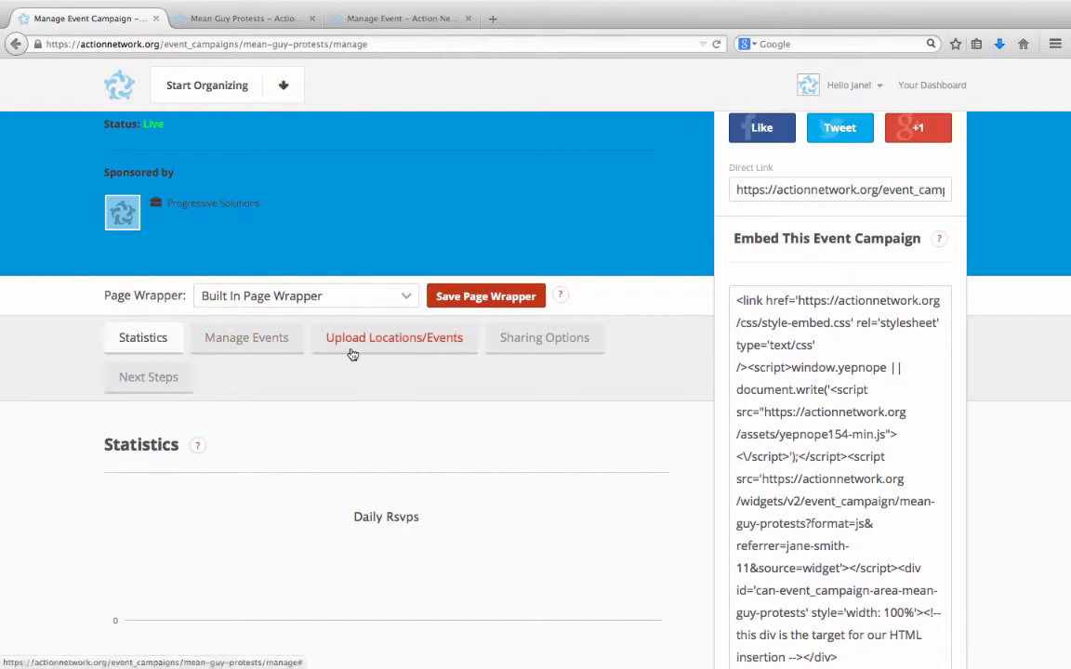
pyautogui.click(393, 337)
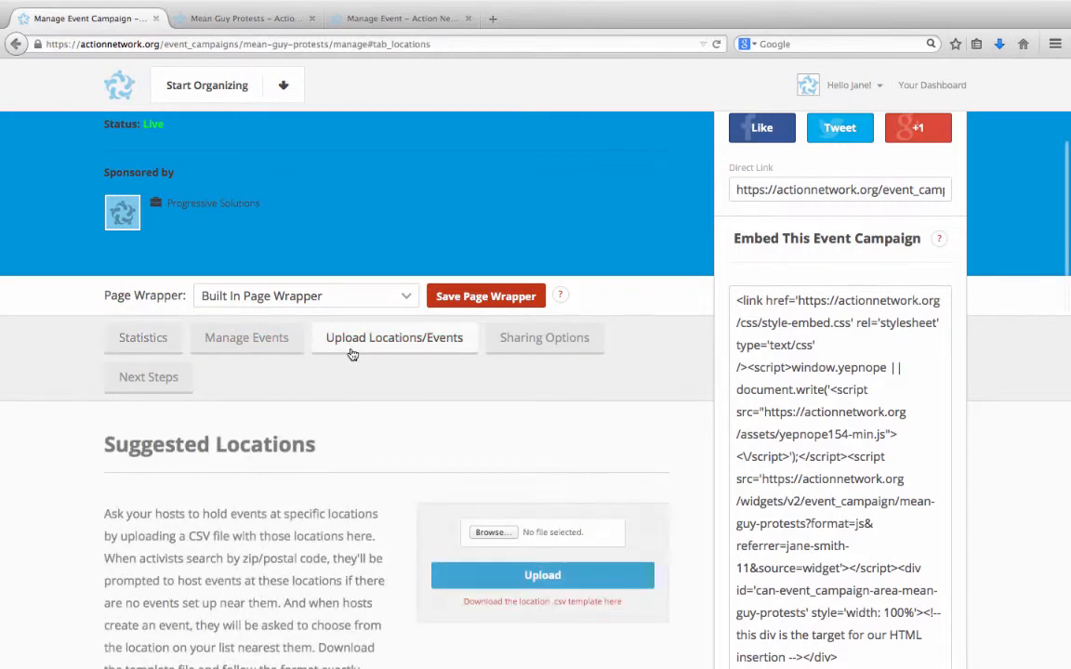
pyautogui.scroll(-3)
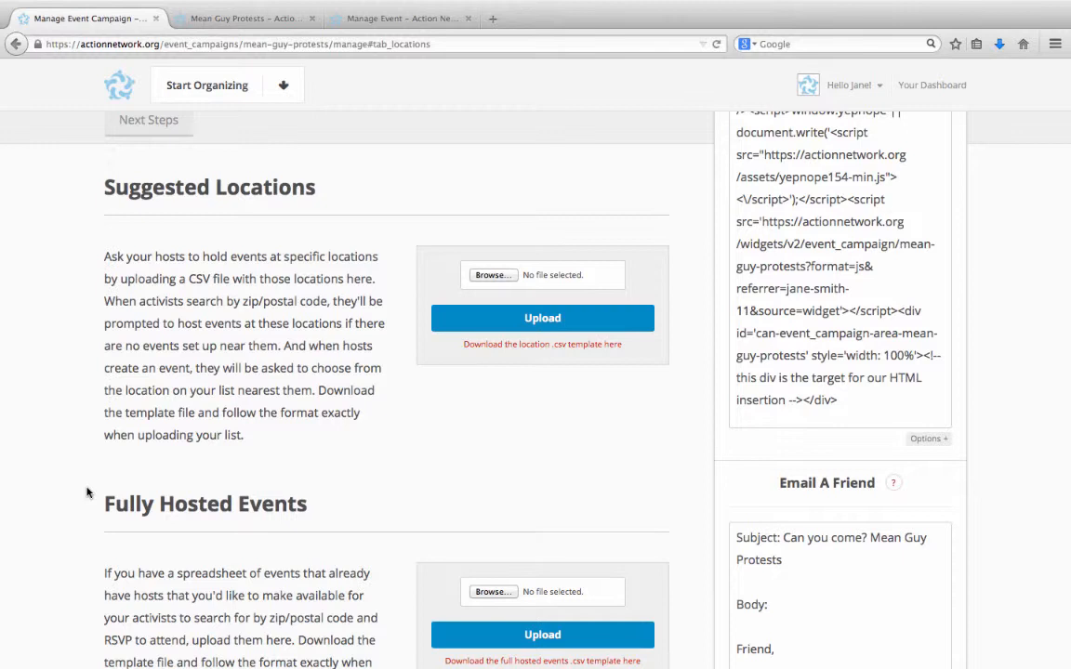
pyautogui.moveTo(116, 474)
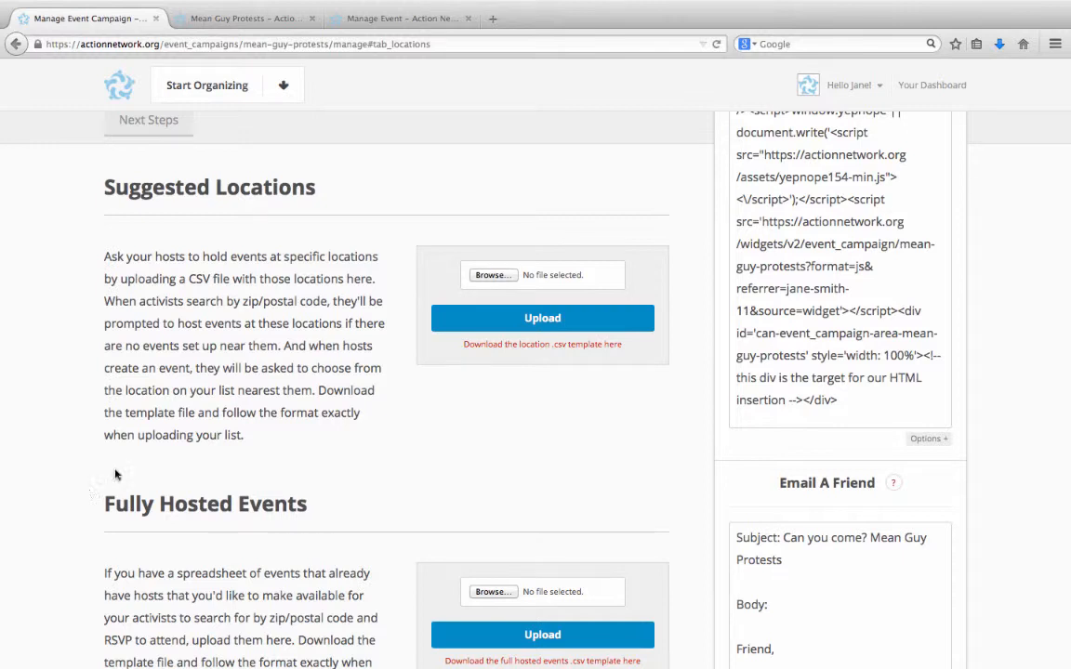
pyautogui.moveTo(451, 353)
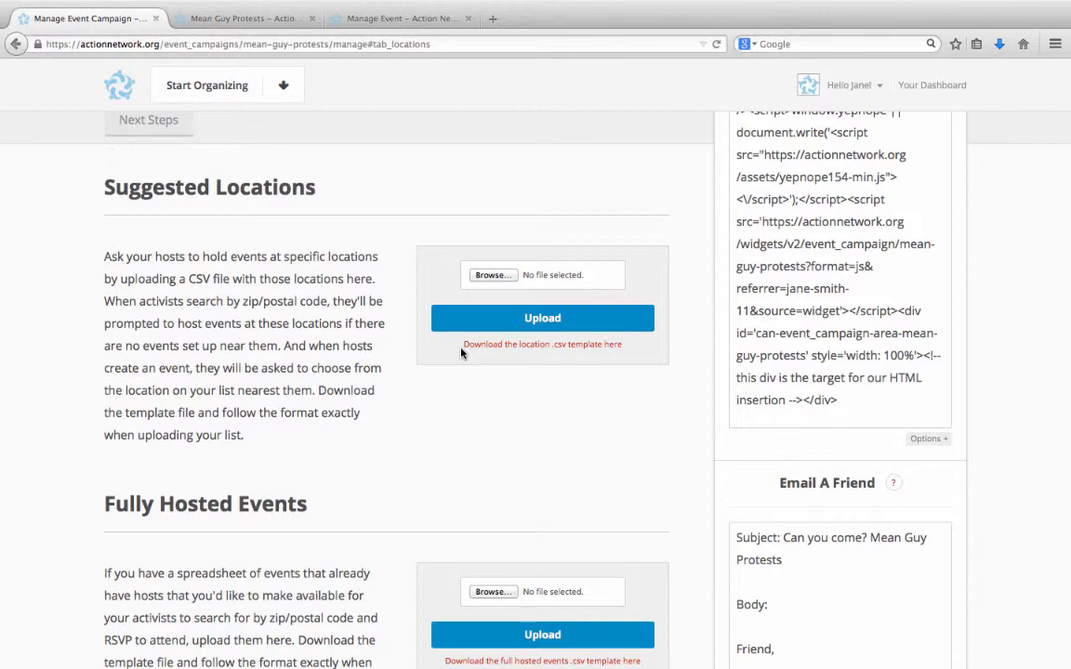
pyautogui.scroll(-3)
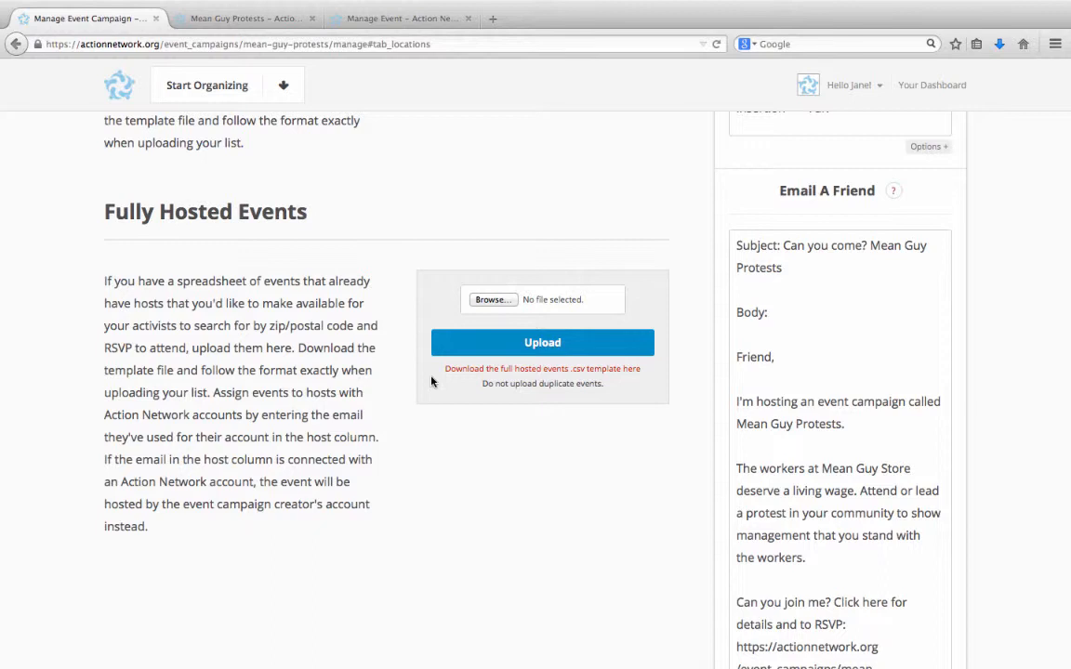
pyautogui.moveTo(297, 360)
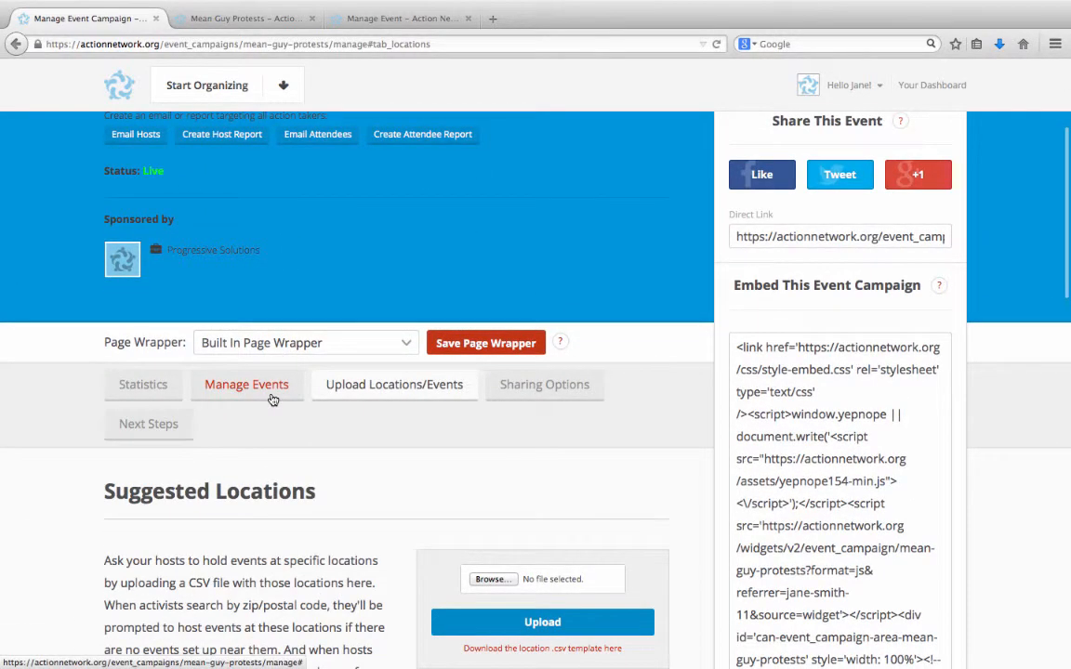
# View Manage Events, listing Worker Solidarity Protest at Mean Guy Store with 1 RSVP.
pyautogui.click(245, 384)
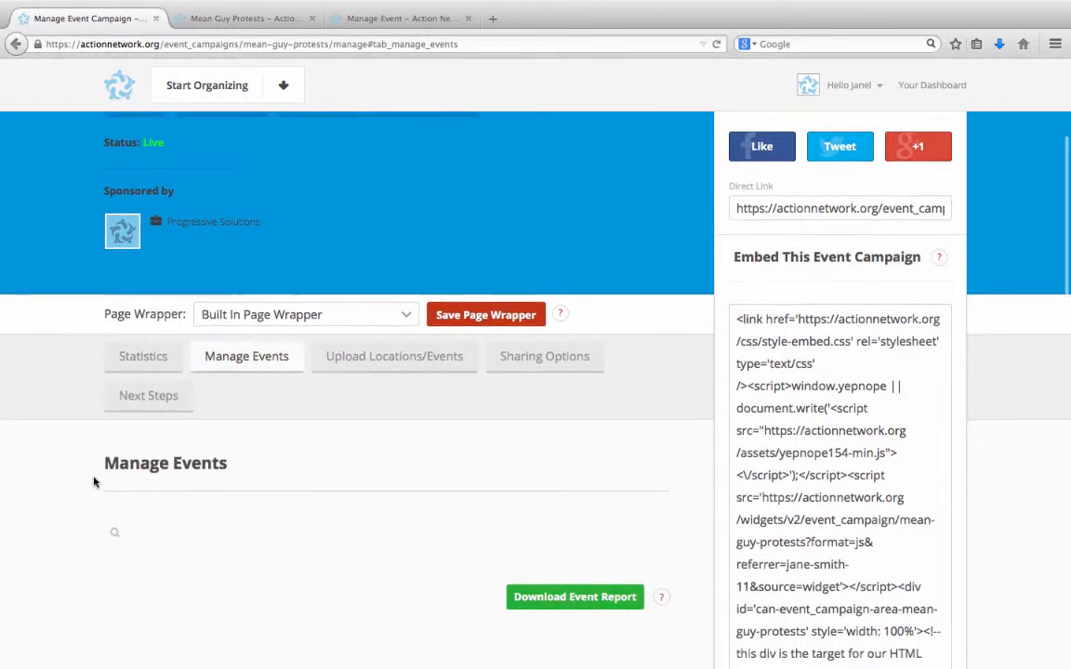
pyautogui.scroll(-3)
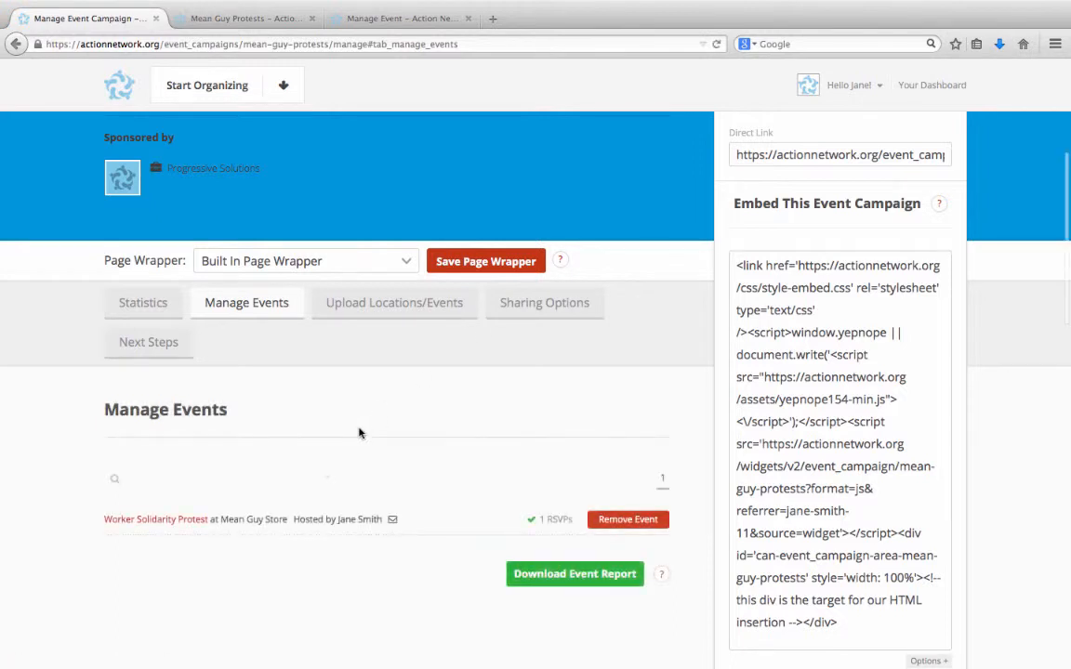
pyautogui.moveTo(389, 577)
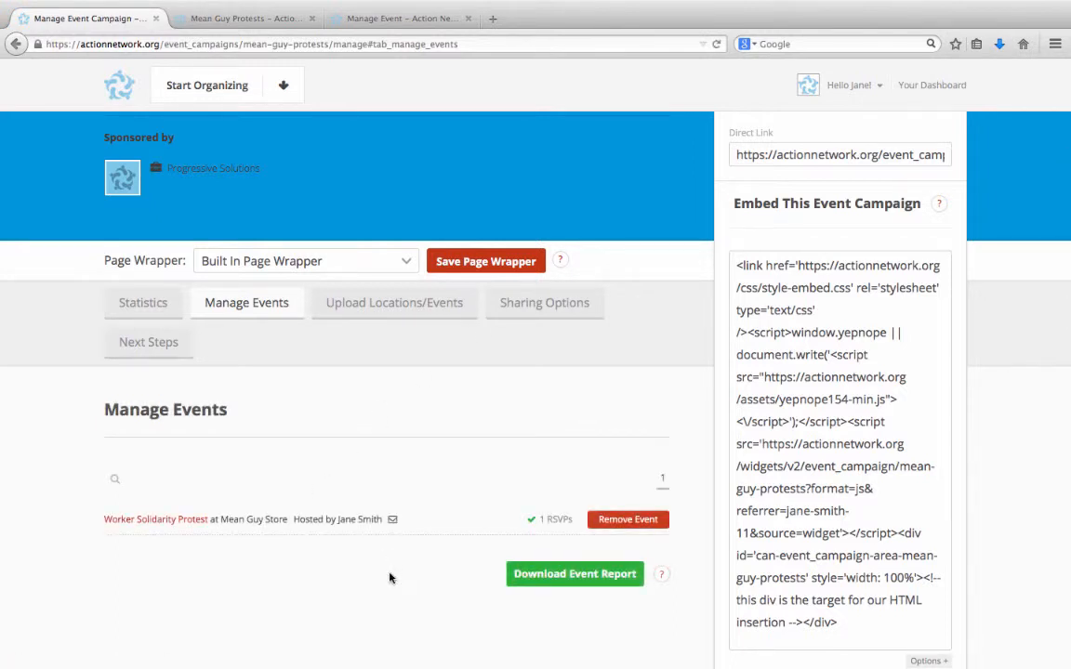
pyautogui.moveTo(361, 530)
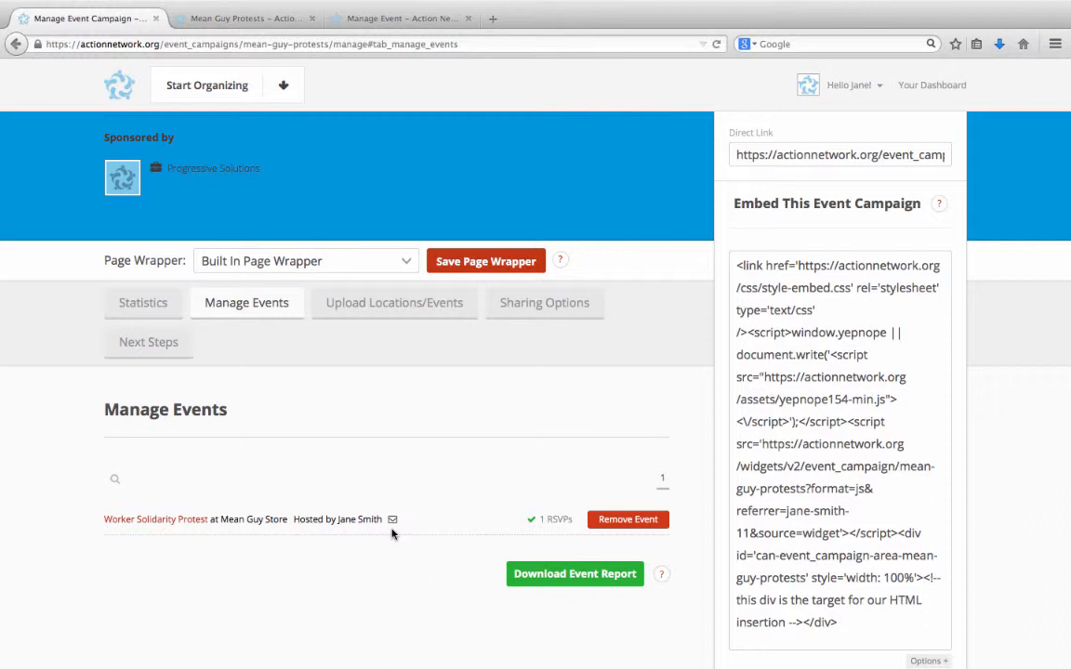
pyautogui.moveTo(629, 540)
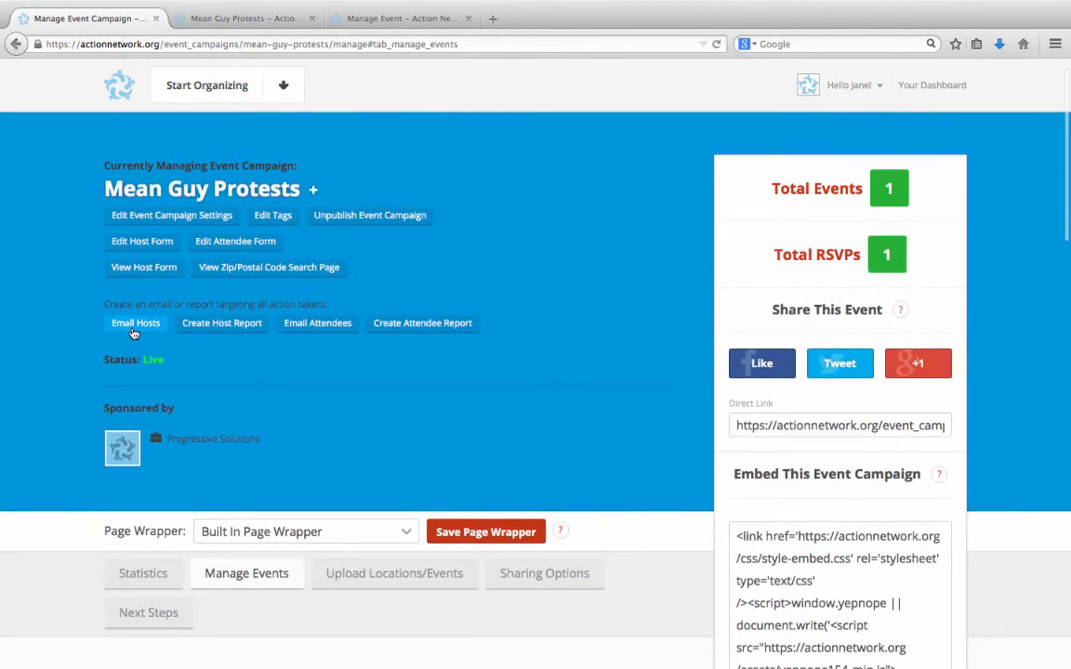
pyautogui.moveTo(150, 337)
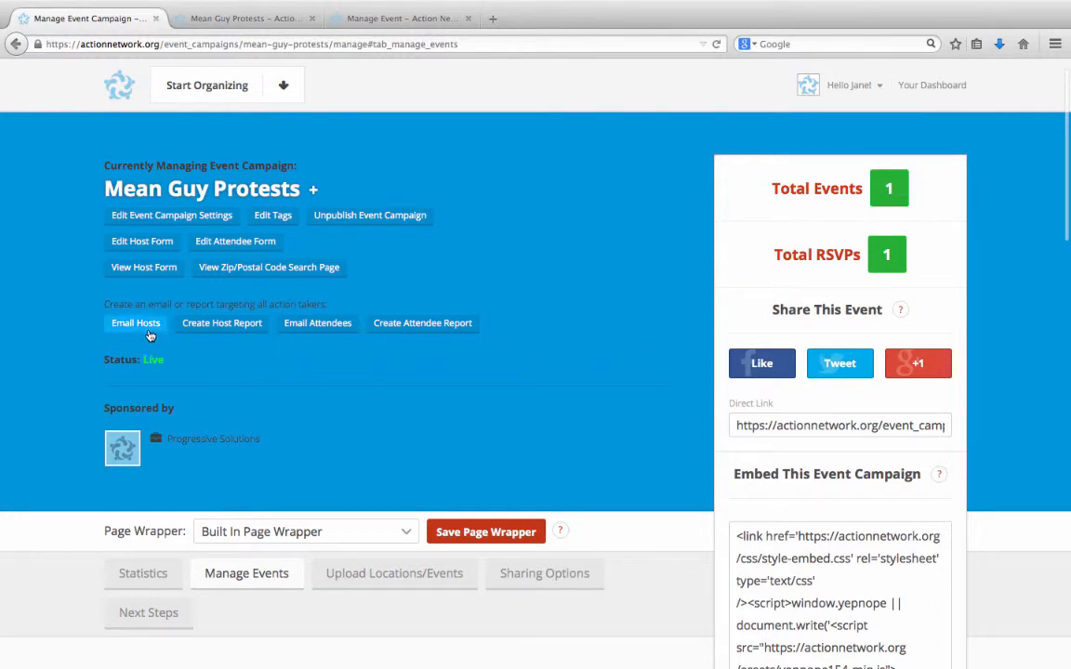
pyautogui.moveTo(317, 322)
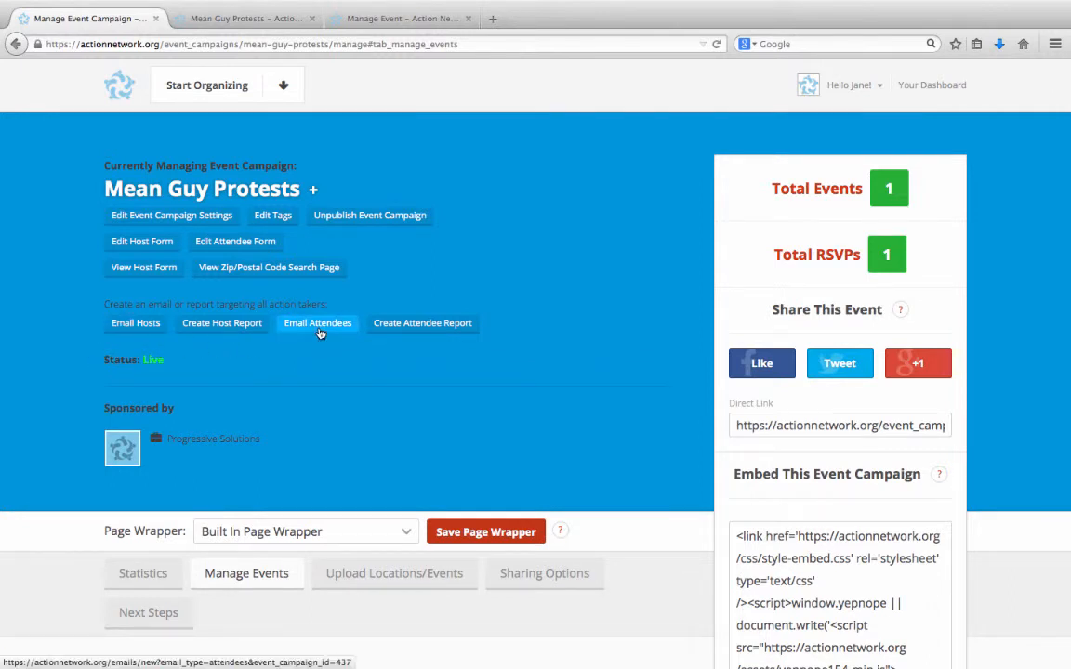
pyautogui.moveTo(307, 351)
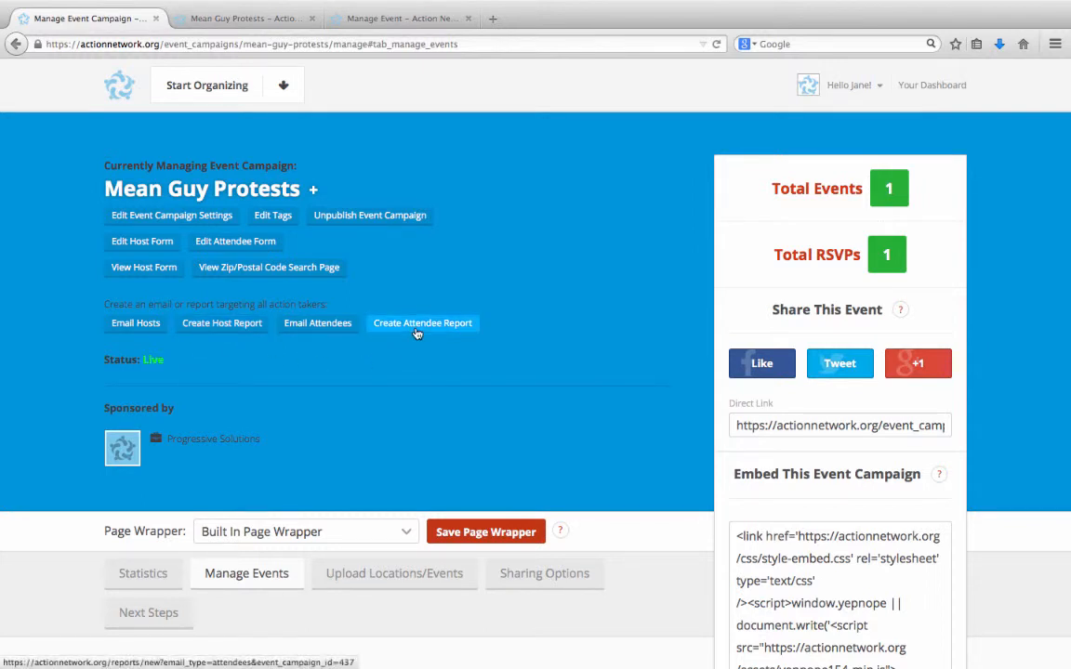
pyautogui.moveTo(412, 360)
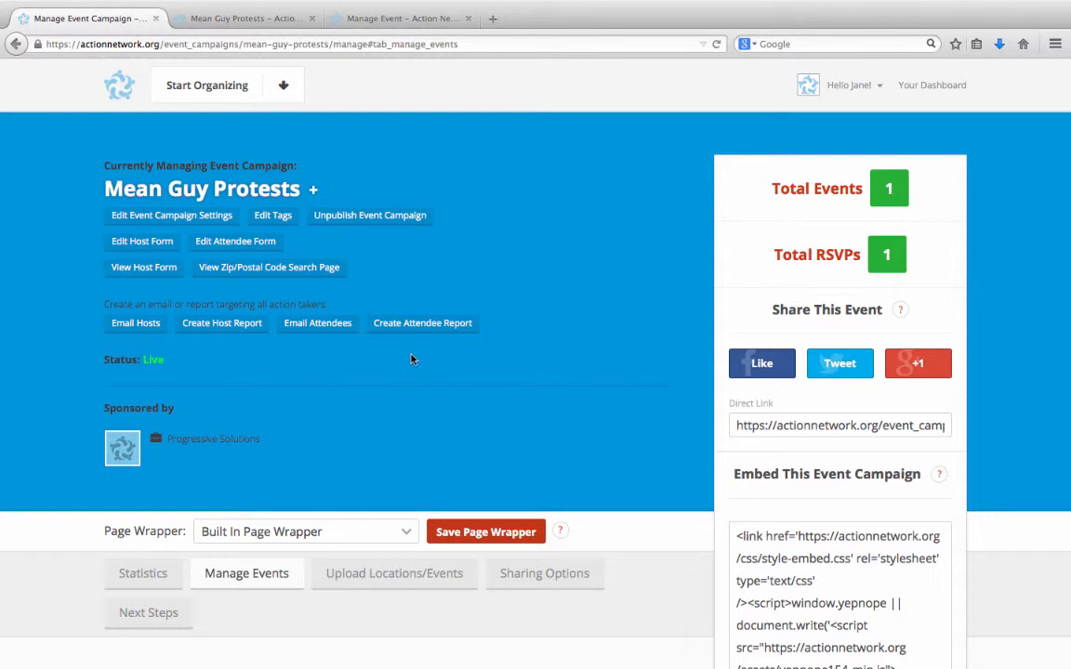
pyautogui.moveTo(135, 504)
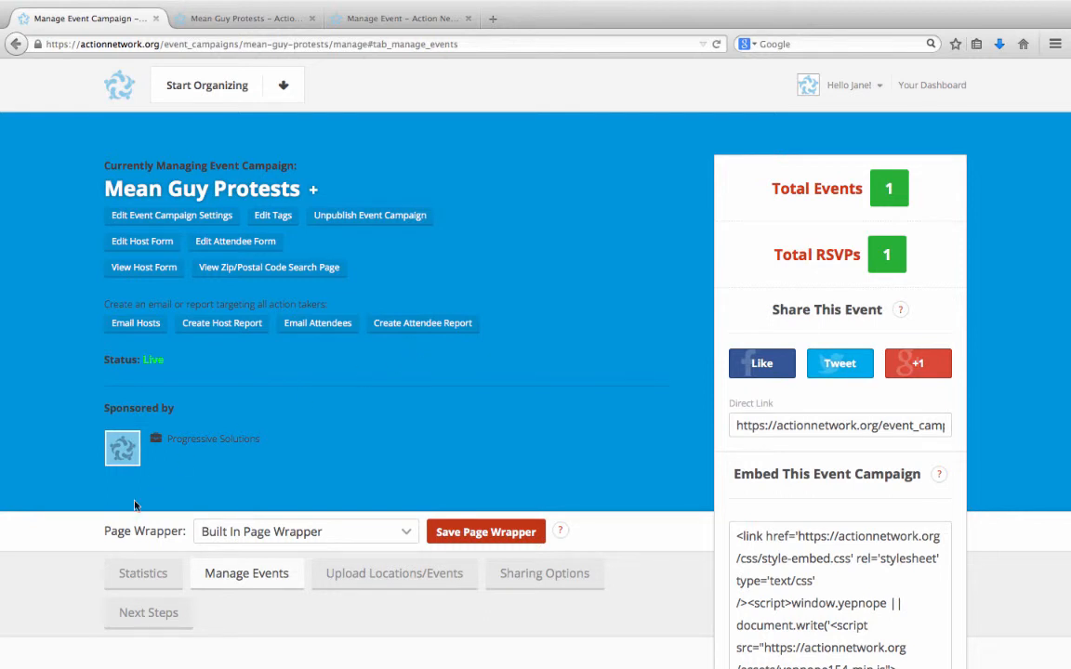
# Show the Statistics tab for Mean Guy Protests, counting 1 event and 1 RSVP.
pyautogui.scroll(-3)
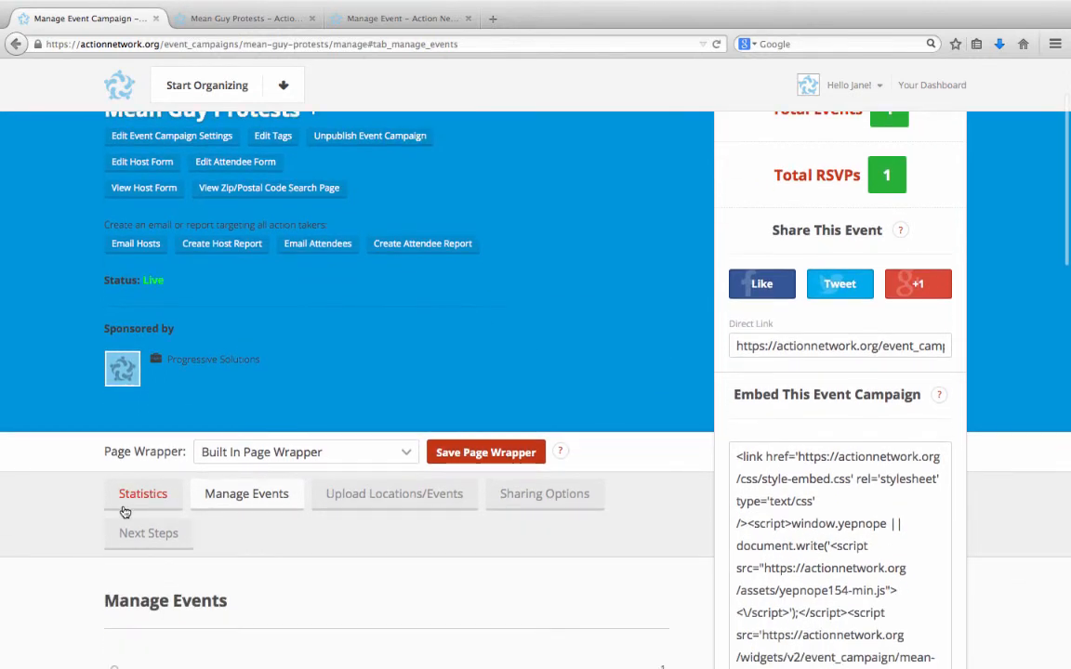
pyautogui.click(142, 494)
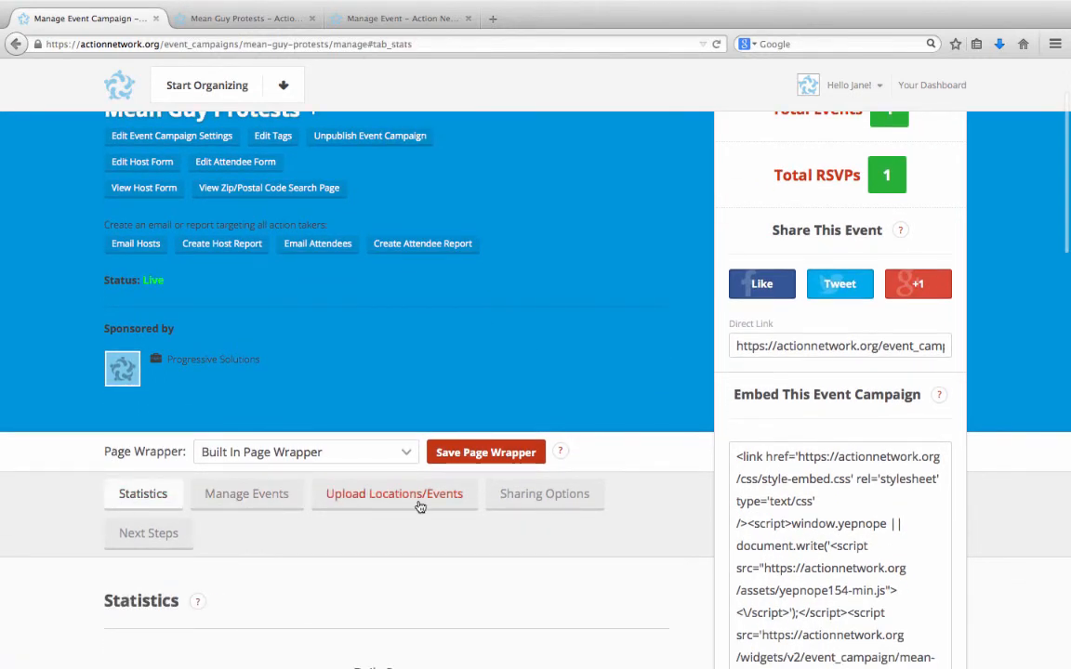